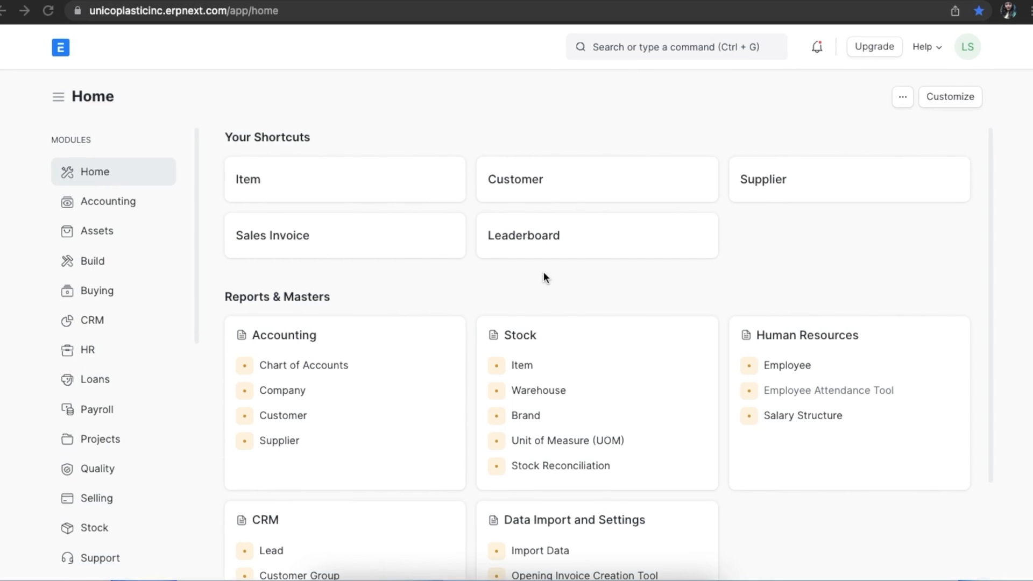
Step: Go to the Projects workspace and open the Project Type list
{"action": "left_click", "coordinate": [100, 439]}
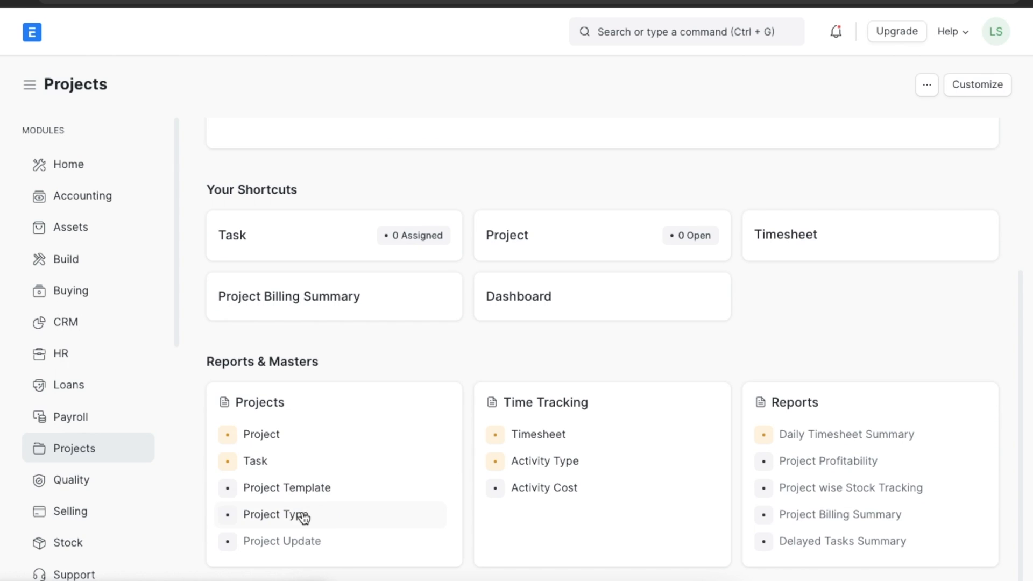
{"action": "left_click", "coordinate": [277, 514]}
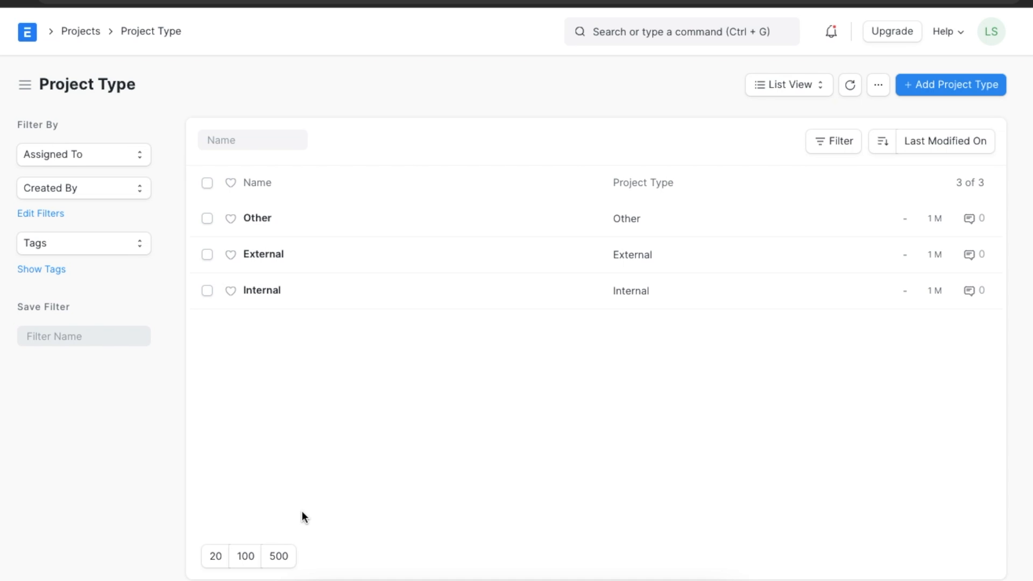
{"action": "mouse_move", "coordinate": [314, 484]}
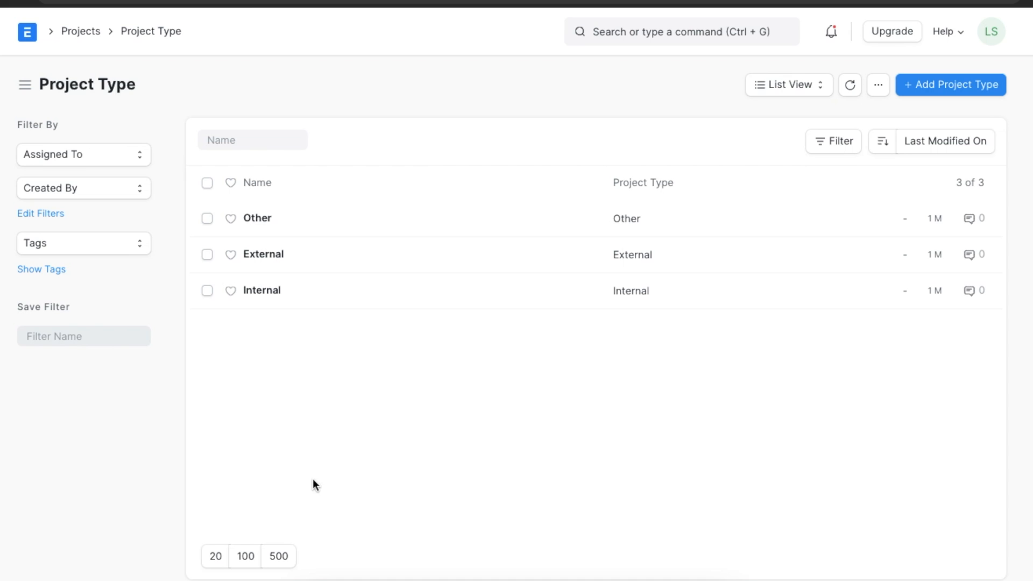
{"action": "mouse_move", "coordinate": [386, 332]}
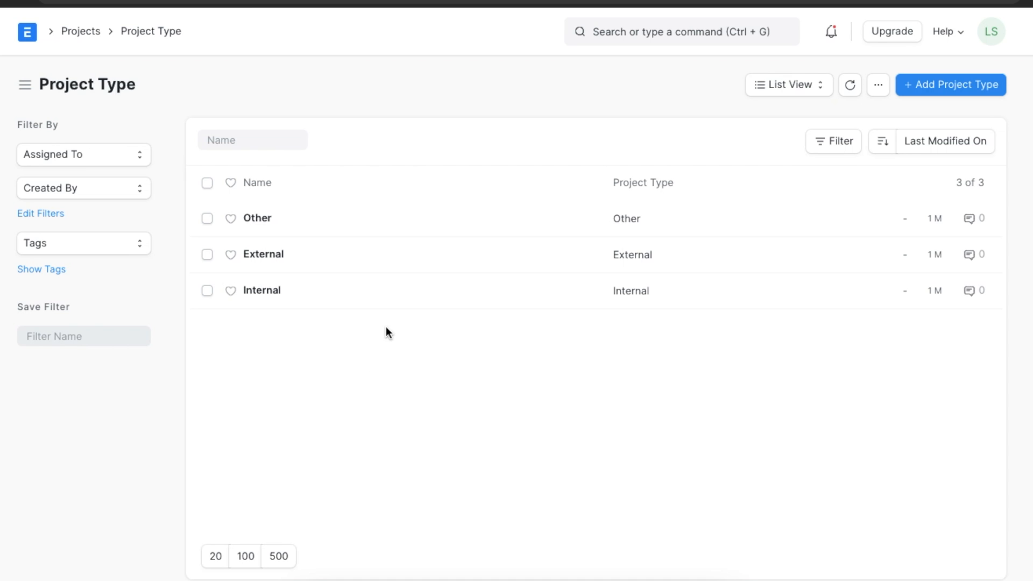
{"action": "mouse_move", "coordinate": [370, 295]}
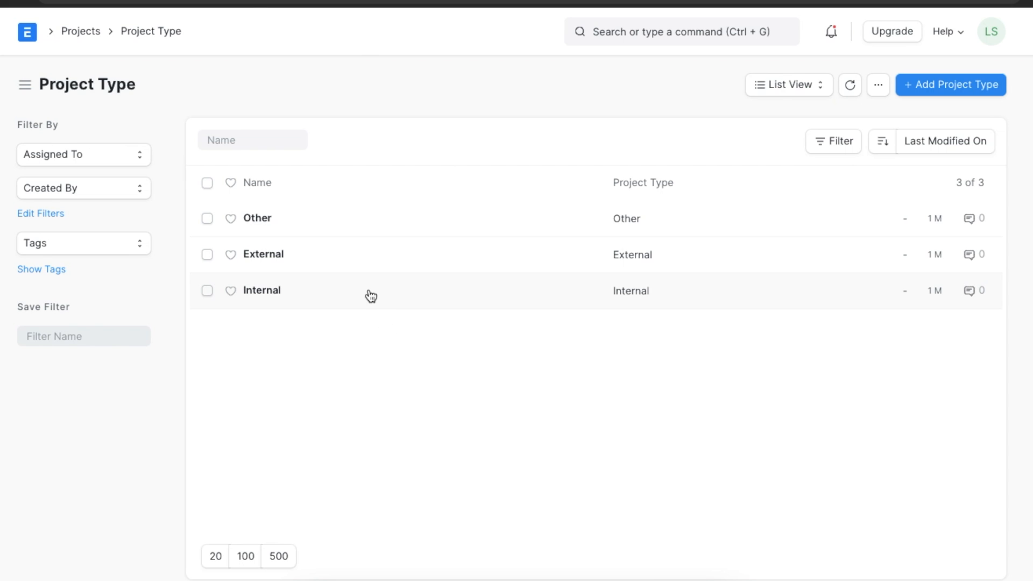
{"action": "mouse_move", "coordinate": [370, 258]}
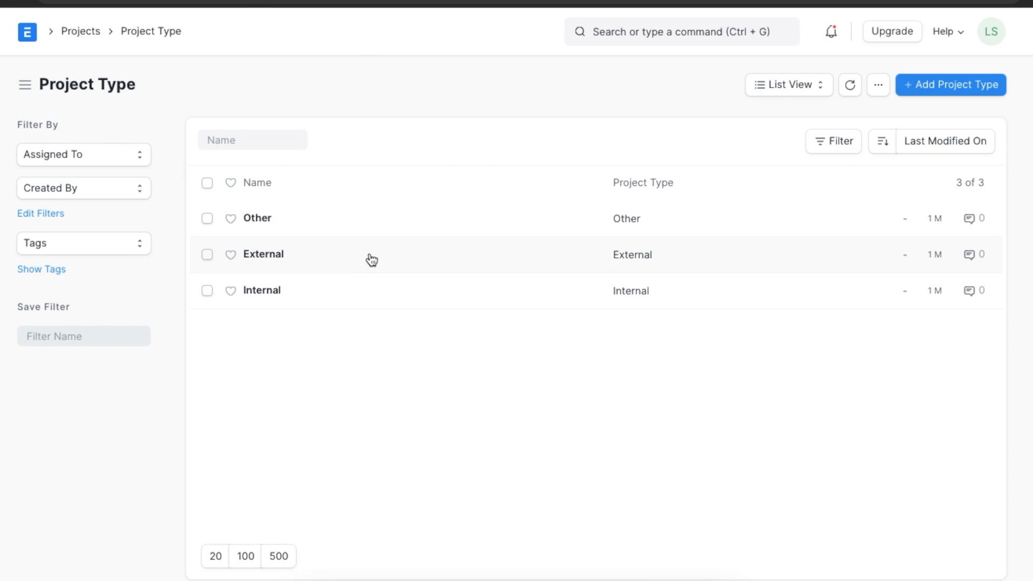
{"action": "mouse_move", "coordinate": [876, 130]}
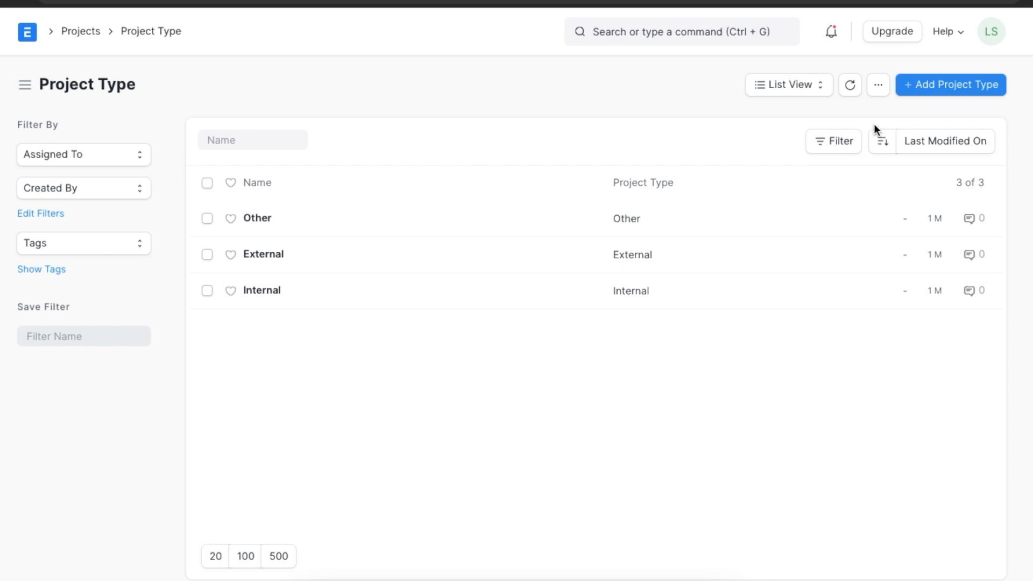
Step: Save a full-page 'Employee Onboarding' project type describing how new employees are introduced
{"action": "left_click", "coordinate": [950, 84]}
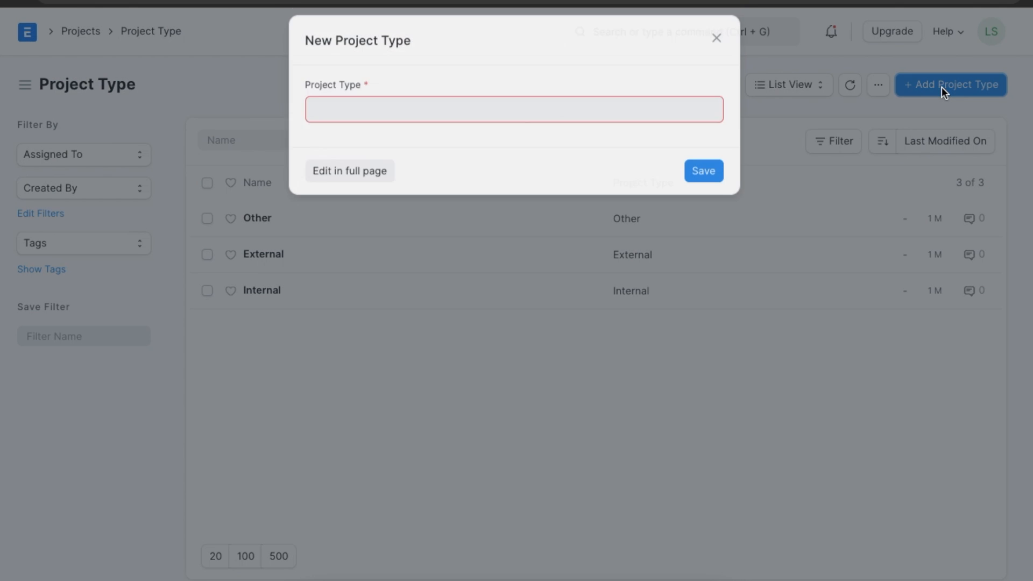
{"action": "left_click", "coordinate": [350, 171]}
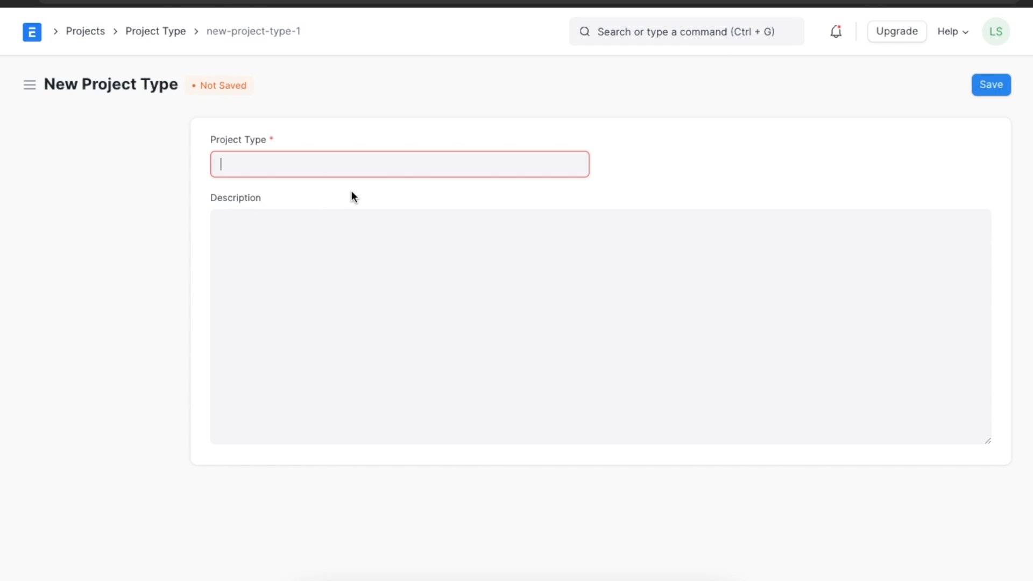
{"action": "type", "text": "Emplo"}
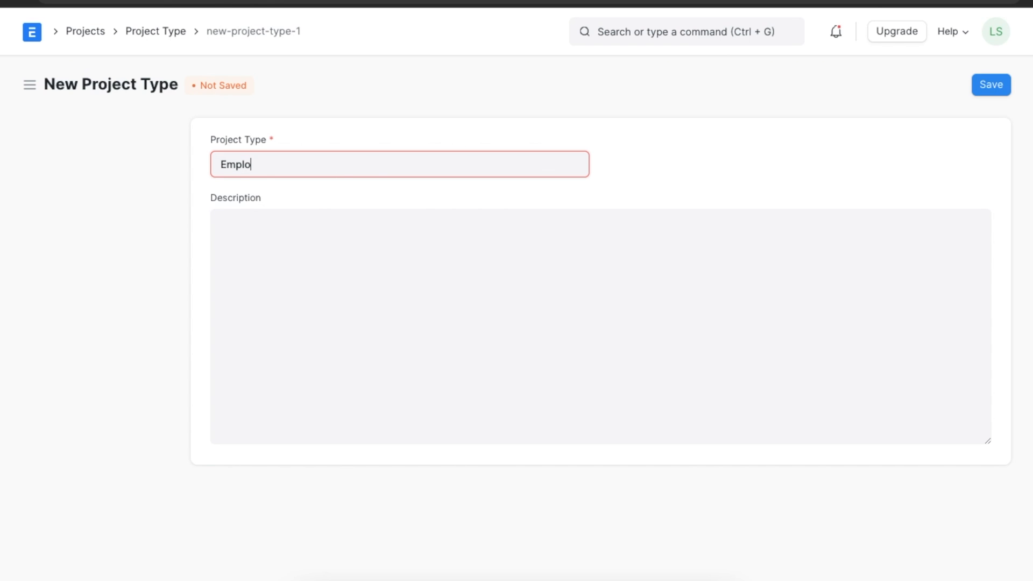
{"action": "type", "text": "yee Onboarding"}
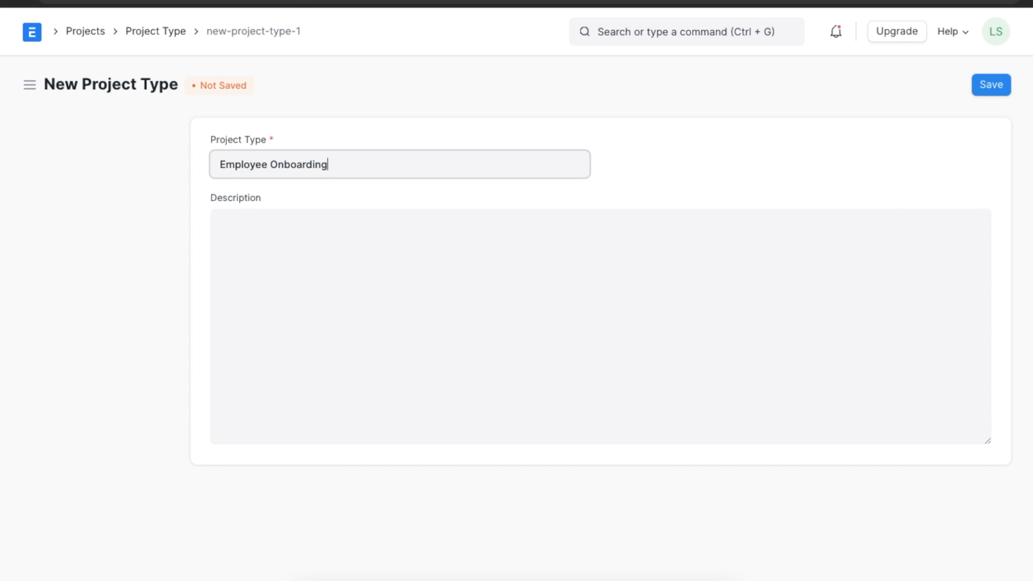
{"action": "type", "text": "Employee Onboarding is the process of introducing new employees to the organization's environment and culture."}
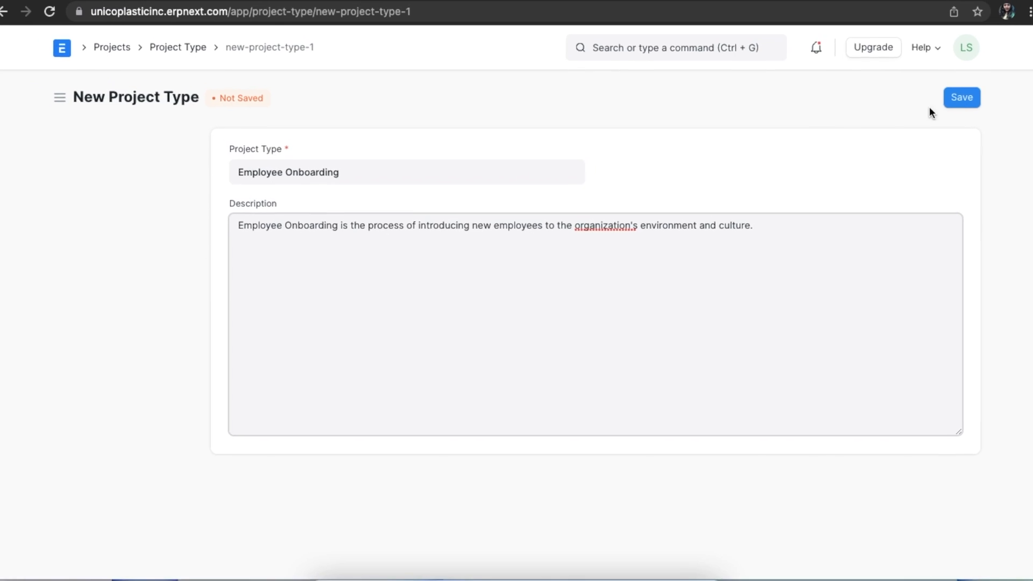
{"action": "left_click", "coordinate": [62, 47]}
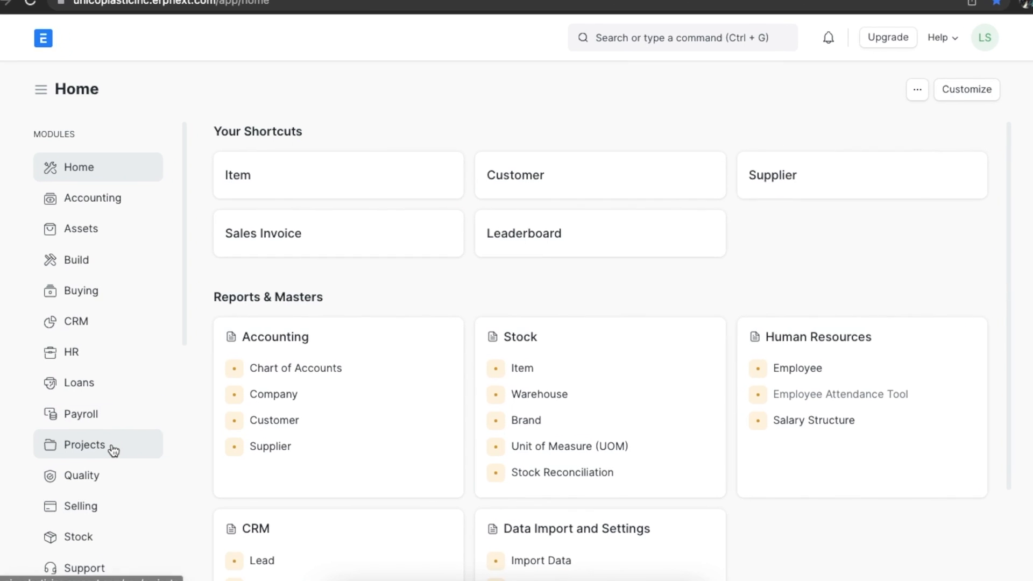
Step: Go to the Projects workspace and open the Project list
{"action": "left_click", "coordinate": [84, 443]}
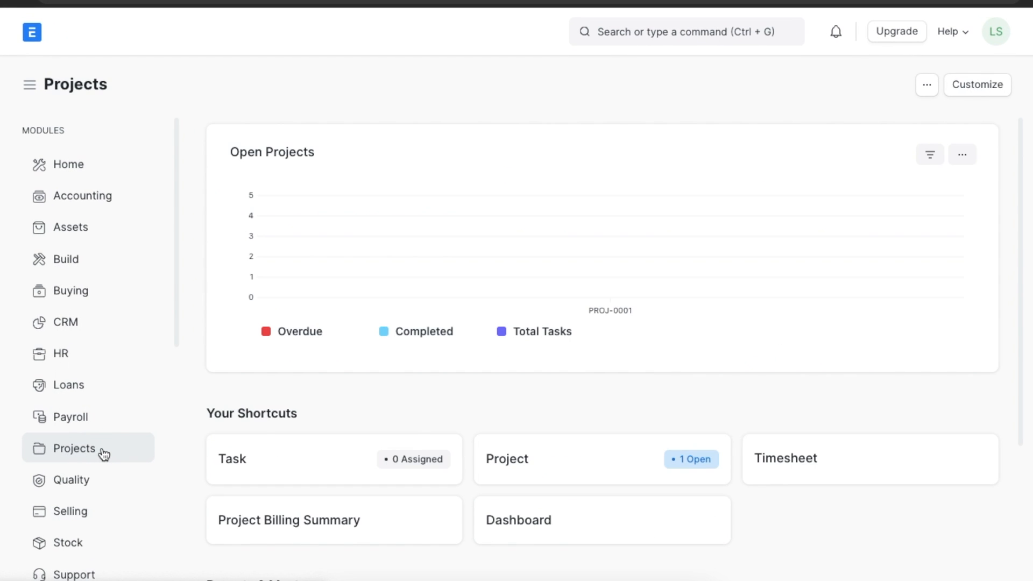
{"action": "scroll", "scroll_direction": "down", "scroll_amount": 3}
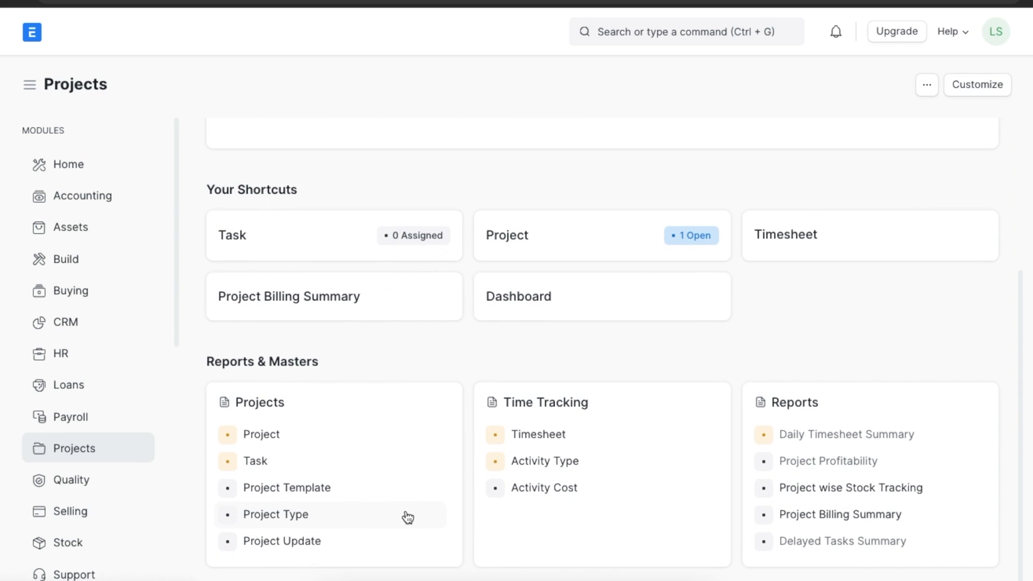
{"action": "left_click", "coordinate": [261, 434]}
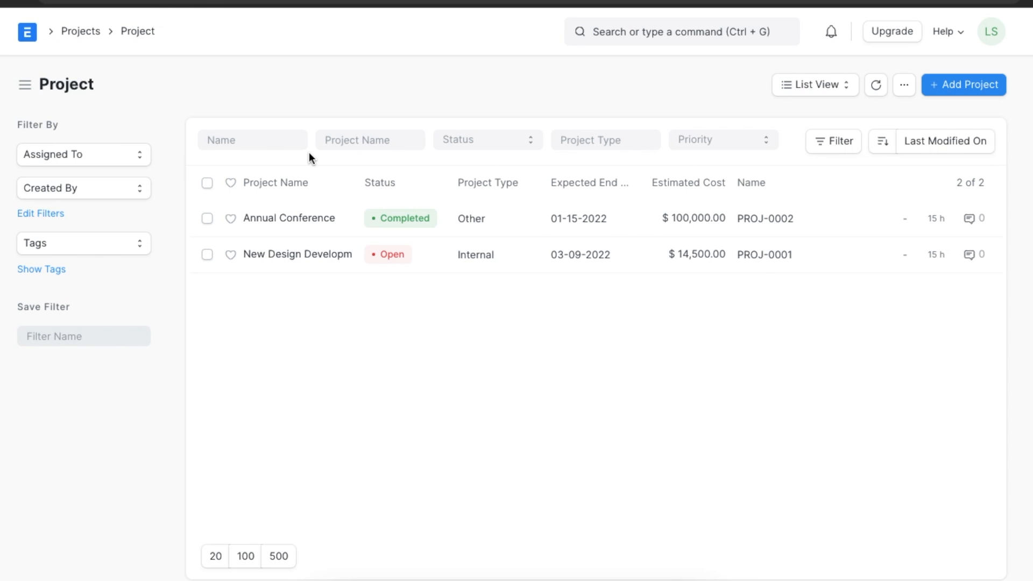
{"action": "mouse_move", "coordinate": [458, 165]}
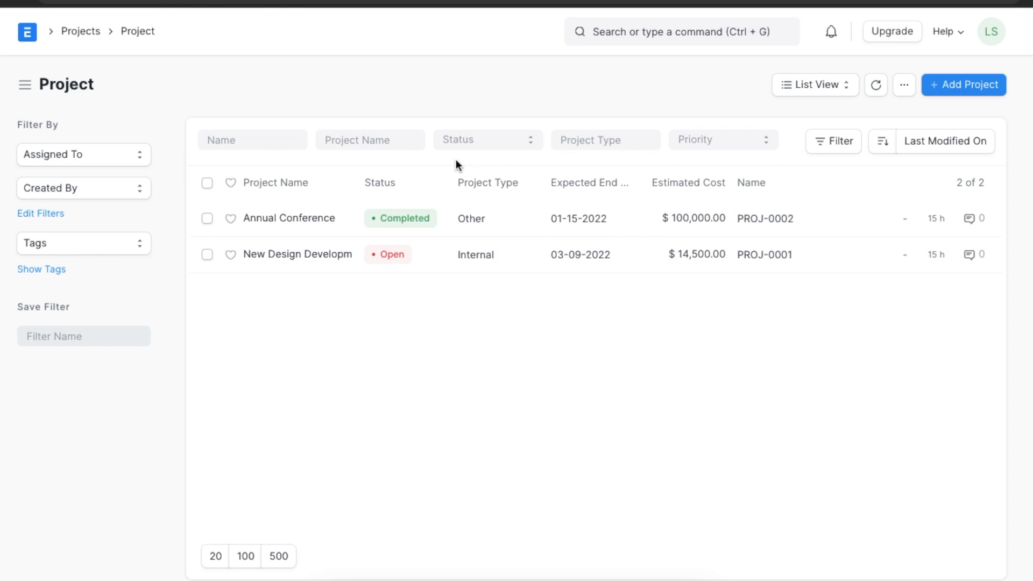
{"action": "mouse_move", "coordinate": [692, 163]}
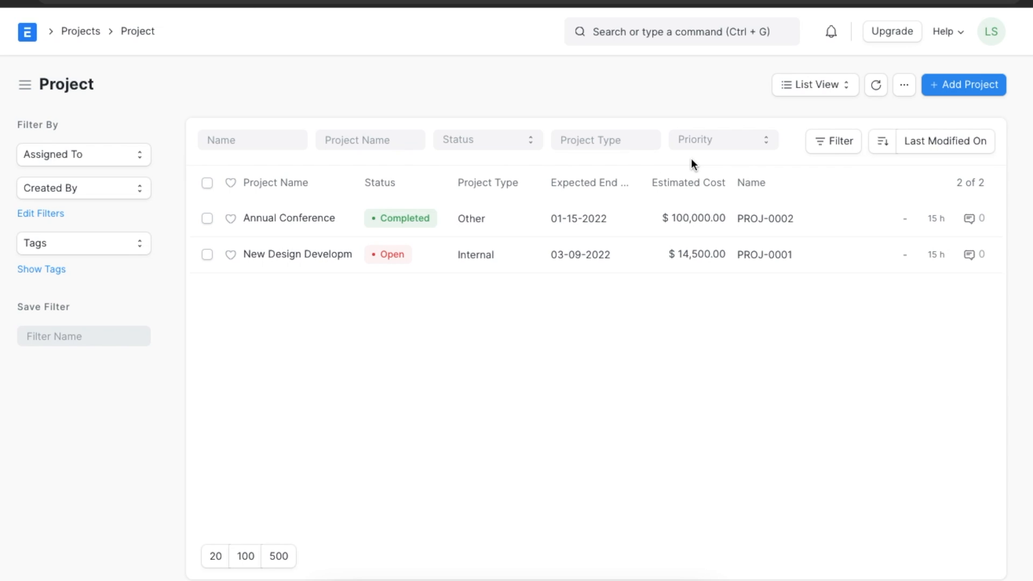
{"action": "mouse_move", "coordinate": [762, 166]}
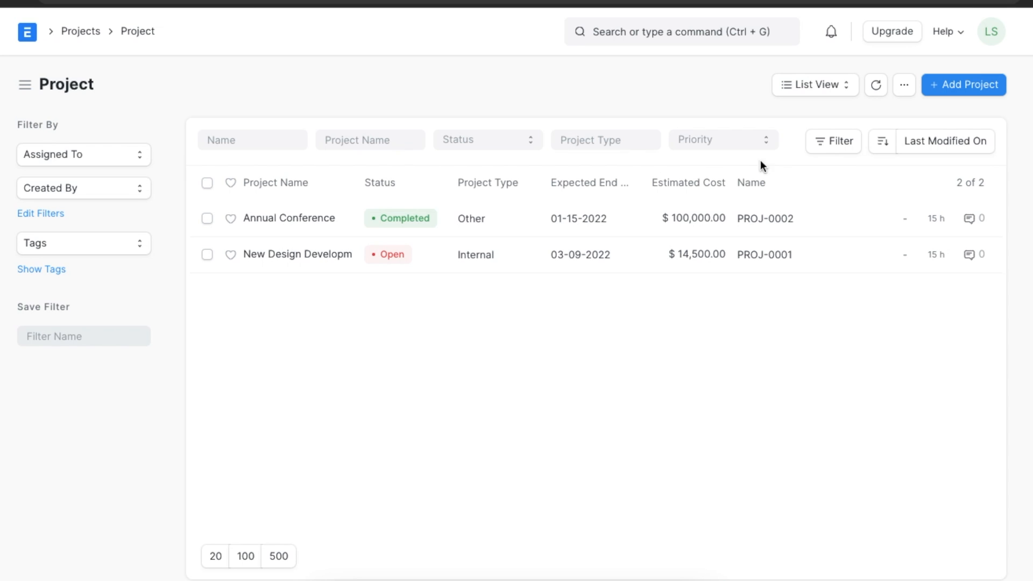
{"action": "left_click", "coordinate": [963, 84]}
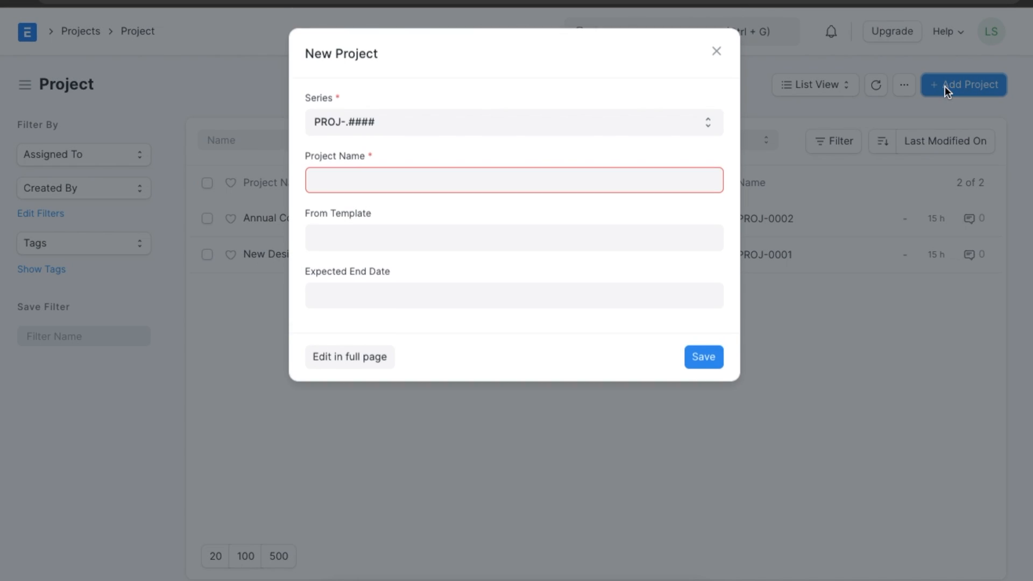
{"action": "left_click", "coordinate": [349, 356]}
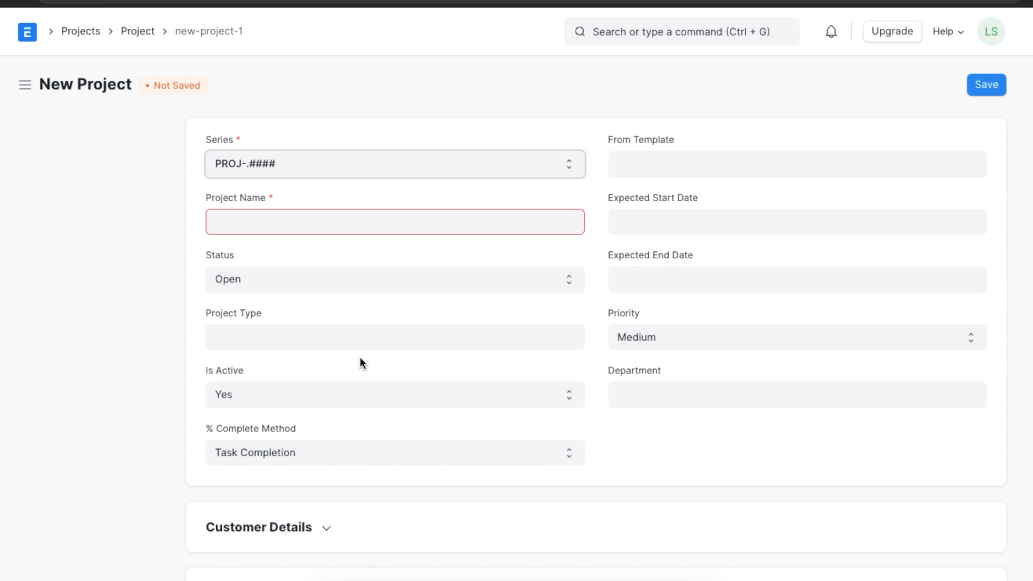
{"action": "mouse_move", "coordinate": [314, 173]}
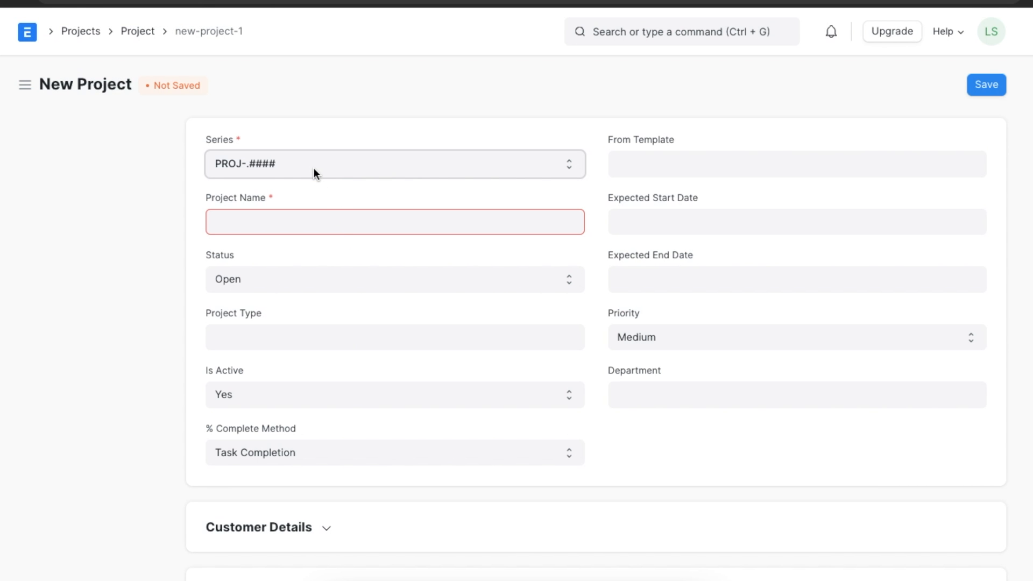
{"action": "left_click", "coordinate": [394, 221]}
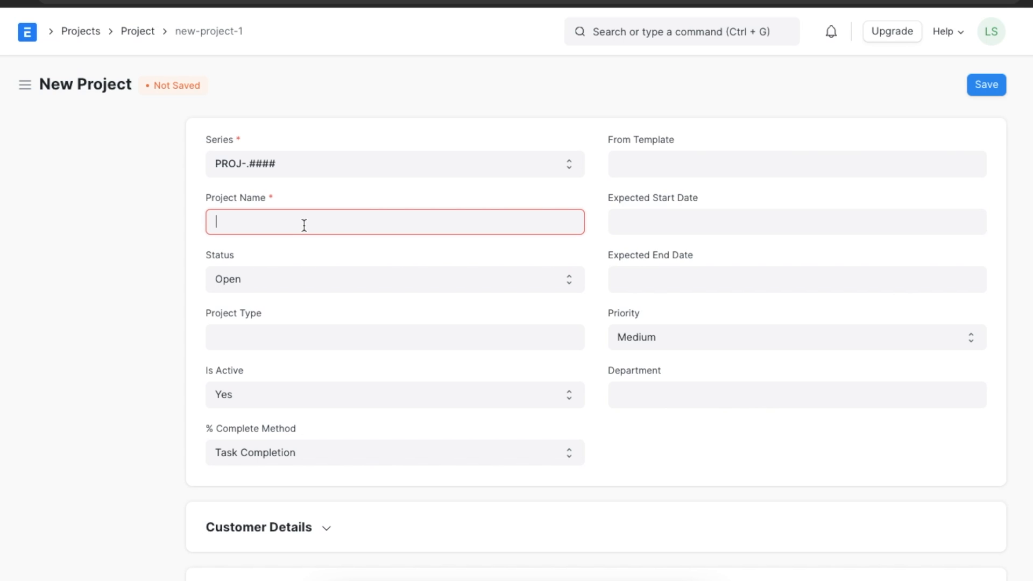
{"action": "type", "text": "Robert Gom"}
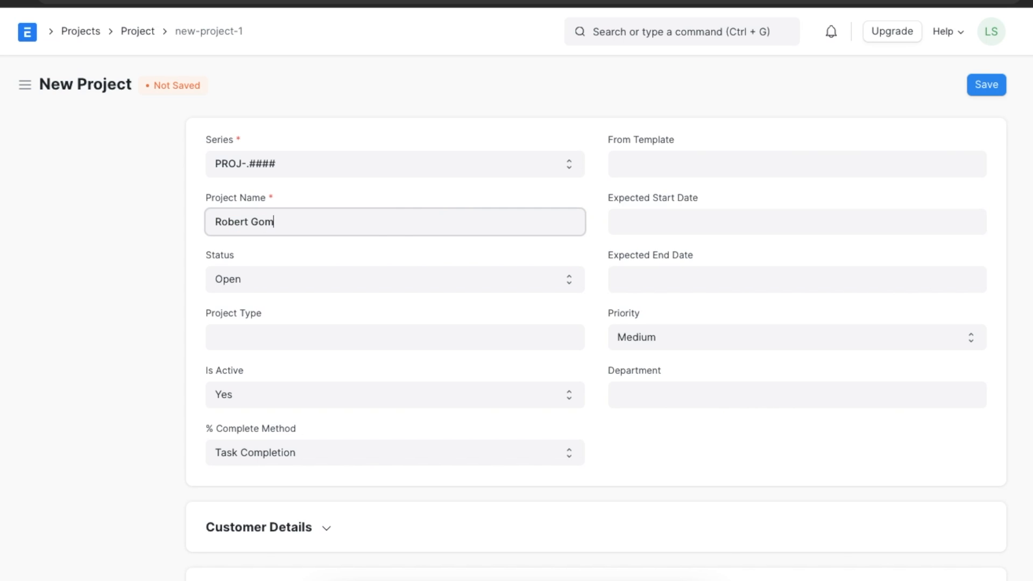
{"action": "type", "text": "ez: Onb"}
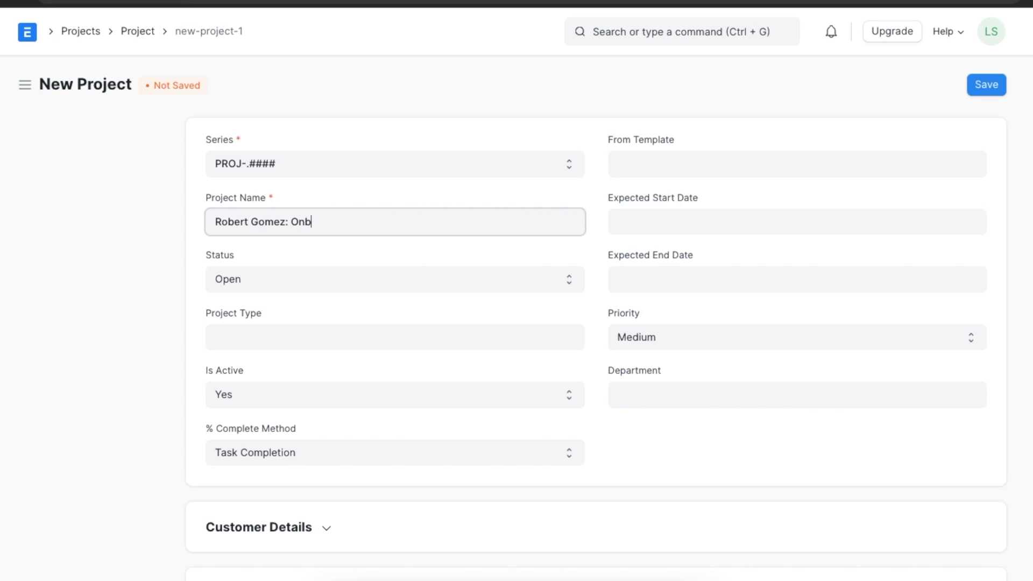
{"action": "type", "text": "oarding"}
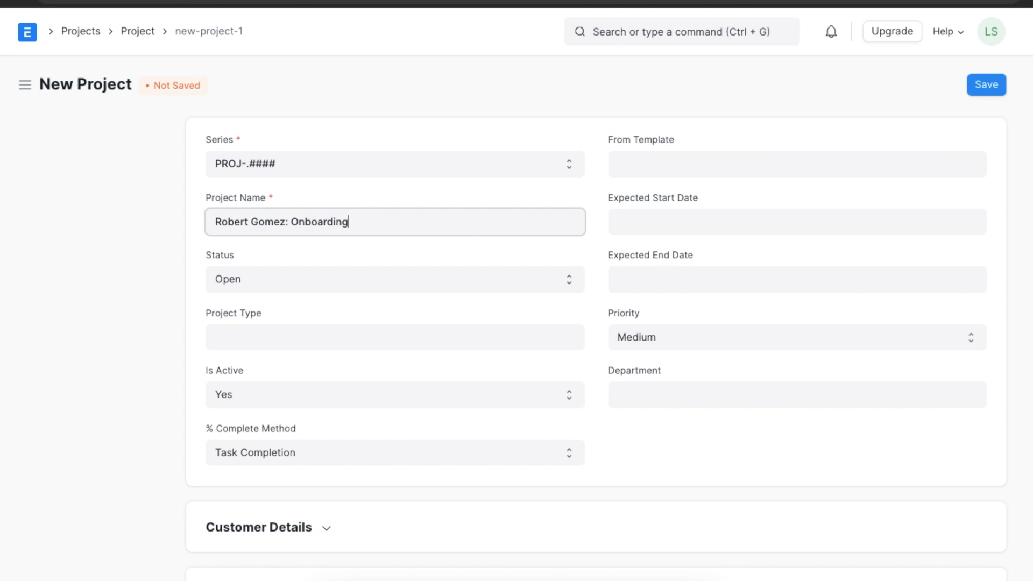
{"action": "left_click", "coordinate": [394, 336]}
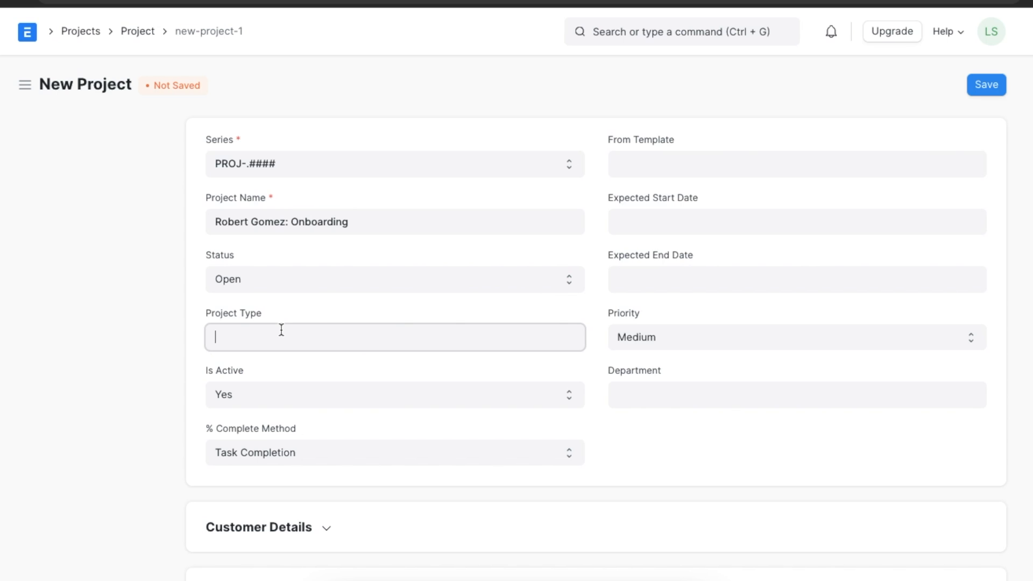
{"action": "type", "text": "Employee Onboarding"}
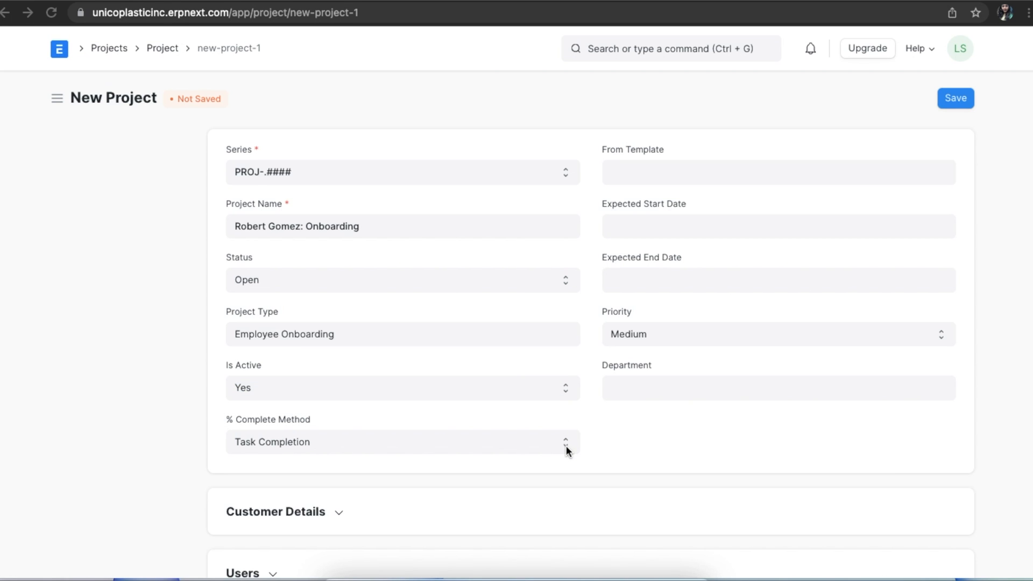
{"action": "left_click", "coordinate": [400, 441]}
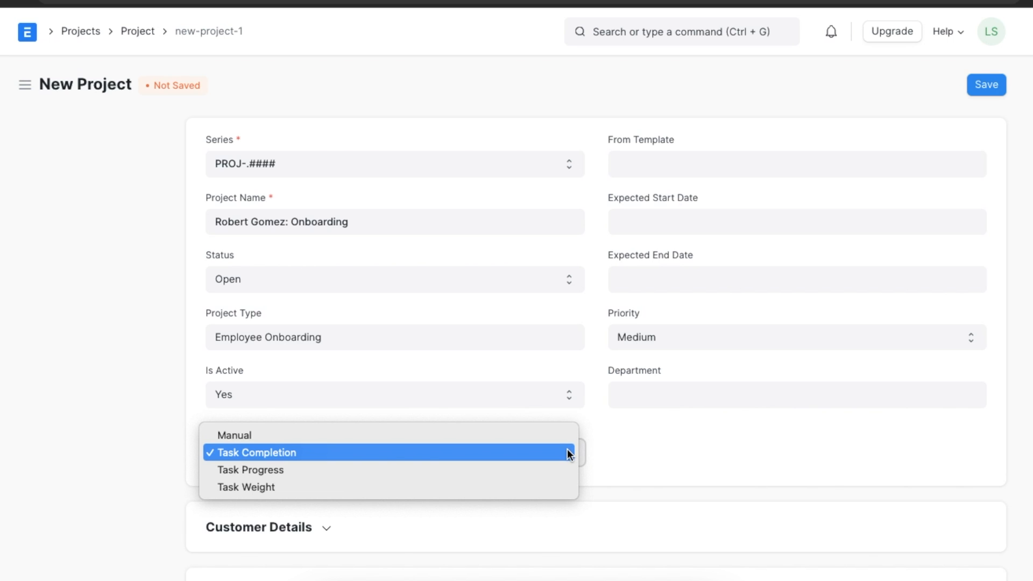
{"action": "mouse_move", "coordinate": [564, 473]}
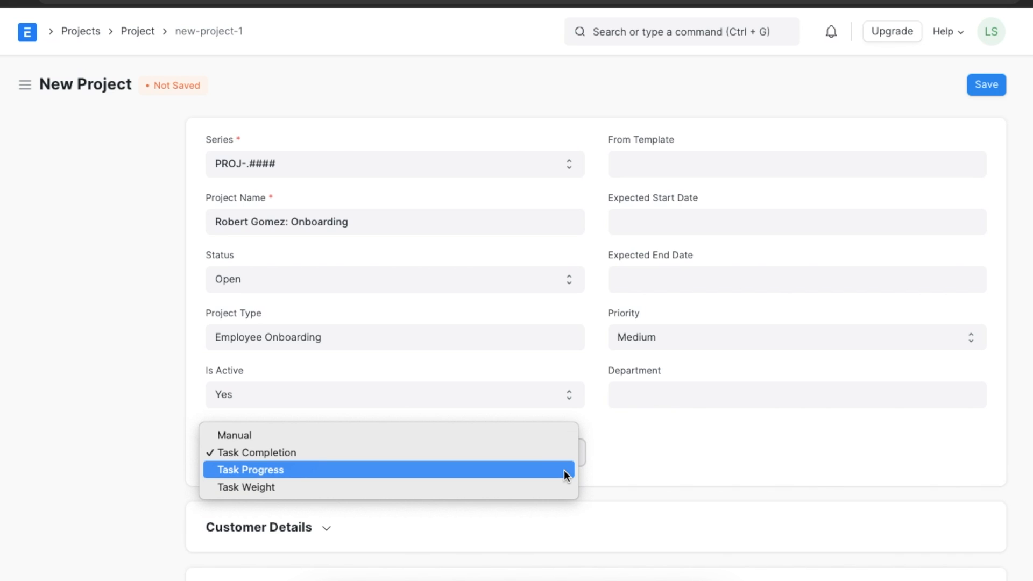
{"action": "mouse_move", "coordinate": [563, 488]}
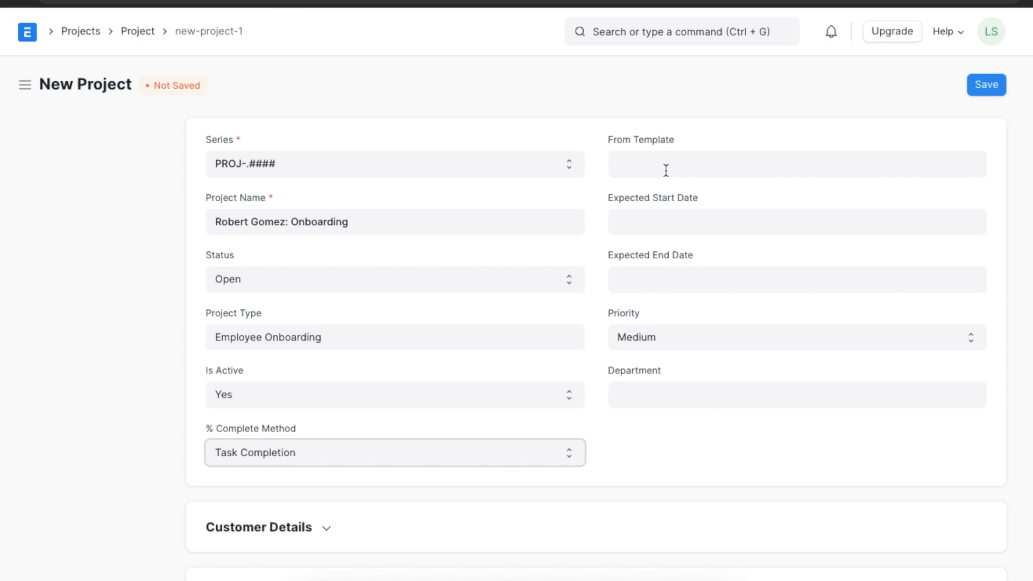
Step: Set dates 02-03-2022 to 02-28-2022, High priority, and department Human Resources - UPI
{"action": "left_click", "coordinate": [794, 164]}
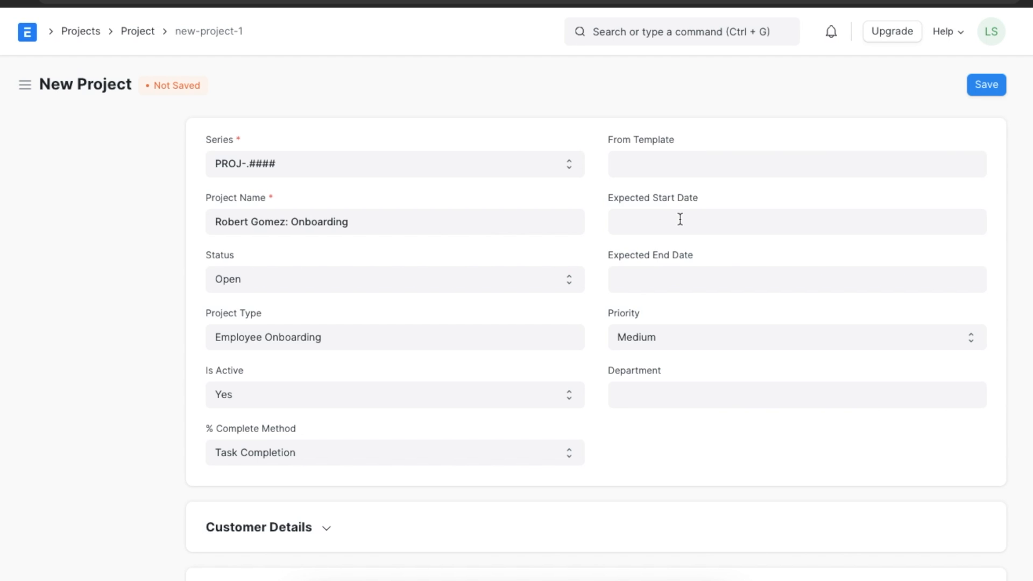
{"action": "left_click", "coordinate": [795, 221]}
{"action": "type", "text": "02-03-2022"}
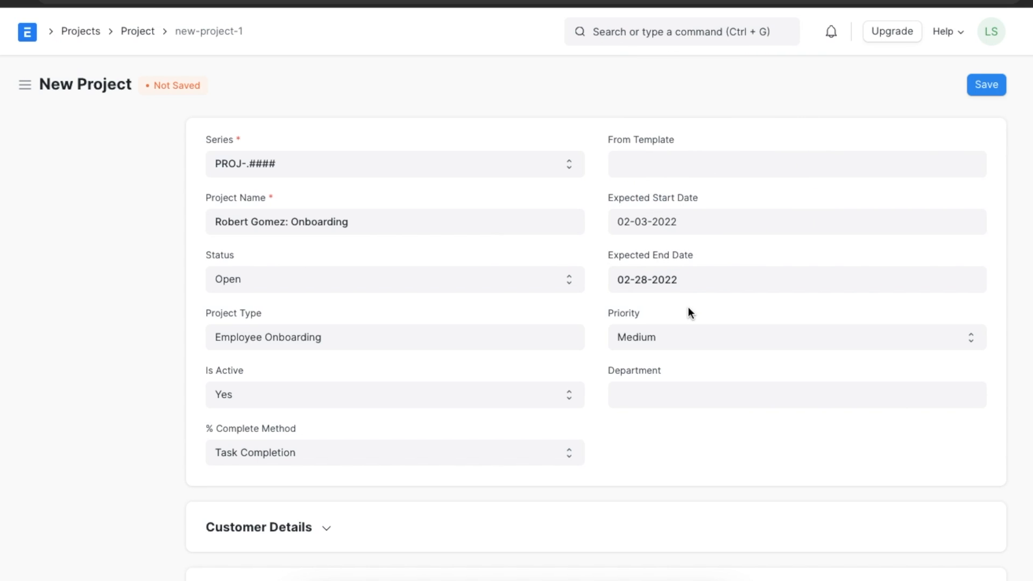
{"action": "left_click", "coordinate": [794, 336]}
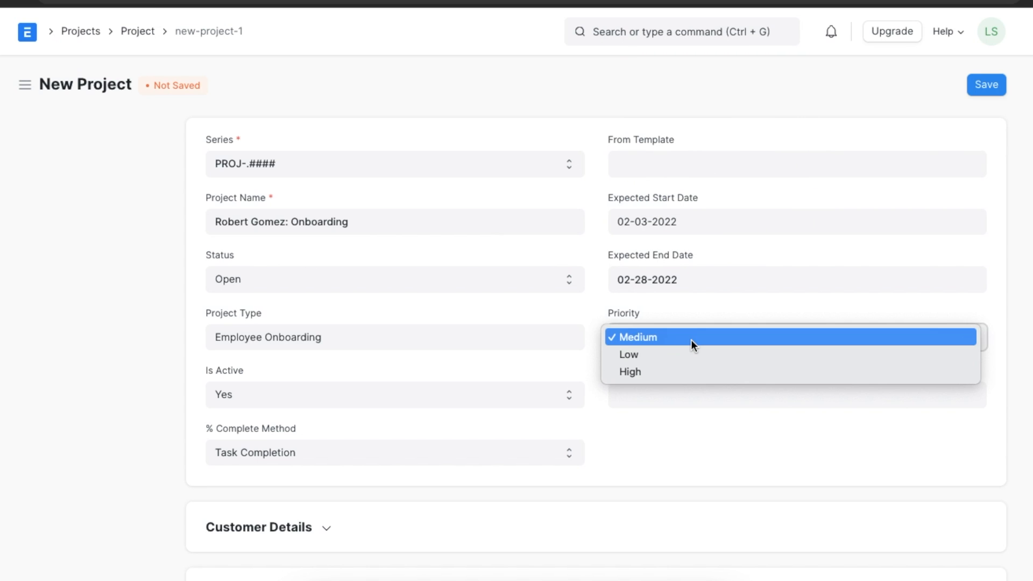
{"action": "mouse_move", "coordinate": [692, 371]}
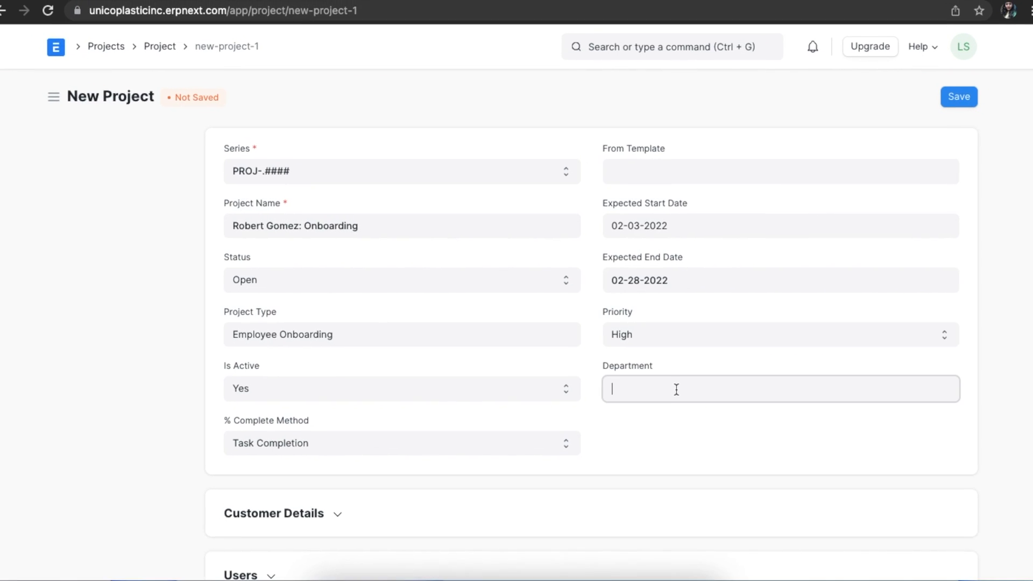
{"action": "type", "text": "human"}
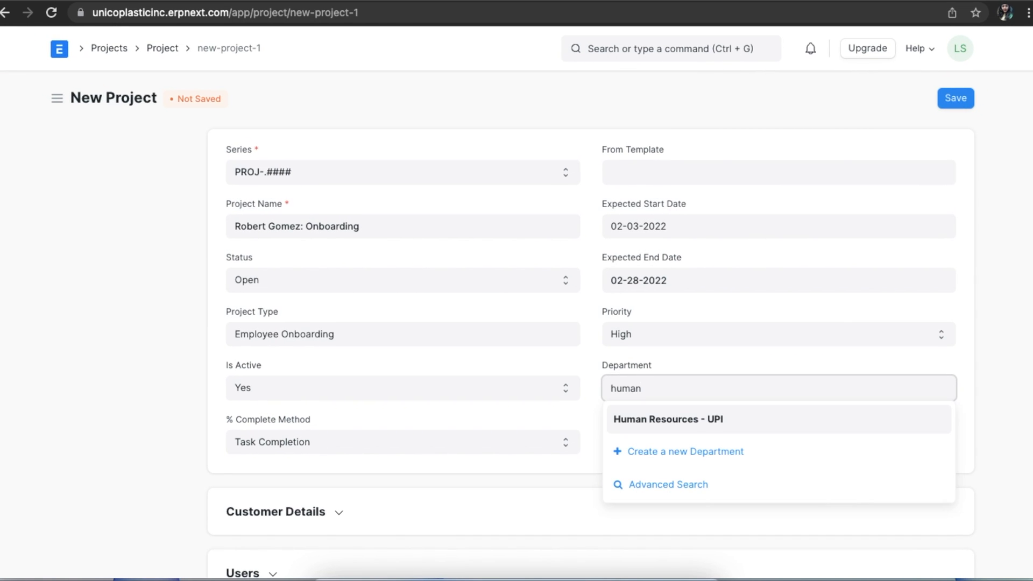
{"action": "left_click", "coordinate": [667, 419]}
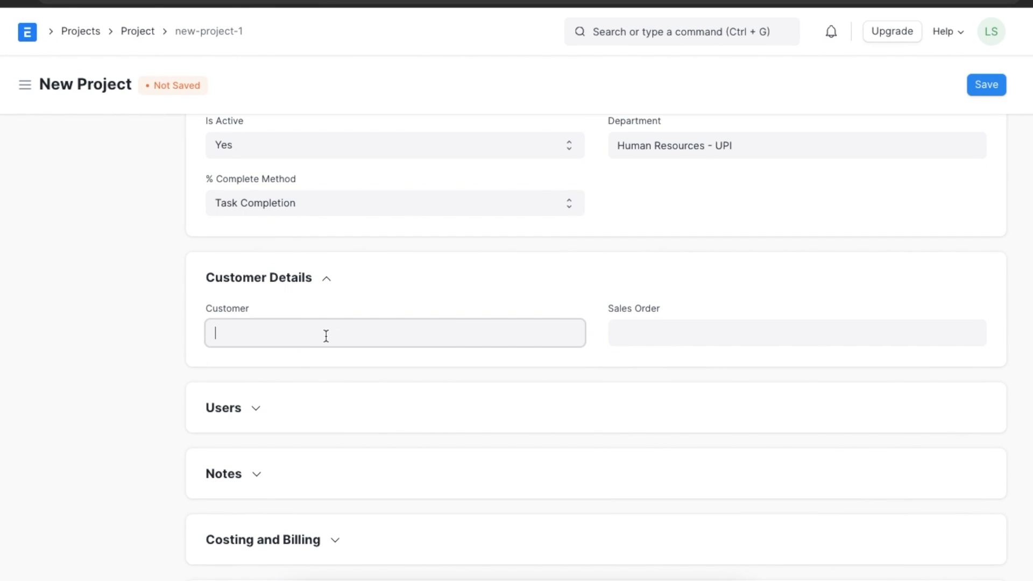
Step: Add the note 'Kindly co-ordinate with Accounts Team for the purchase of any new office items'
{"action": "left_click", "coordinate": [393, 332]}
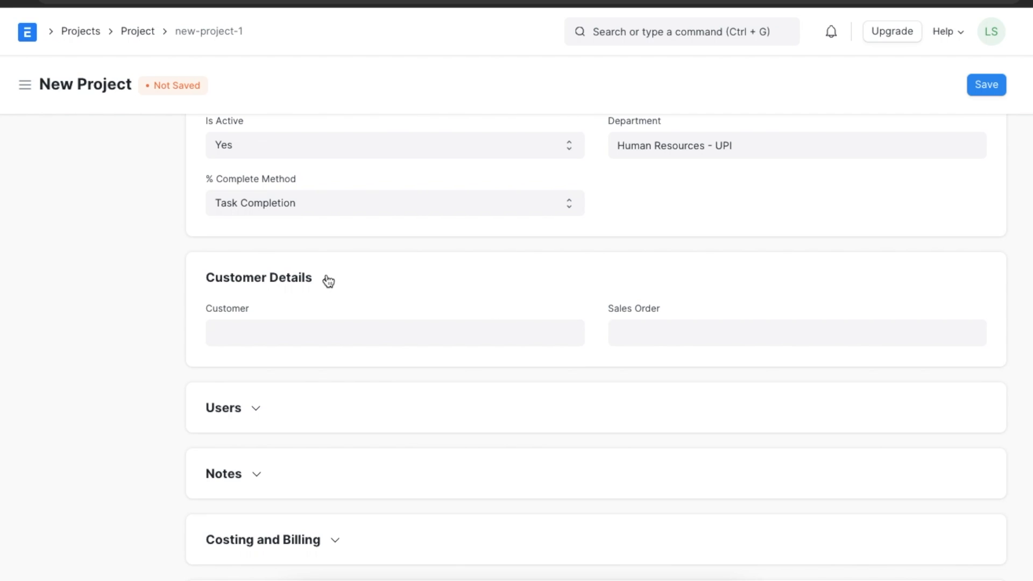
{"action": "left_click", "coordinate": [258, 277]}
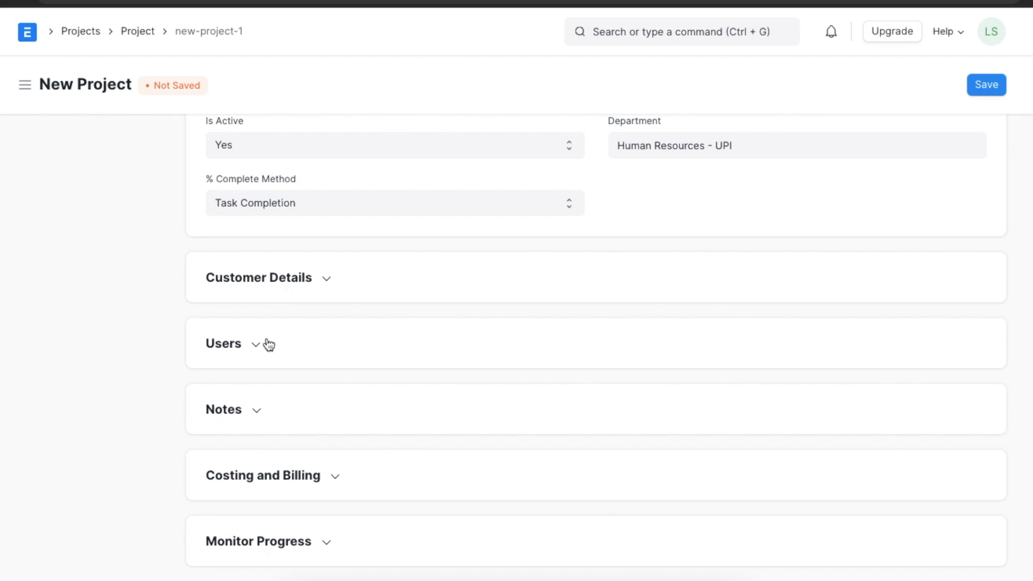
{"action": "left_click", "coordinate": [223, 343]}
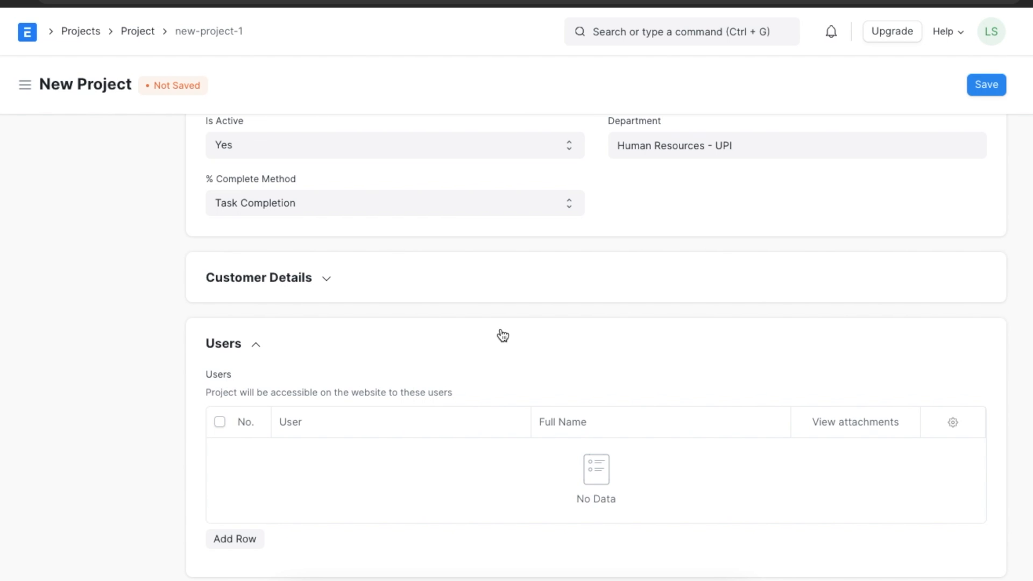
{"action": "scroll", "scroll_direction": "down", "scroll_amount": 3}
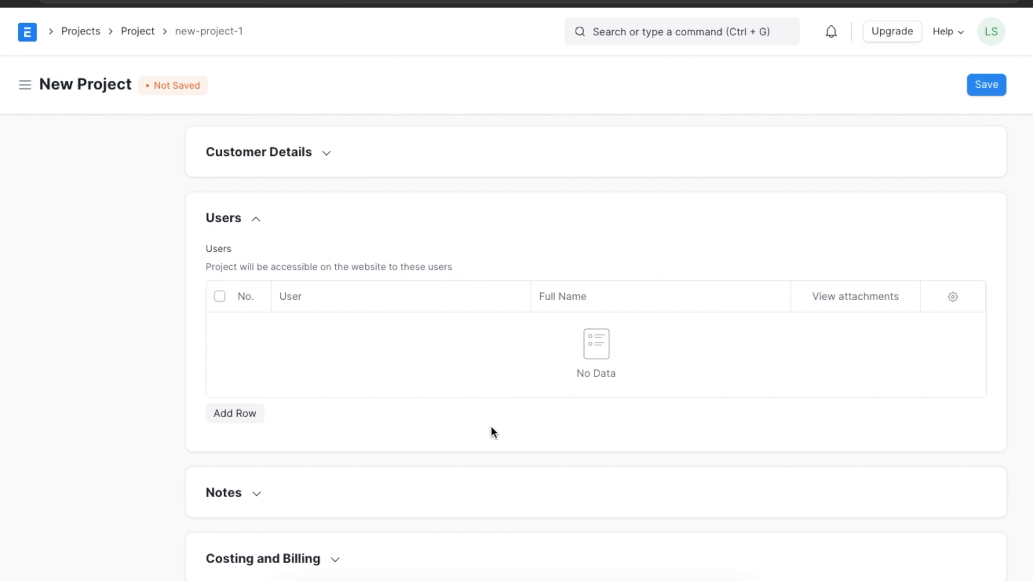
{"action": "mouse_move", "coordinate": [384, 355]}
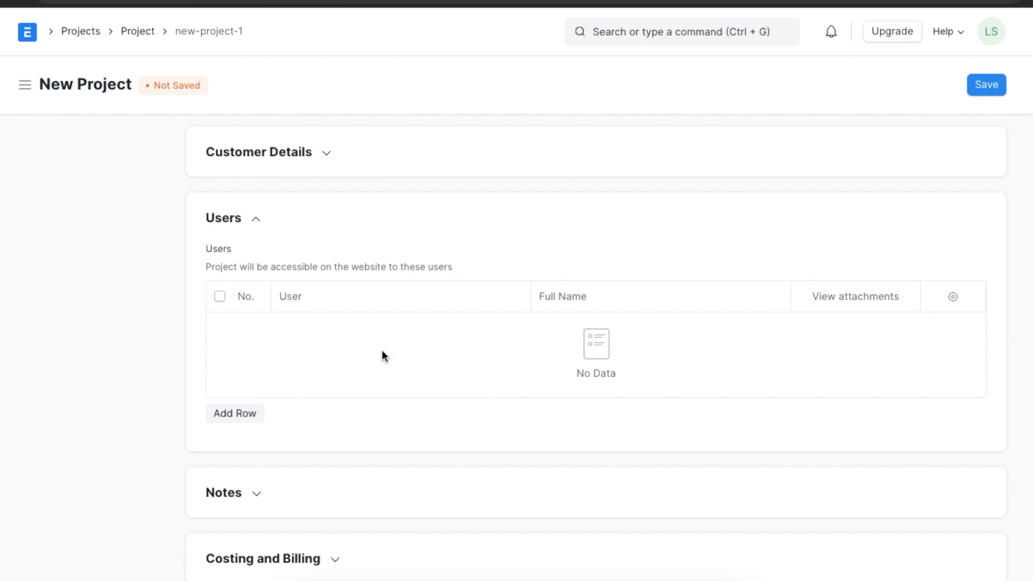
{"action": "mouse_move", "coordinate": [258, 223]}
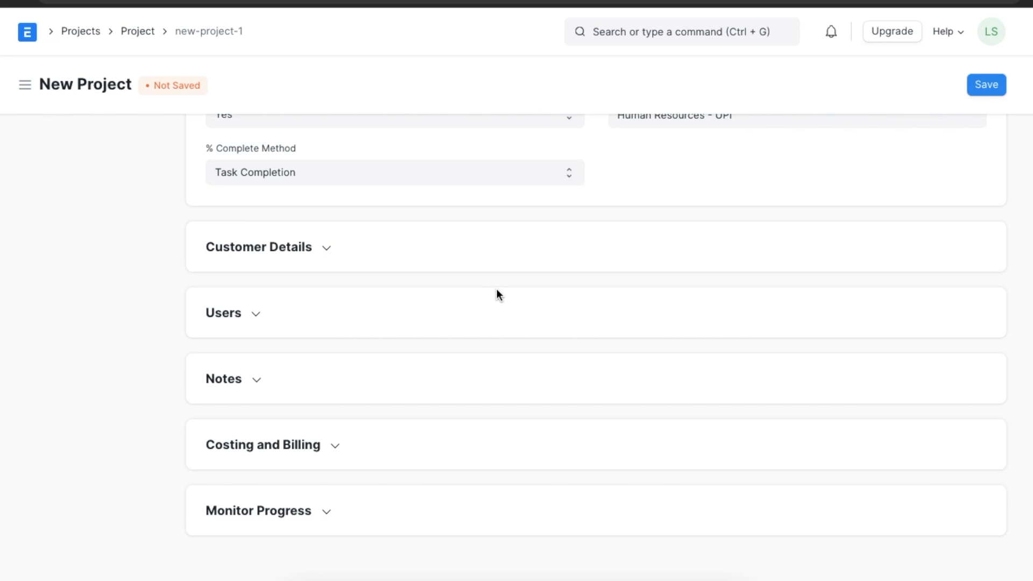
{"action": "mouse_move", "coordinate": [262, 383]}
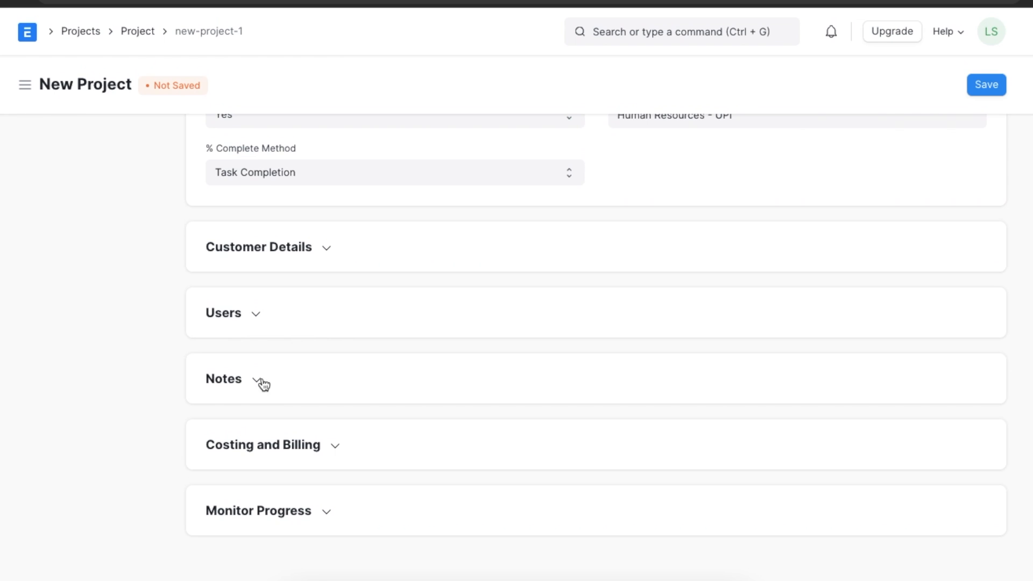
{"action": "left_click", "coordinate": [224, 378]}
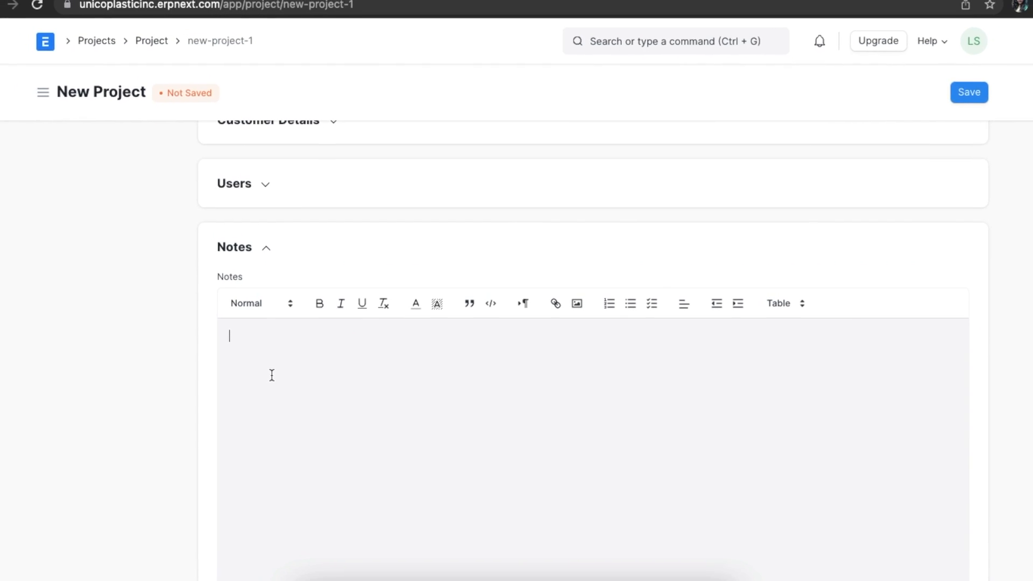
{"action": "type", "text": "Kindly co-ordinate with Accounts Team for the purchase of any new office items"}
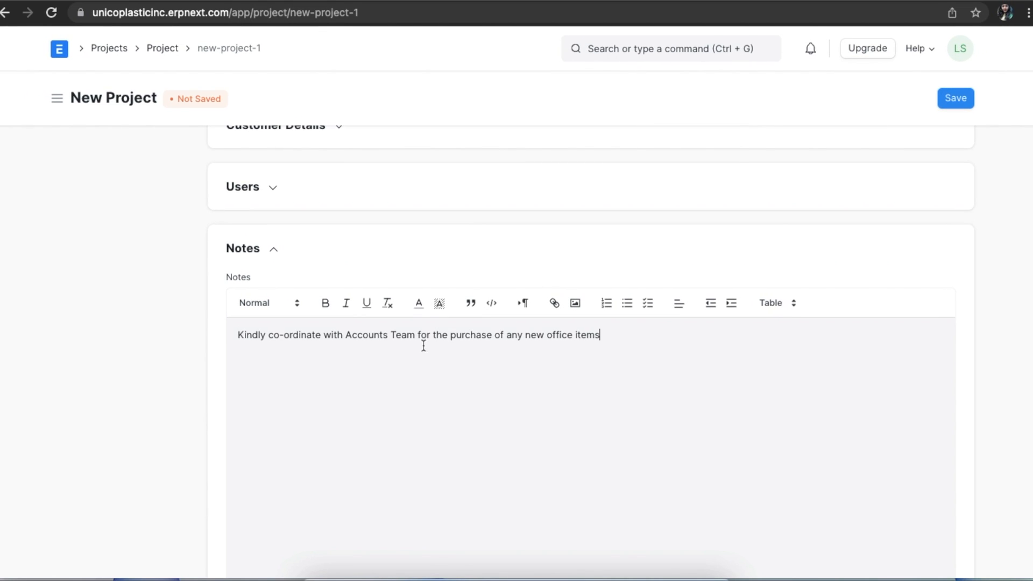
Step: Collapse Notes and expand Costing and Billing to review the estimated cost and company
{"action": "left_click", "coordinate": [243, 248]}
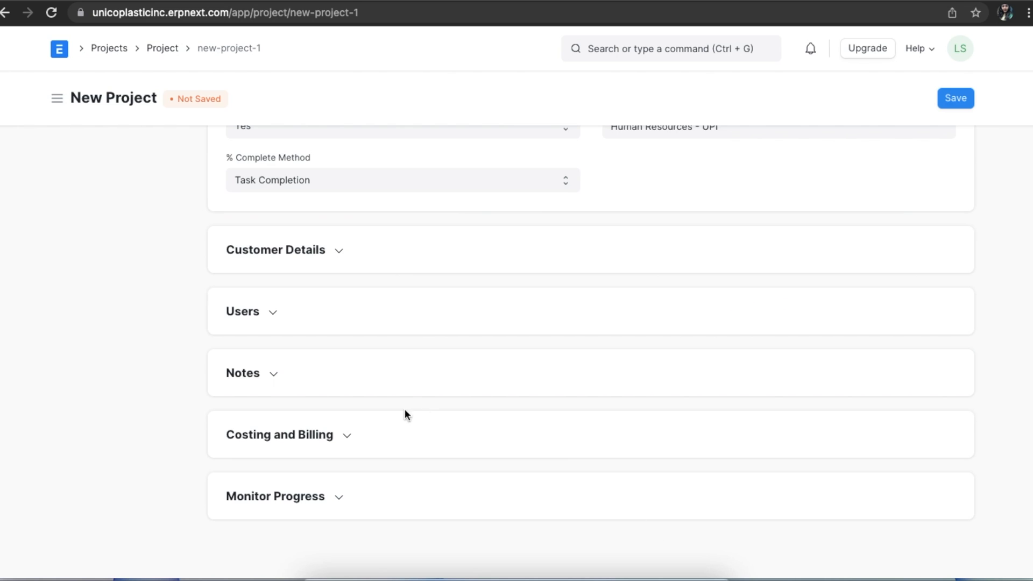
{"action": "left_click", "coordinate": [278, 434]}
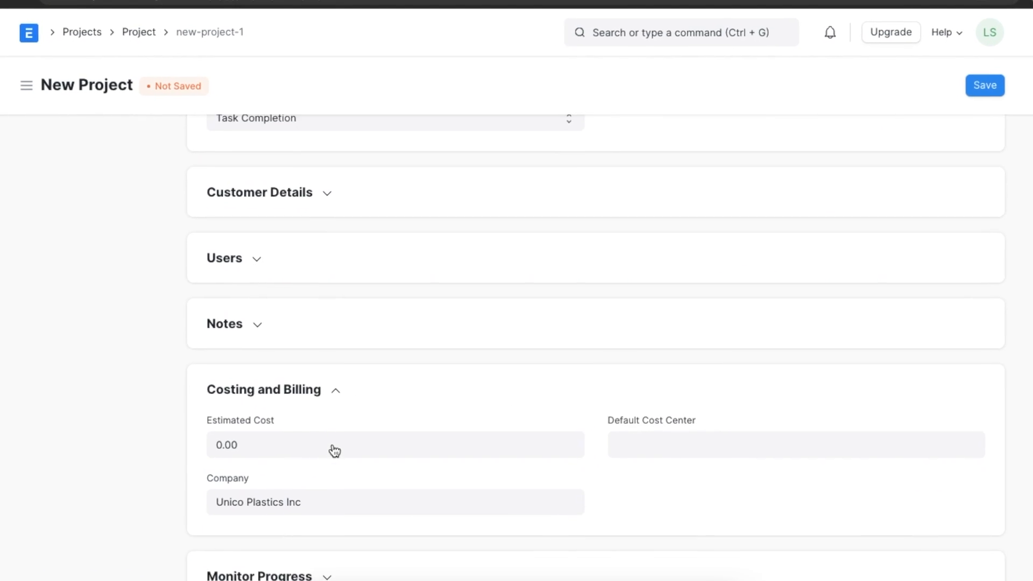
{"action": "scroll", "scroll_direction": "down", "scroll_amount": 3}
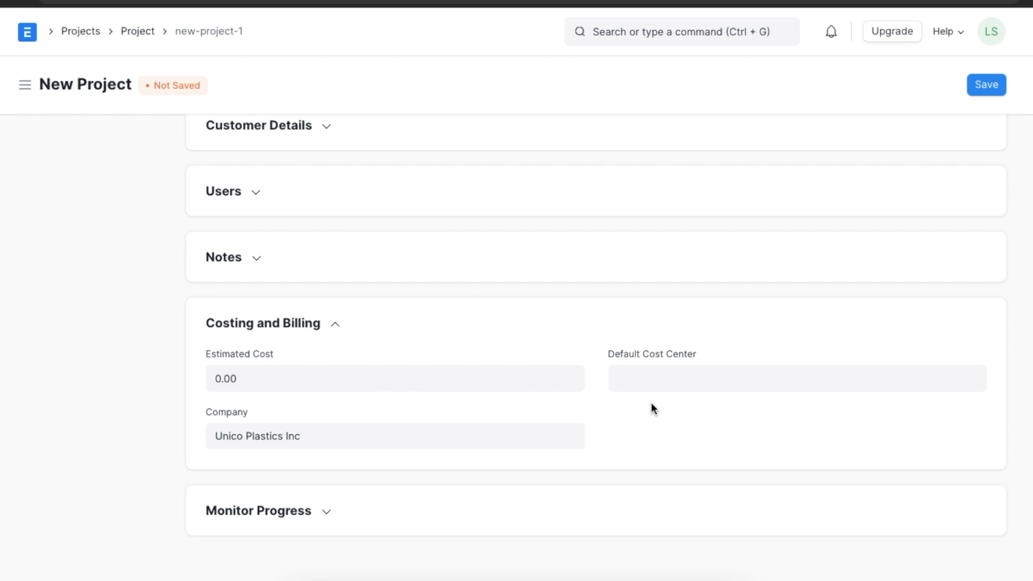
{"action": "mouse_move", "coordinate": [373, 341]}
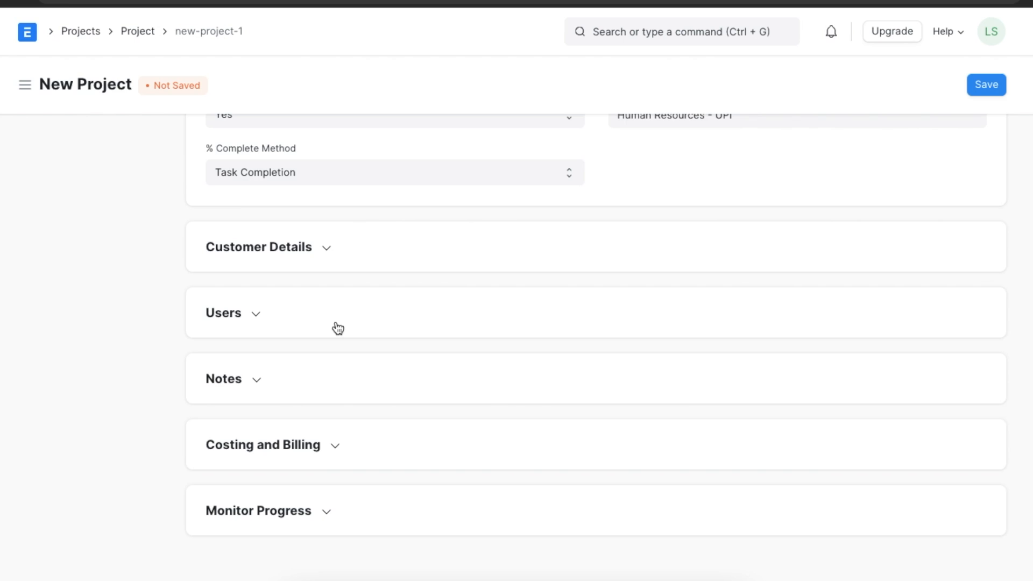
Step: Enable progress collection in Monitor Progress and set the holiday list to 2022 Holiday List
{"action": "left_click", "coordinate": [258, 510]}
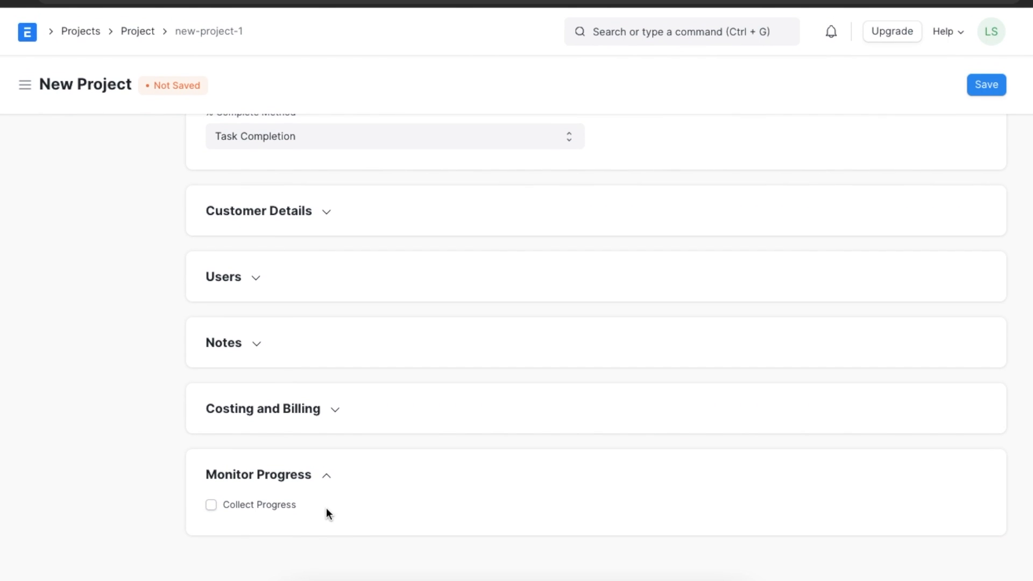
{"action": "mouse_move", "coordinate": [212, 510]}
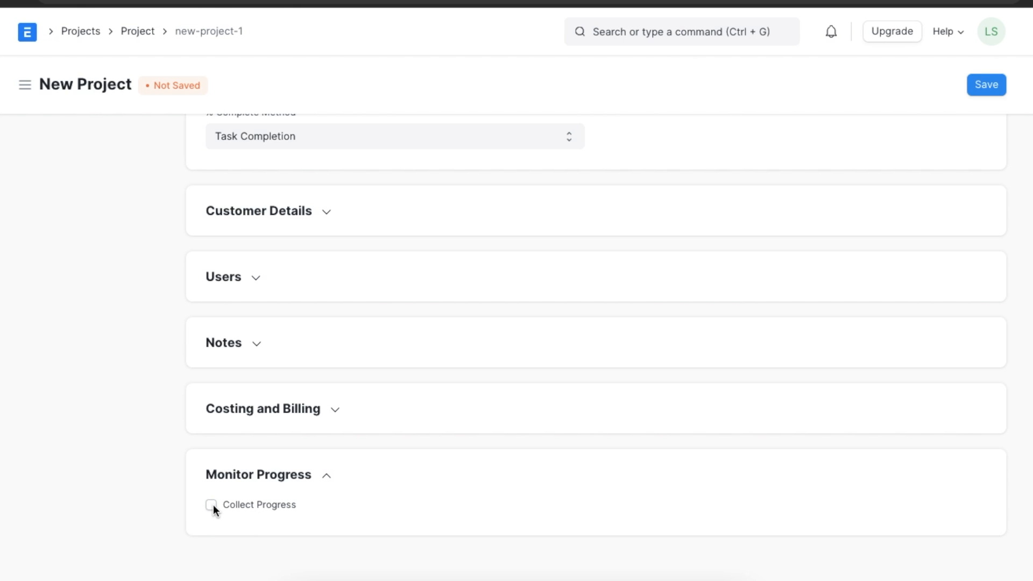
{"action": "left_click", "coordinate": [211, 504]}
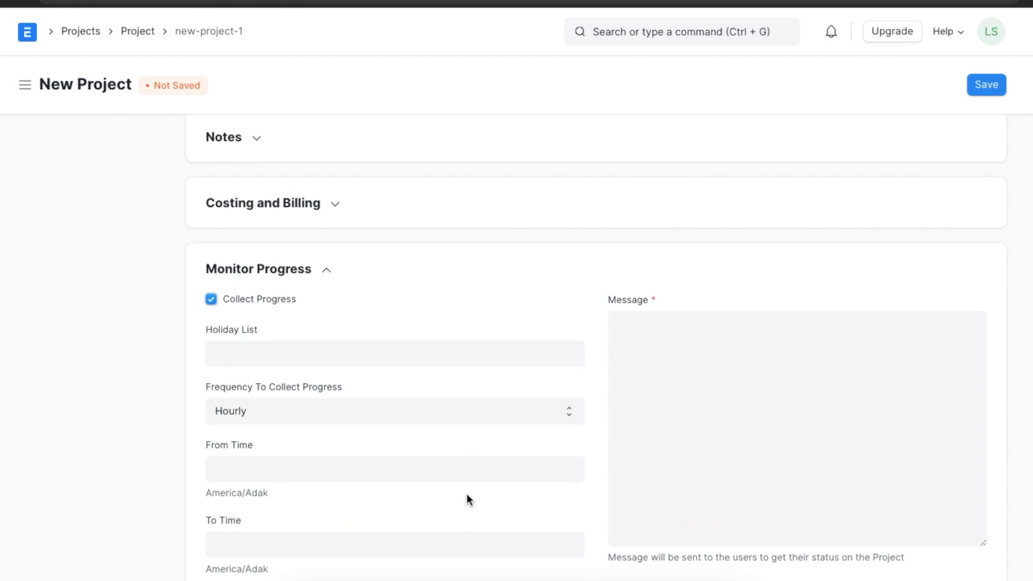
{"action": "scroll", "scroll_direction": "down", "scroll_amount": 3}
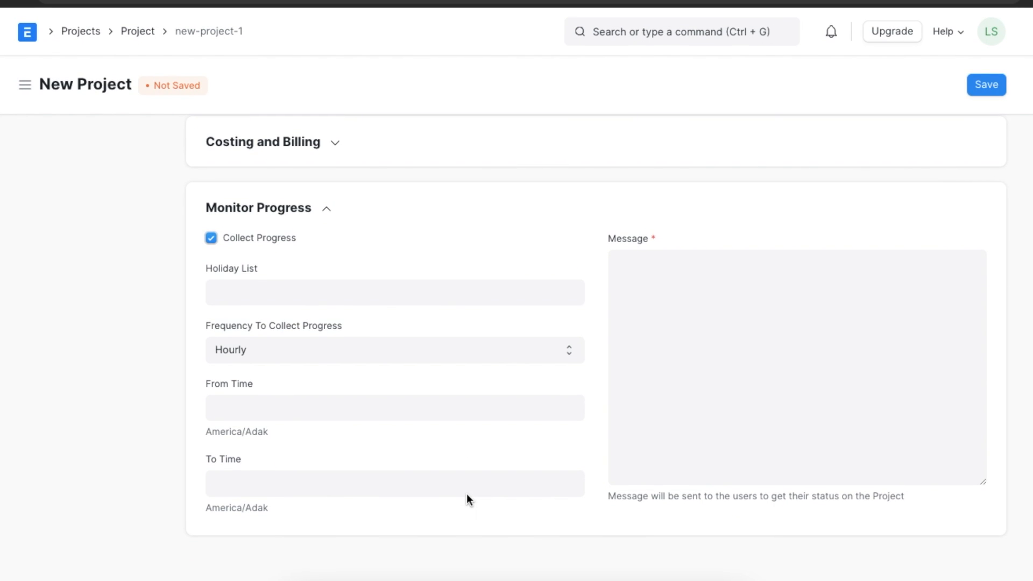
{"action": "left_click", "coordinate": [394, 293]}
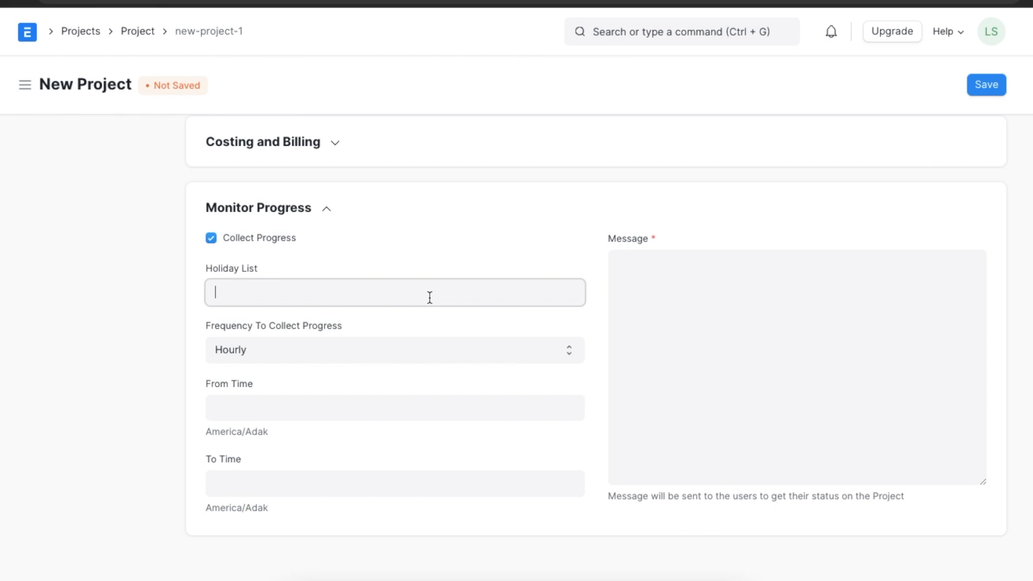
{"action": "type", "text": "2022 Holiday List"}
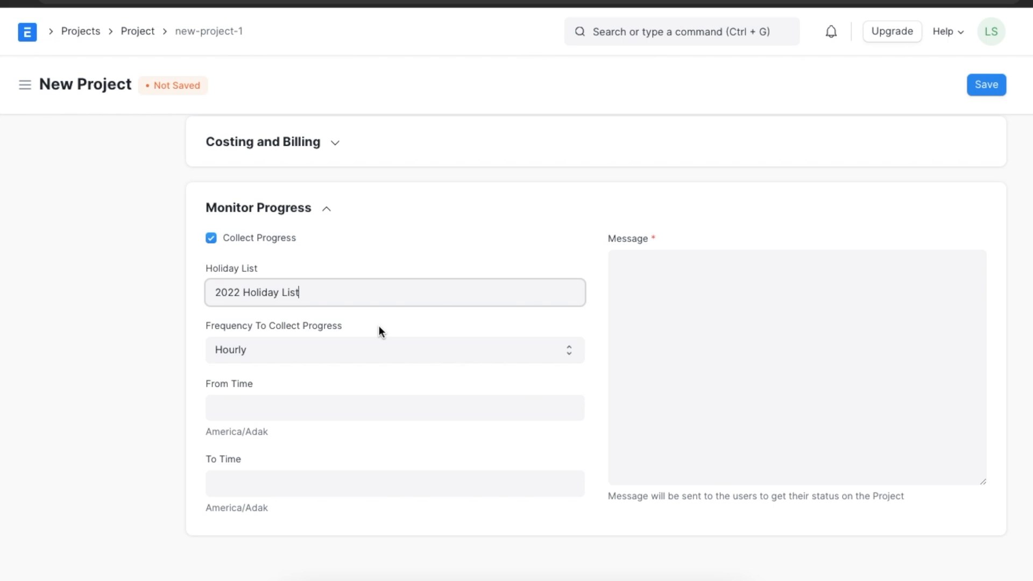
Step: Send weekly on Friday at 18:06:50 with a message to check the progress report
{"action": "left_click", "coordinate": [393, 349]}
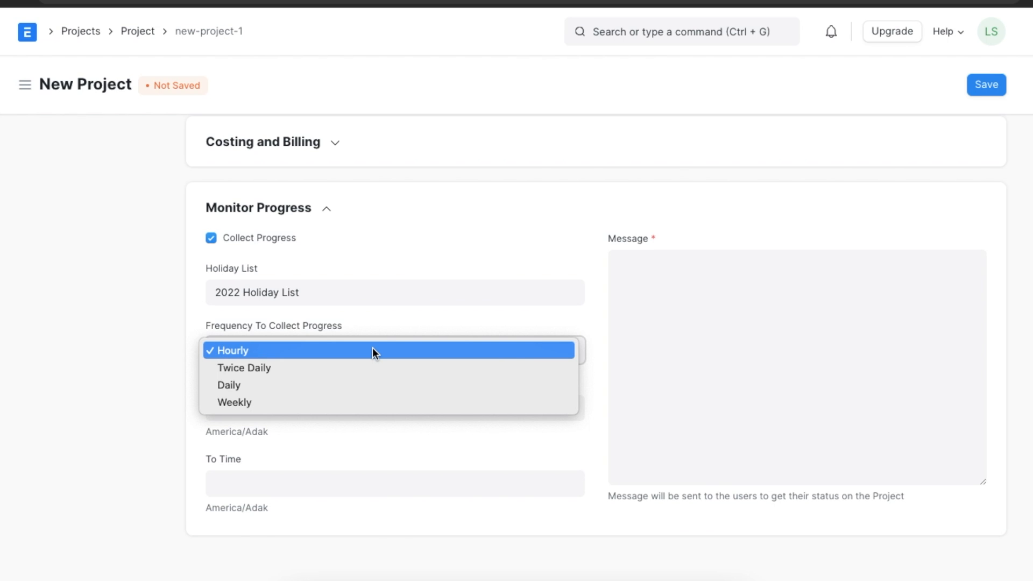
{"action": "mouse_move", "coordinate": [372, 384]}
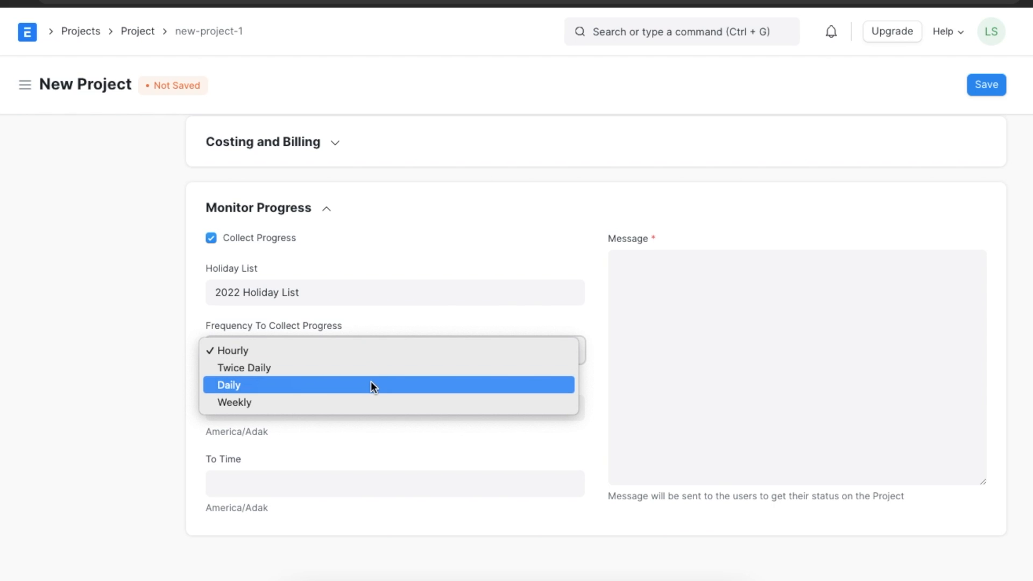
{"action": "mouse_move", "coordinate": [371, 402]}
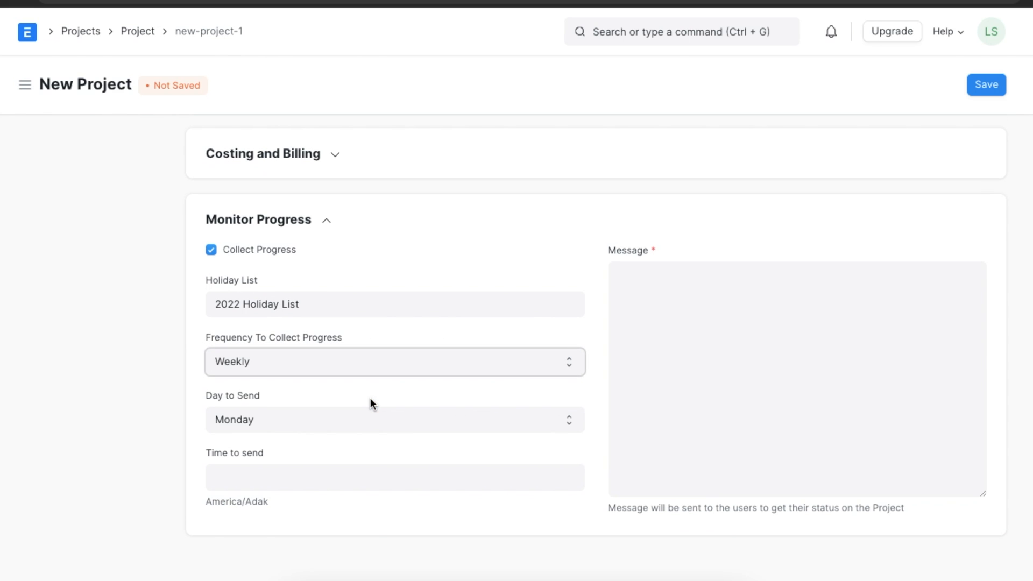
{"action": "mouse_move", "coordinate": [398, 422]}
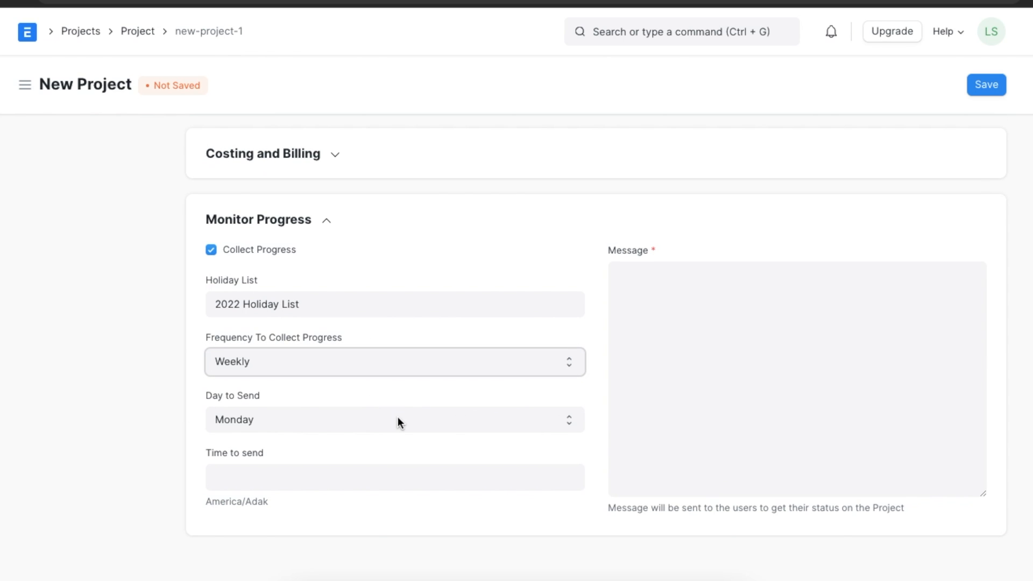
{"action": "left_click", "coordinate": [394, 419]}
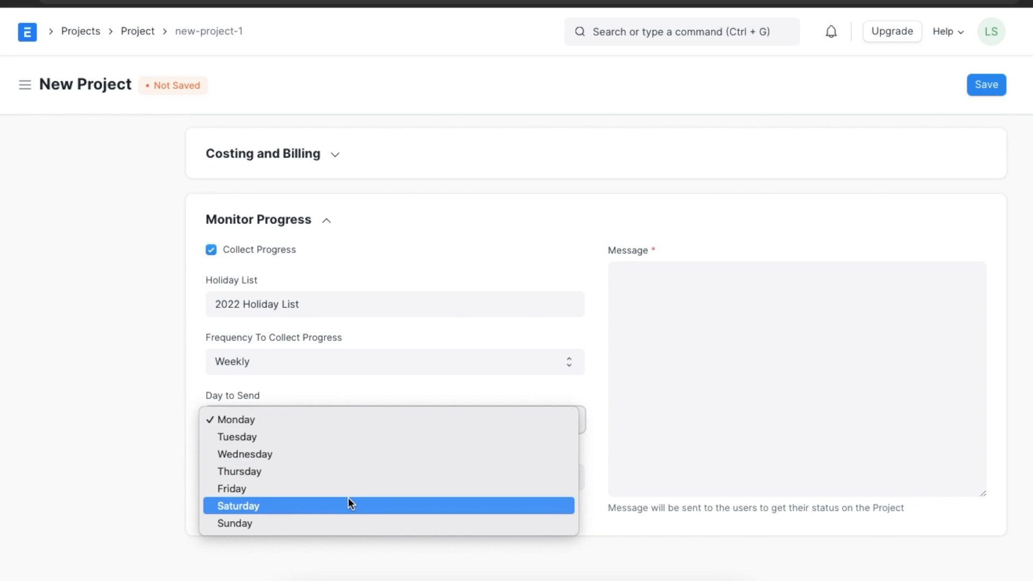
{"action": "left_click", "coordinate": [232, 488]}
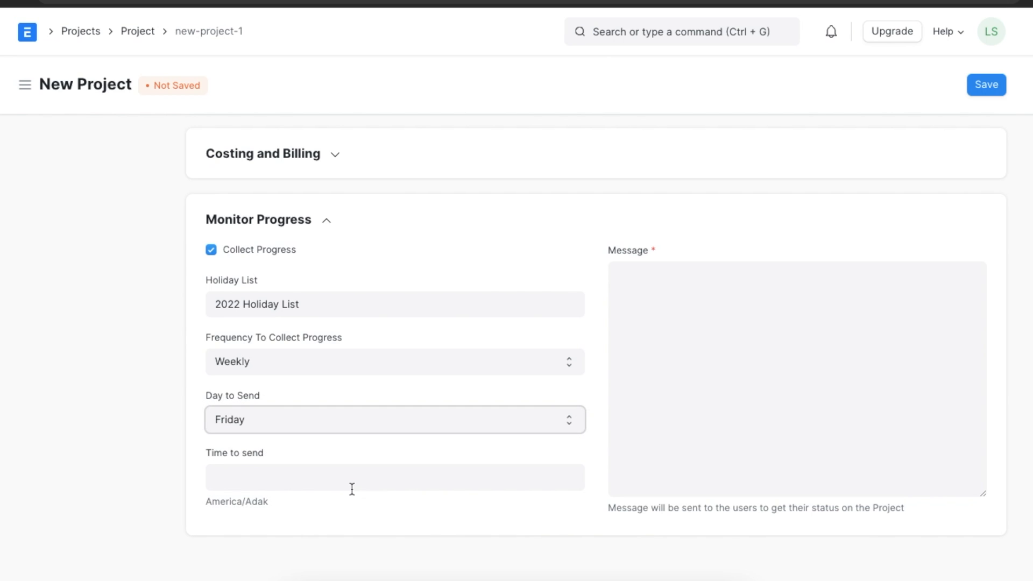
{"action": "left_click", "coordinate": [394, 477]}
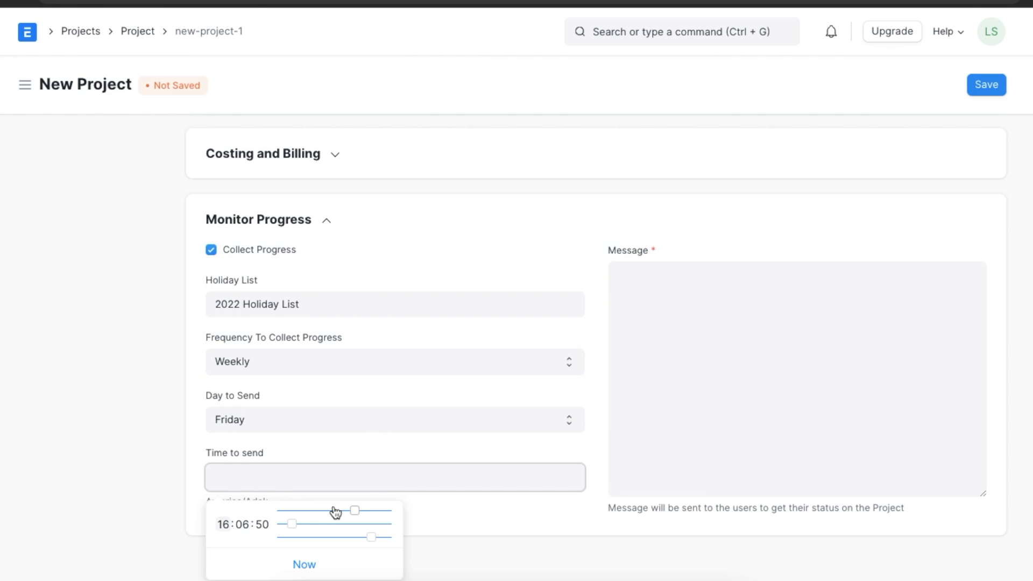
{"action": "left_click_drag", "start_coordinate": [354, 511], "coordinate": [365, 510]}
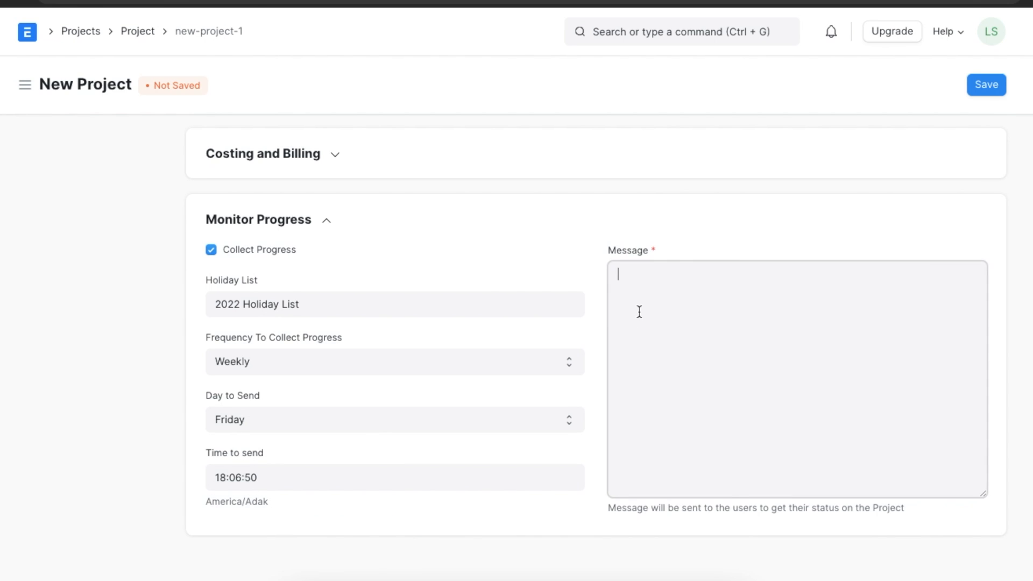
{"action": "type", "text": "Kindly check the progress report of Project → Robert Gomes: Onboarding"}
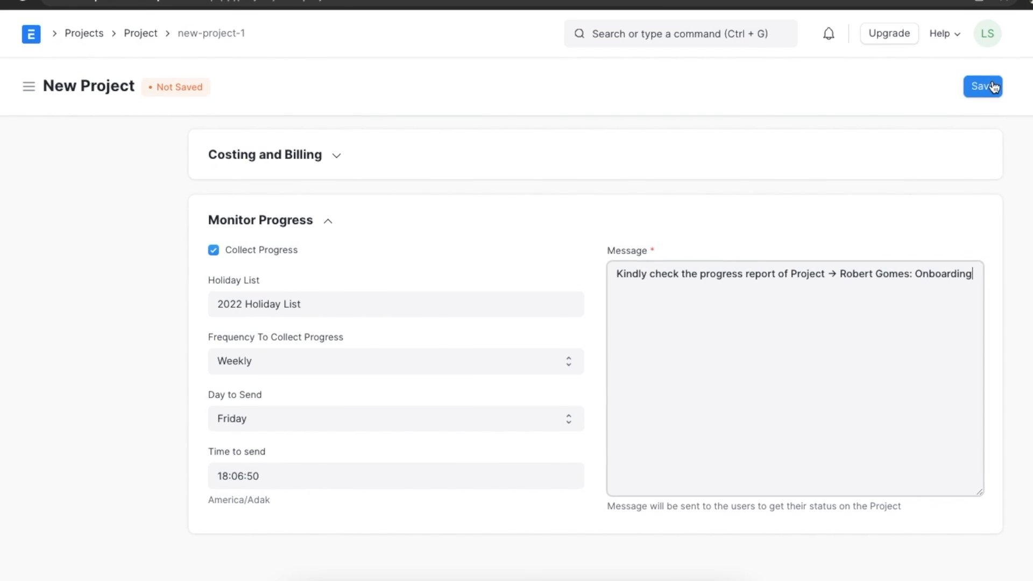
{"action": "left_click", "coordinate": [982, 86]}
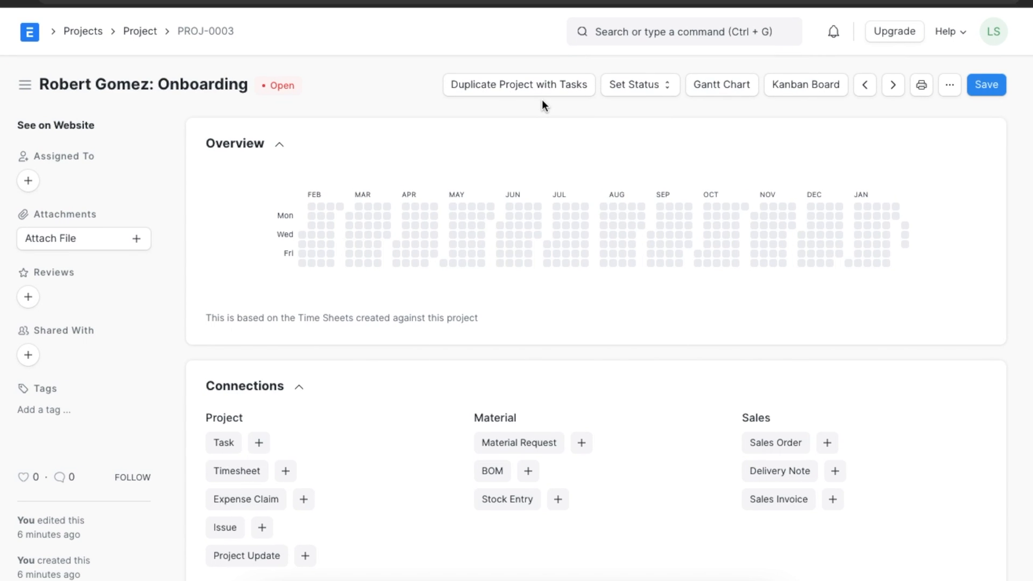
{"action": "mouse_move", "coordinate": [539, 85]}
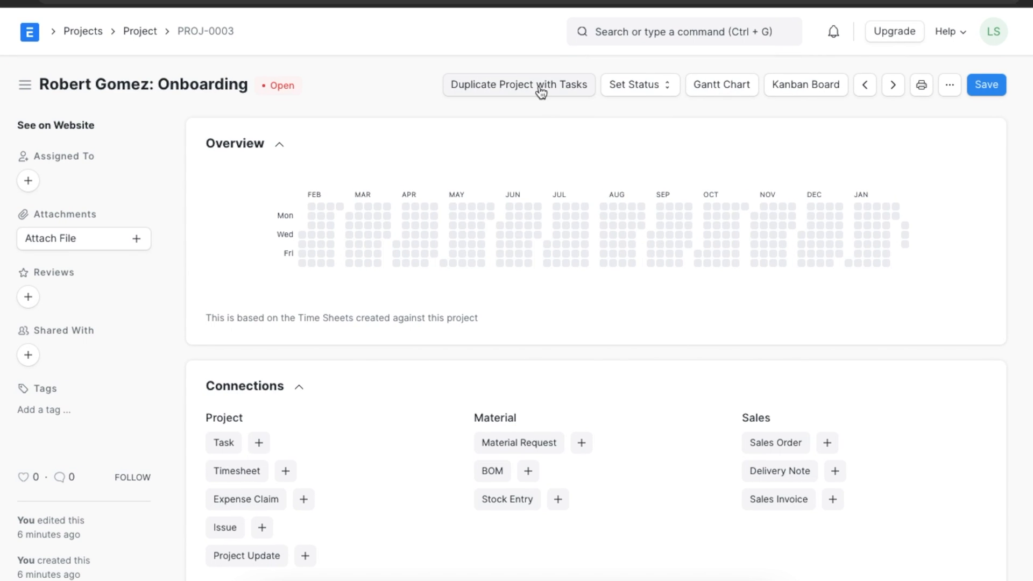
{"action": "left_click", "coordinate": [519, 84]}
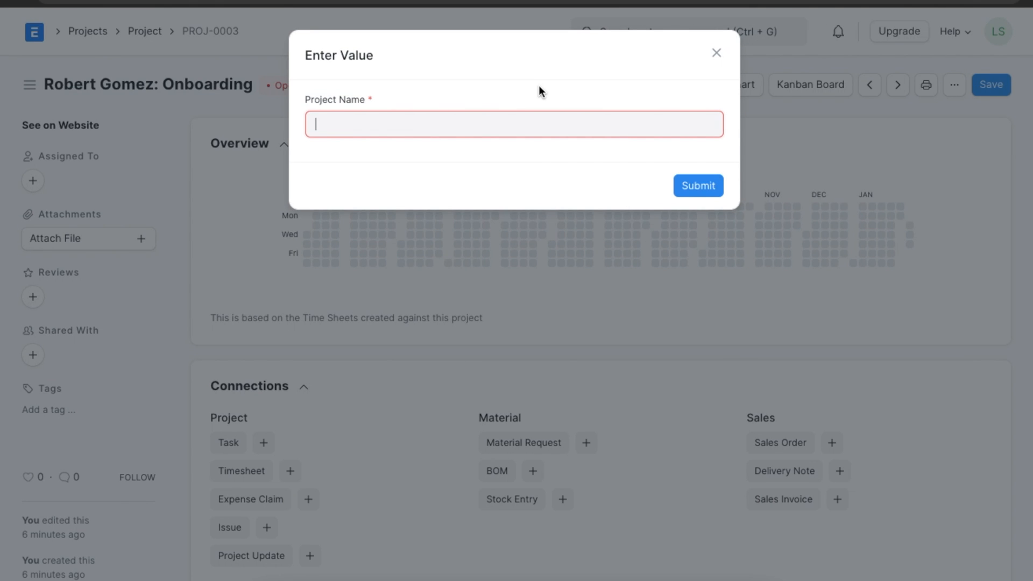
{"action": "type", "text": "Elizabeth Tucker: Onboarding"}
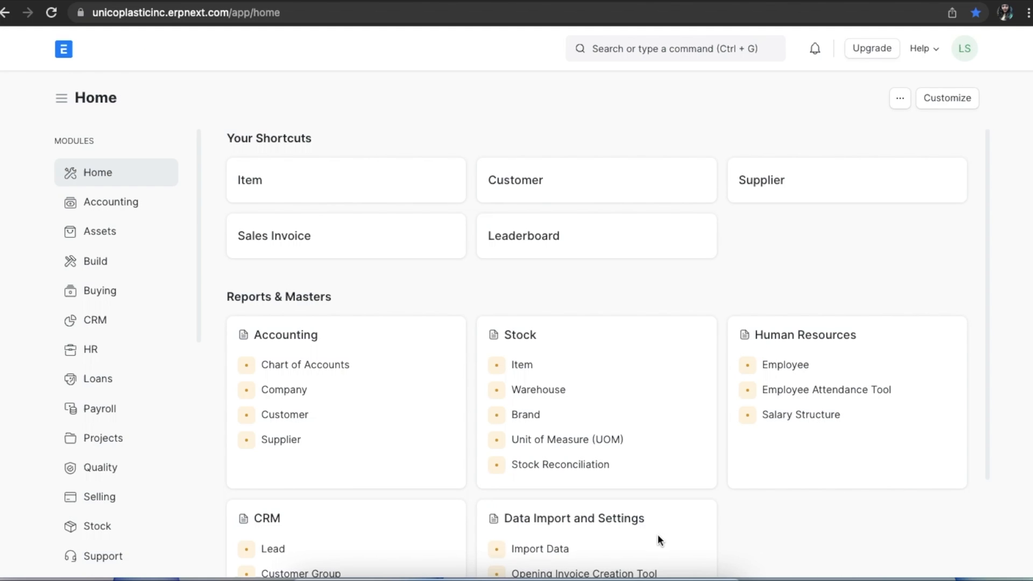
{"action": "mouse_move", "coordinate": [586, 301]}
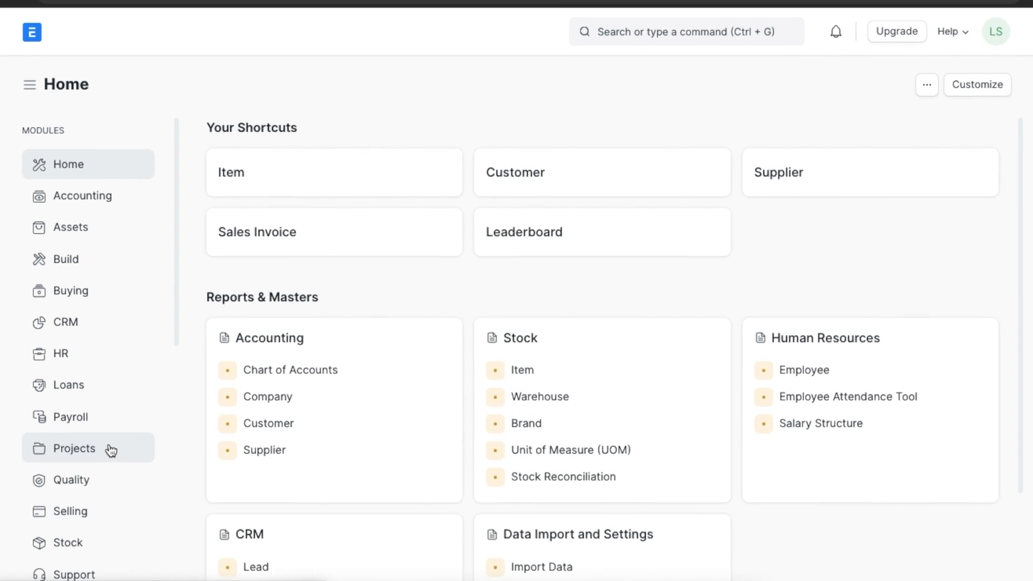
Step: From Home, go to the Projects workspace and open the Project Template list
{"action": "left_click", "coordinate": [74, 448]}
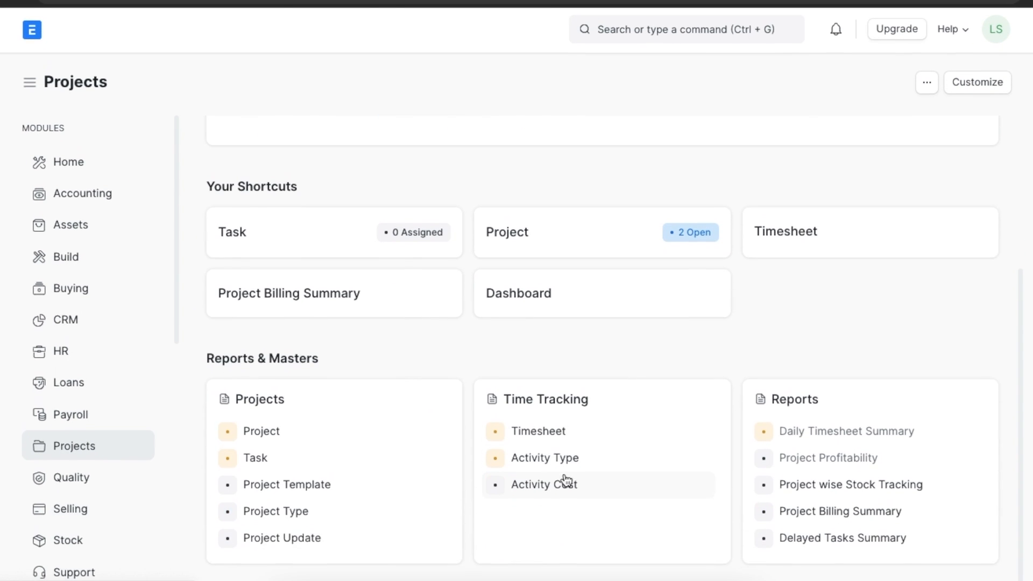
{"action": "left_click", "coordinate": [287, 484]}
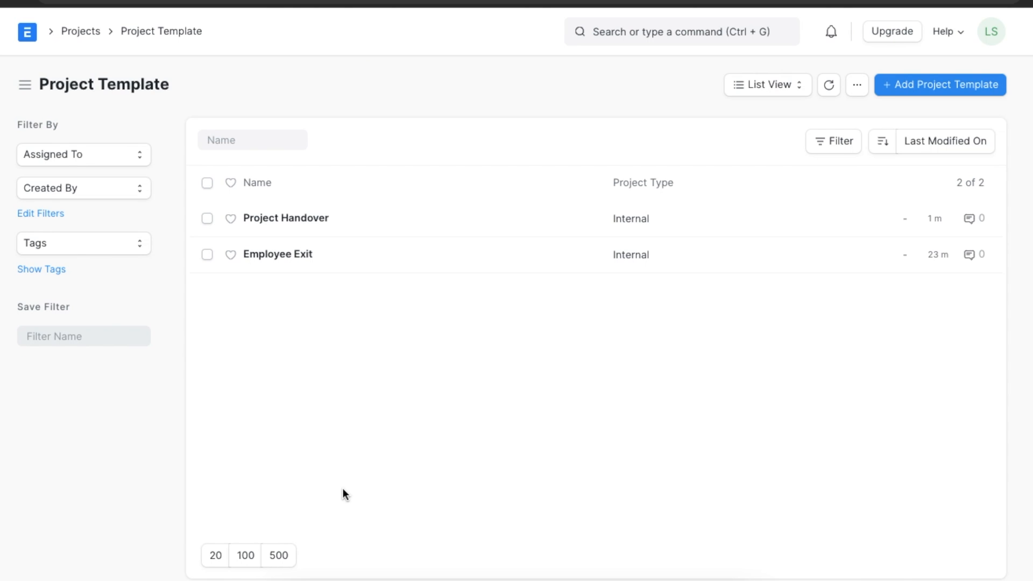
{"action": "mouse_move", "coordinate": [796, 238]}
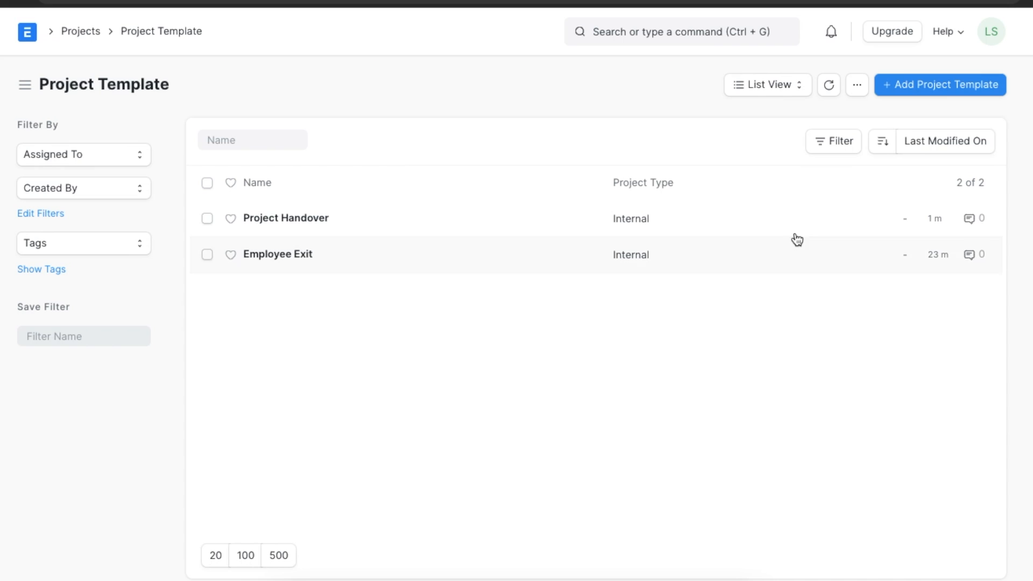
Step: Create a new 'Employee Onboarding' project template with its Project Type set to Internal
{"action": "left_click", "coordinate": [939, 85]}
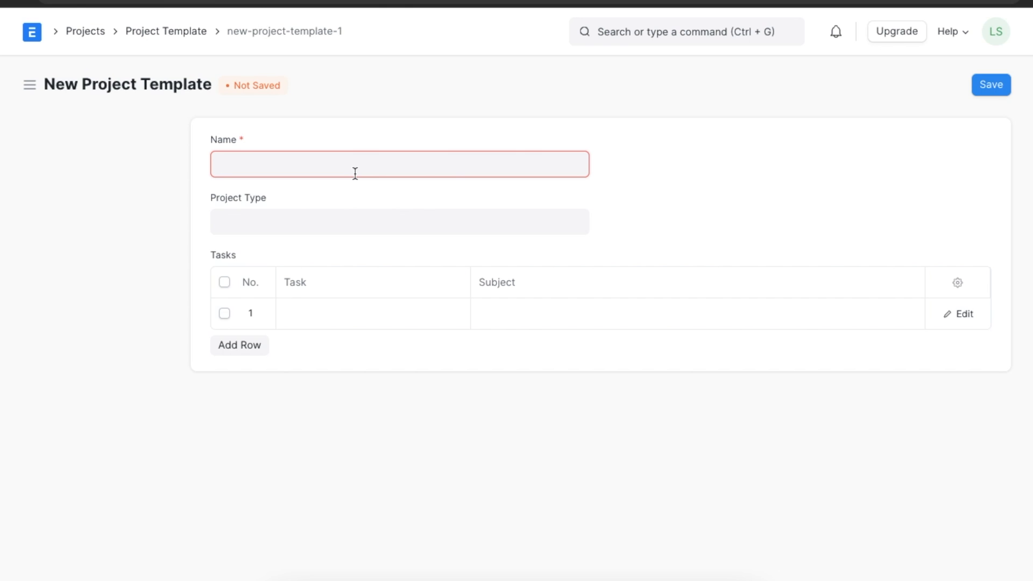
{"action": "type", "text": "Employee Onb"}
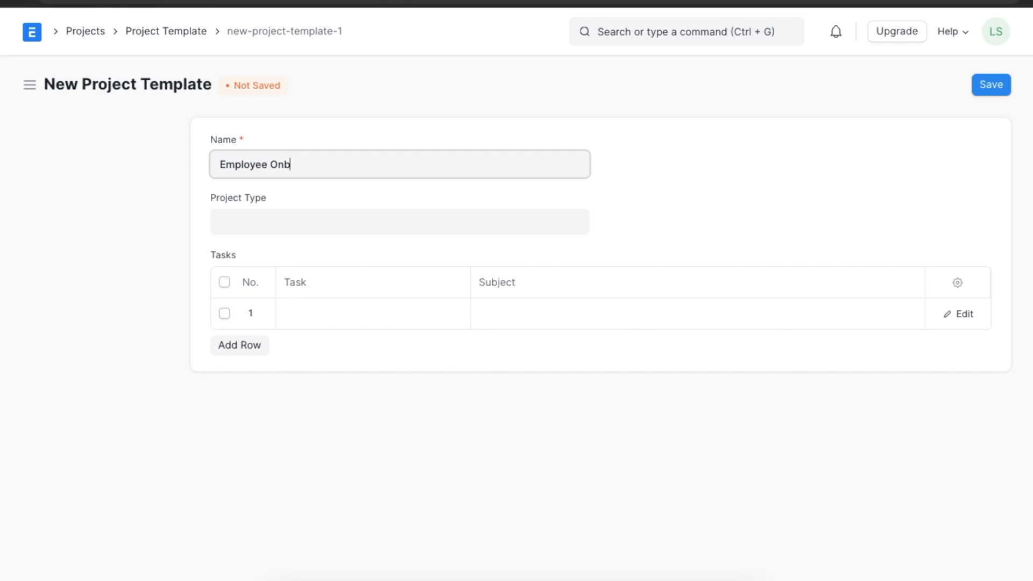
{"action": "type", "text": "oarding"}
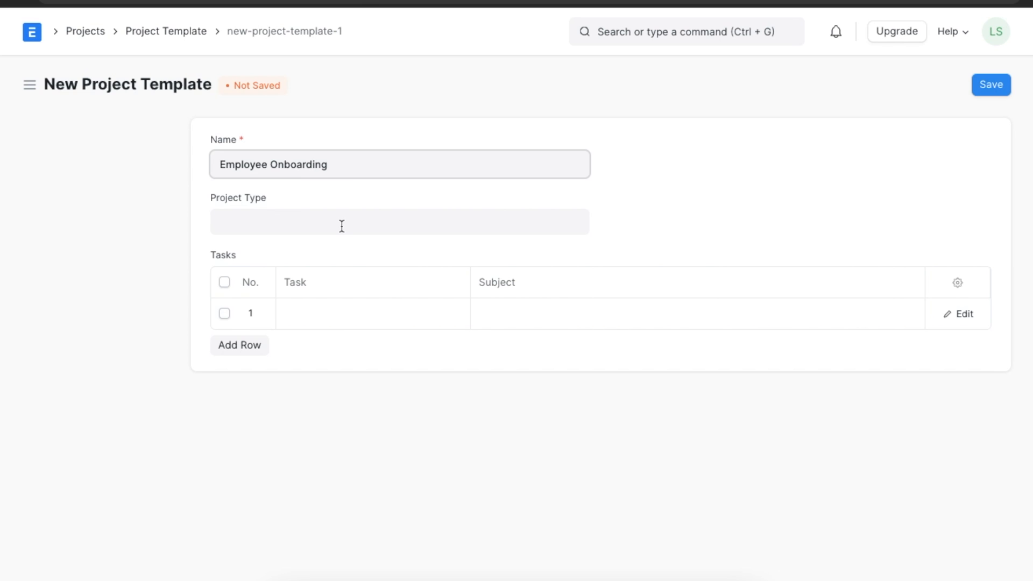
{"action": "left_click", "coordinate": [399, 221]}
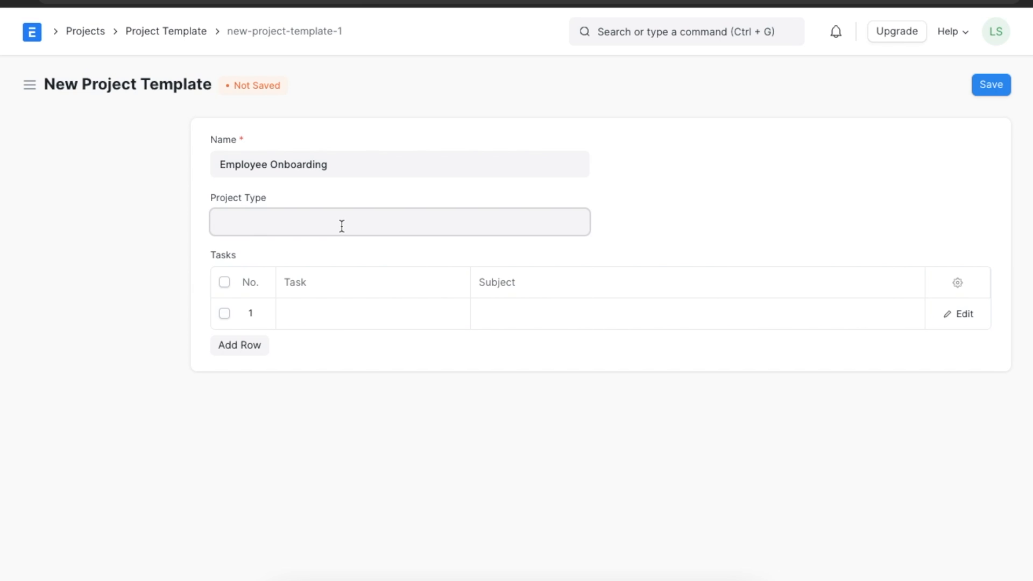
{"action": "left_click", "coordinate": [399, 221]}
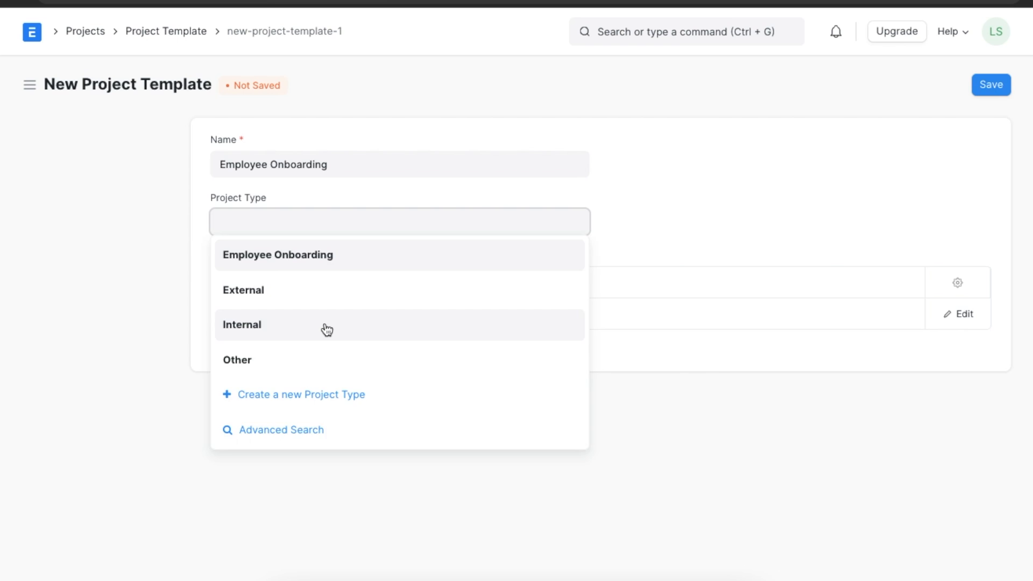
{"action": "left_click", "coordinate": [241, 324]}
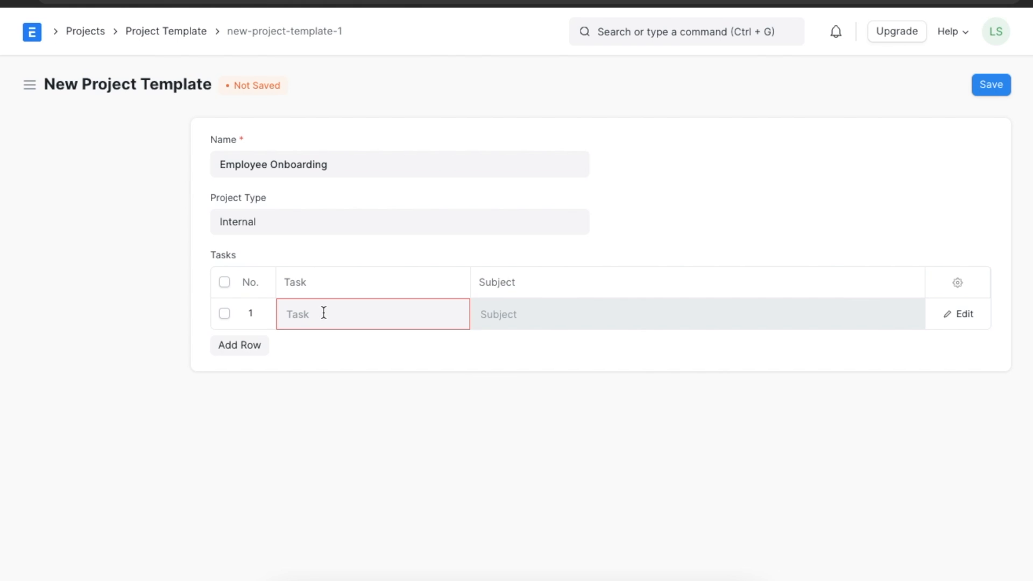
Step: Add a 'Create Email ID' task to the template's first task row
{"action": "left_click", "coordinate": [368, 314]}
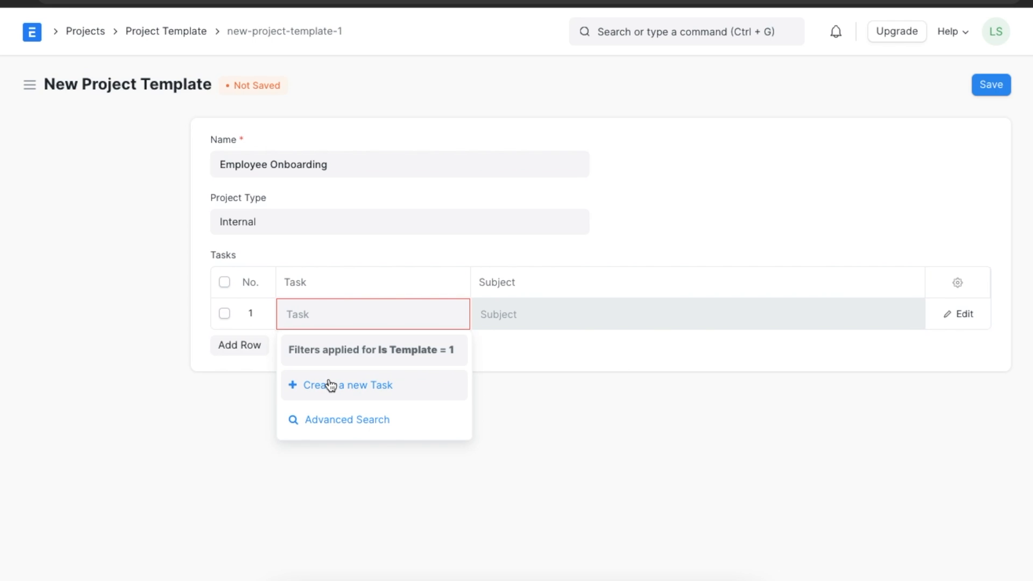
{"action": "left_click", "coordinate": [347, 385]}
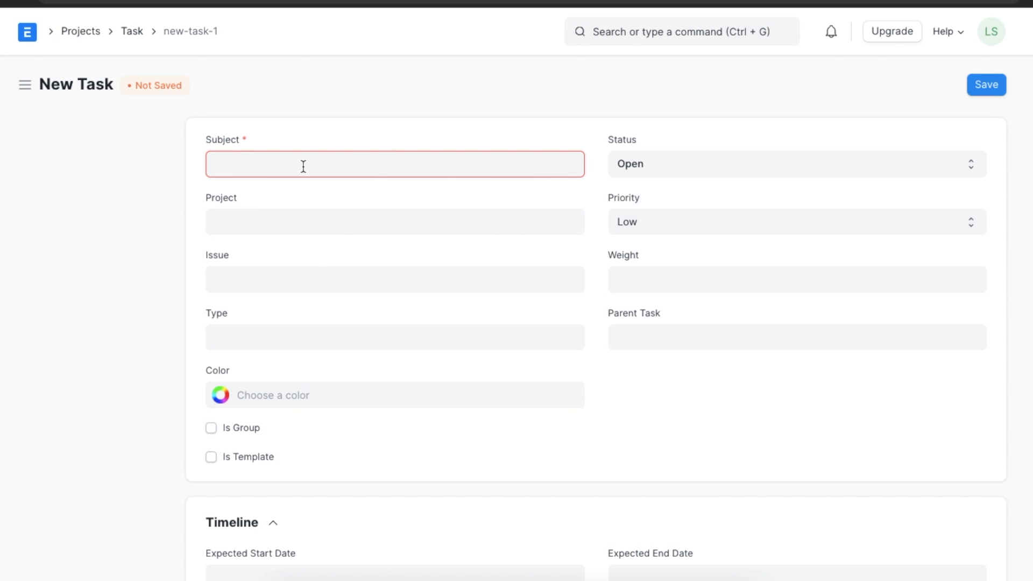
{"action": "type", "text": "Create Email ID"}
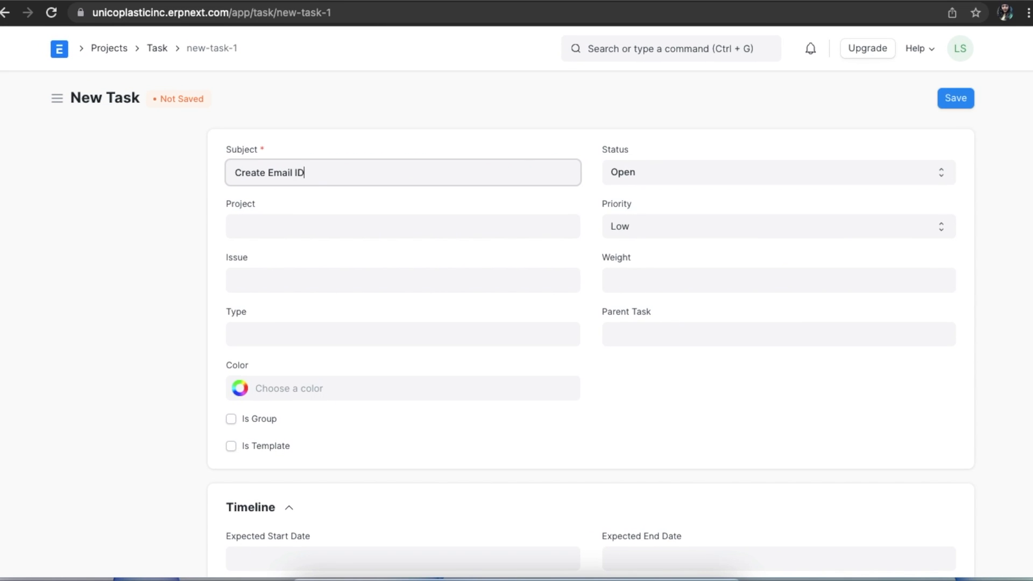
{"action": "left_click", "coordinate": [402, 388]}
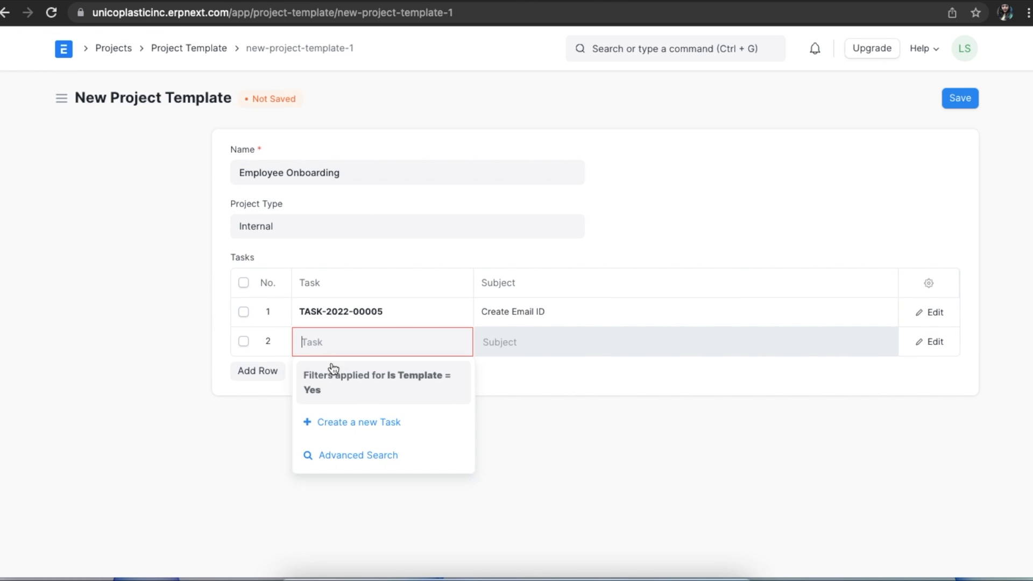
Step: Add an 'Issue Laptop' task coloured red (#CB2929) and save it
{"action": "left_click", "coordinate": [358, 421]}
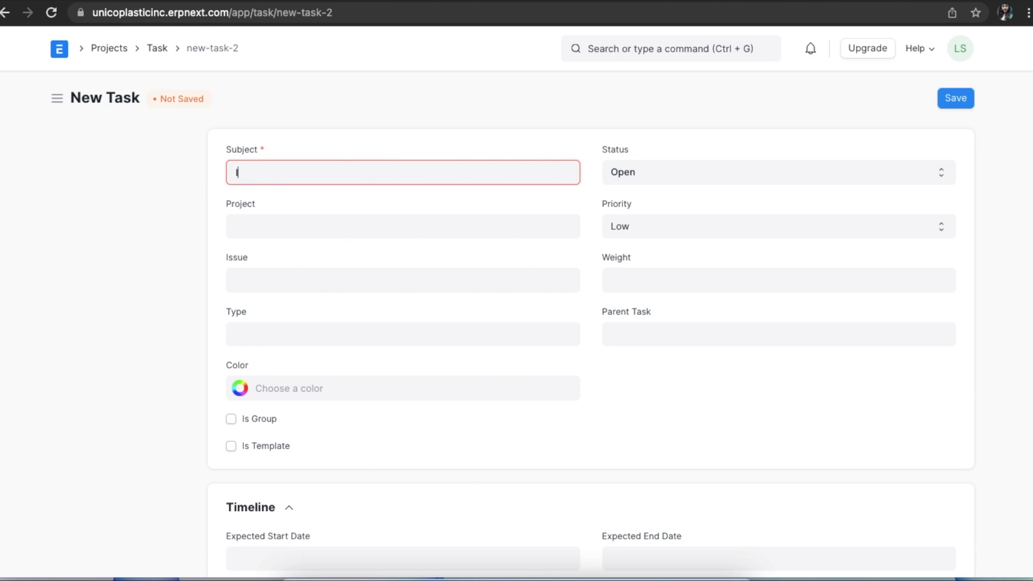
{"action": "type", "text": "Issue Laptop"}
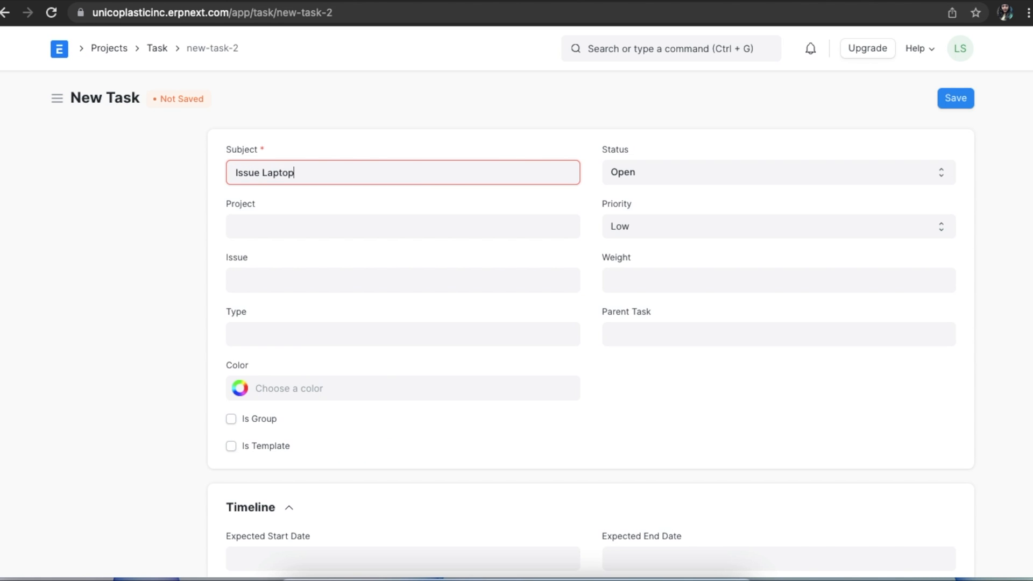
{"action": "left_click", "coordinate": [402, 388]}
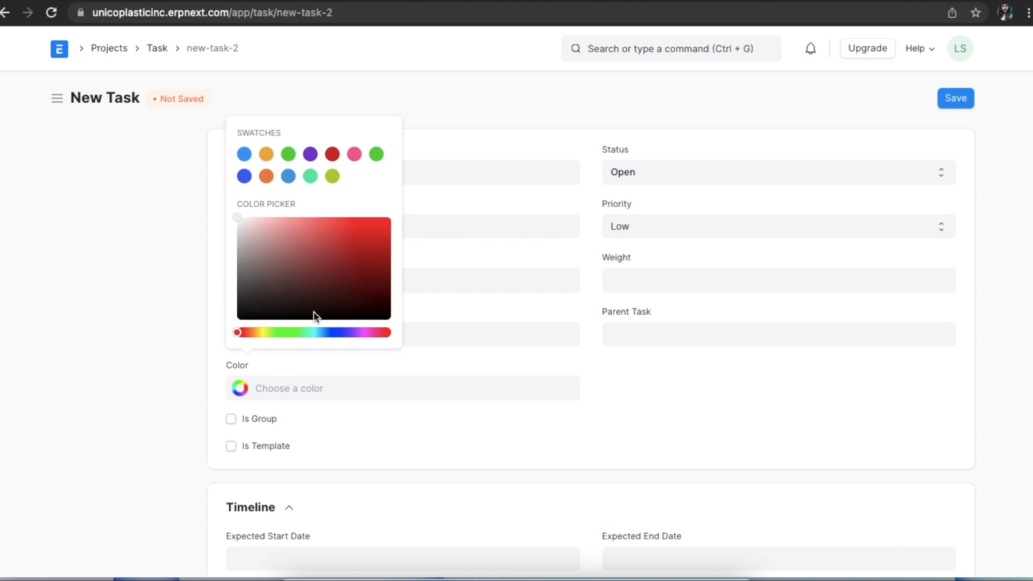
{"action": "left_click", "coordinate": [359, 238]}
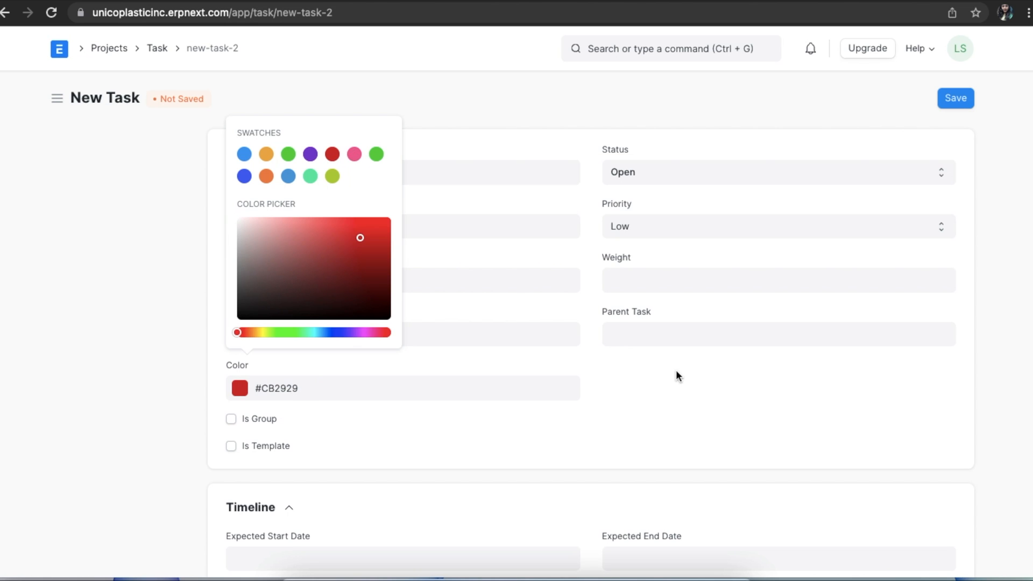
{"action": "left_click", "coordinate": [955, 98]}
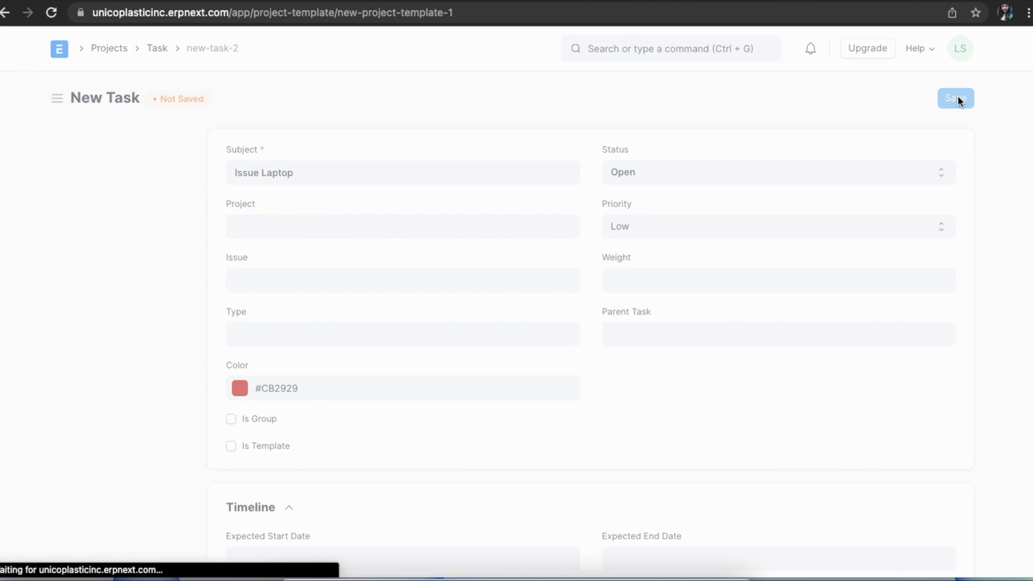
{"action": "left_click", "coordinate": [954, 98]}
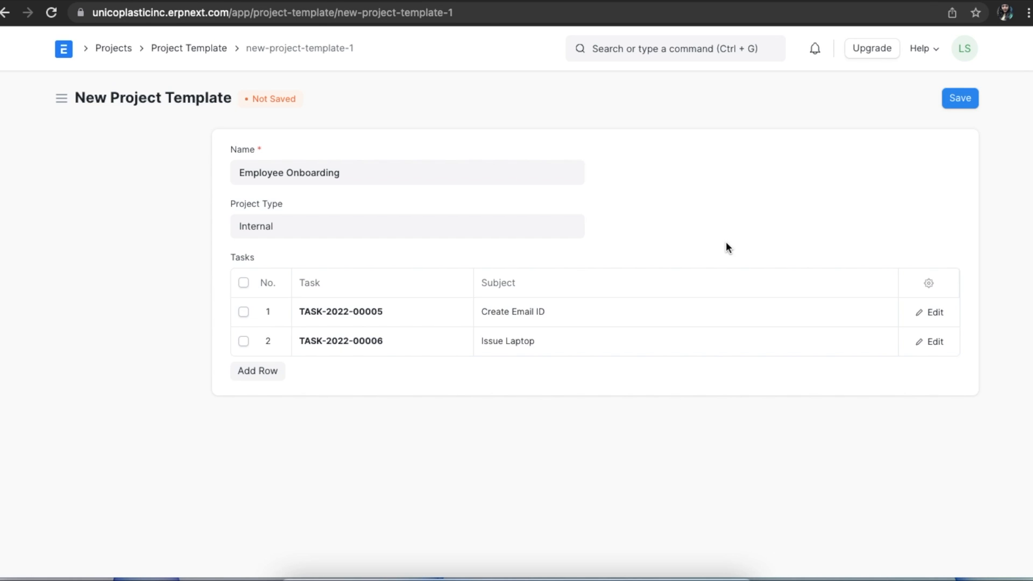
Step: Save the Employee Onboarding template with its Create Email ID and Issue Laptop tasks
{"action": "left_click", "coordinate": [959, 98]}
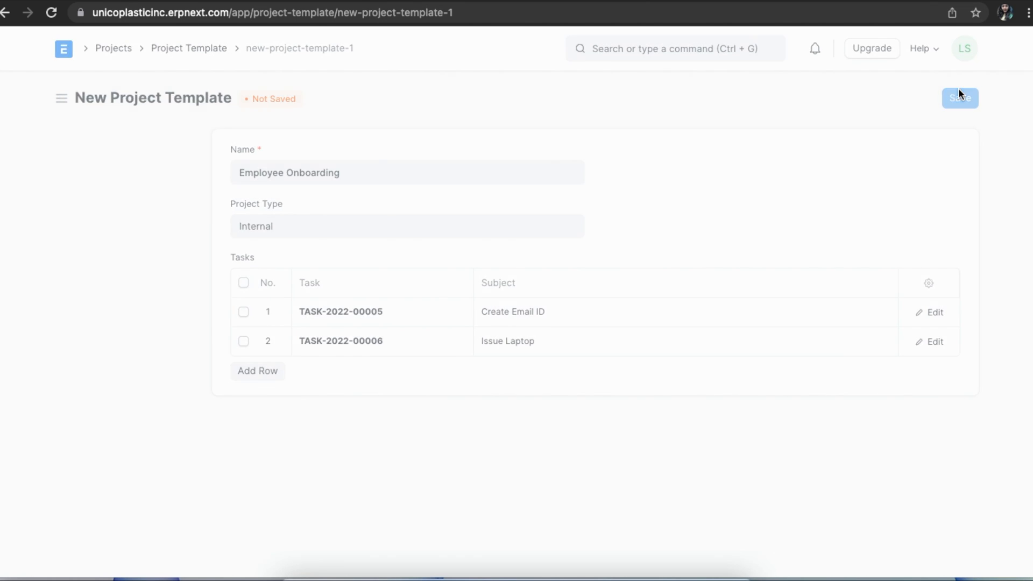
{"action": "left_click", "coordinate": [960, 98]}
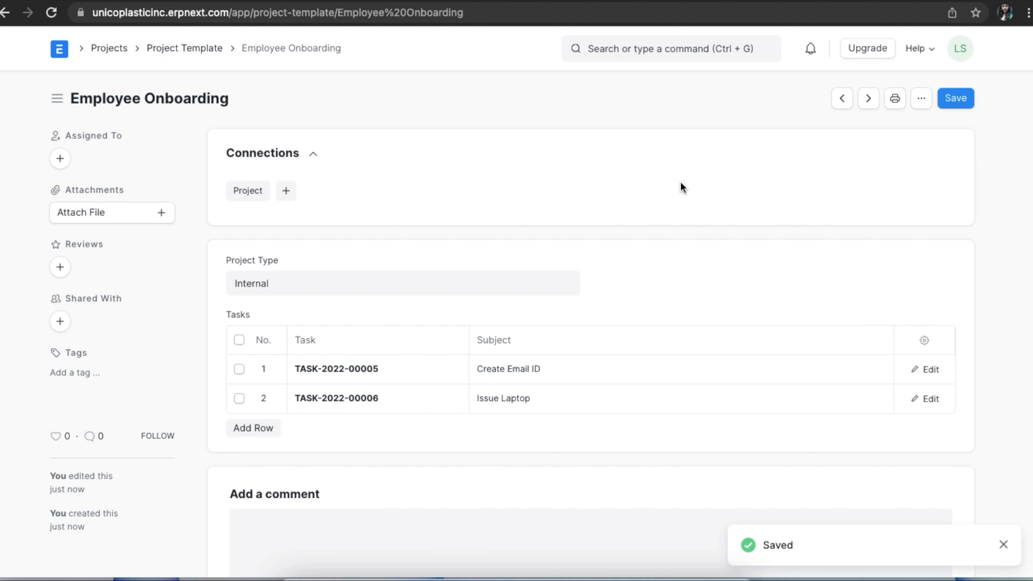
{"action": "mouse_move", "coordinate": [670, 185]}
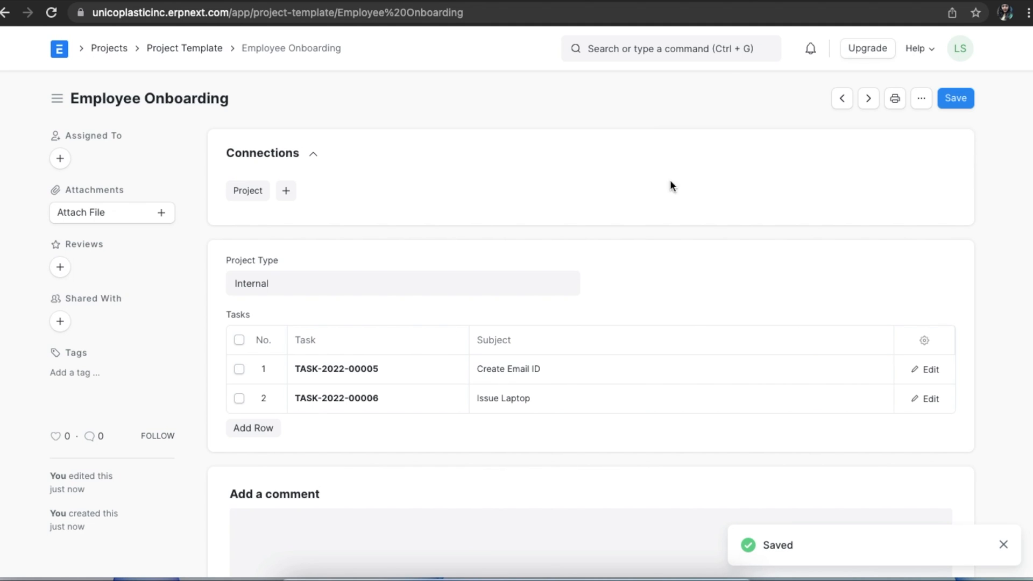
{"action": "mouse_move", "coordinate": [286, 191]}
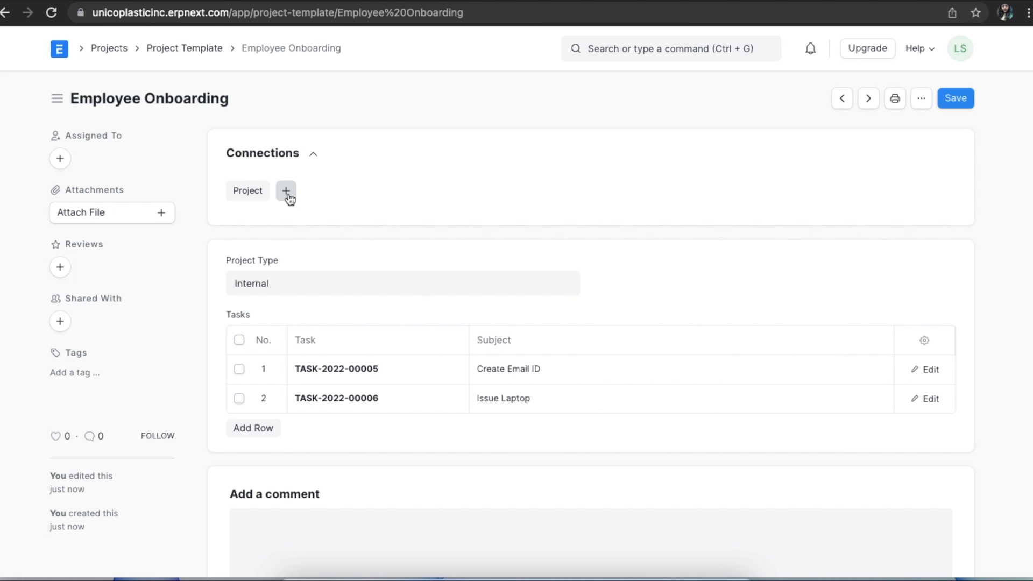
{"action": "left_click", "coordinate": [286, 191]}
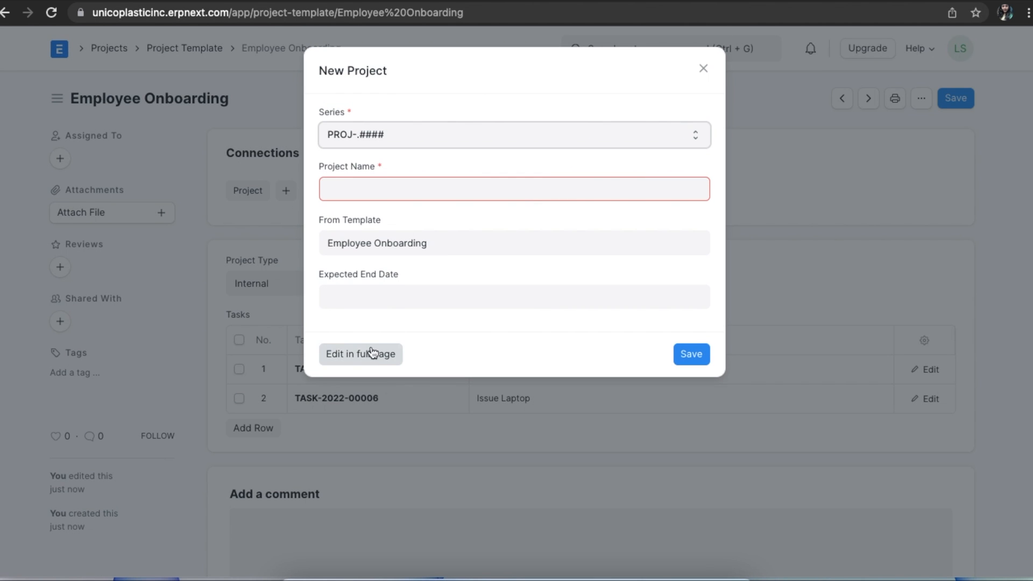
{"action": "left_click", "coordinate": [360, 354]}
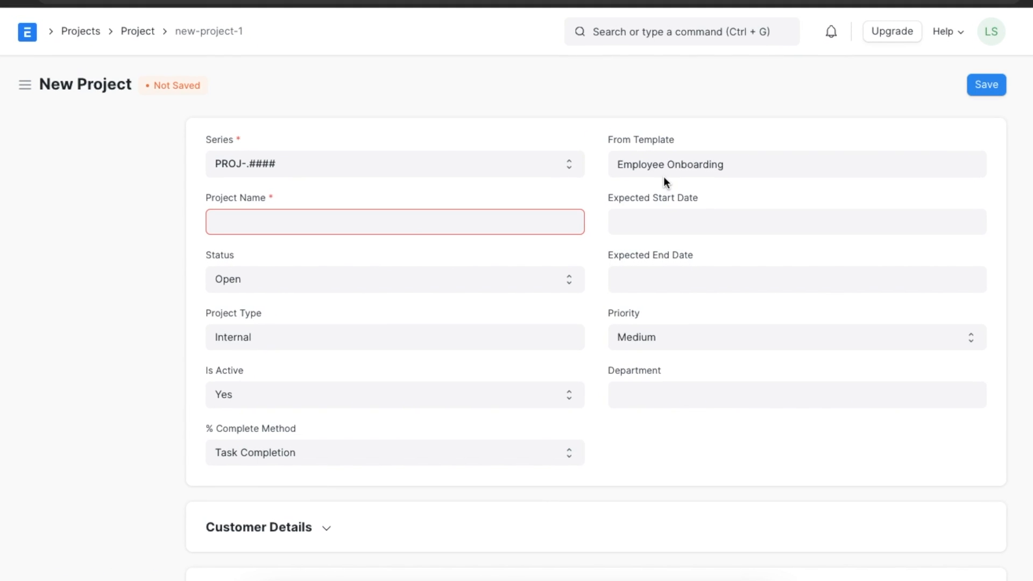
{"action": "type", "text": "Sheila Rodrigues: Onboarding"}
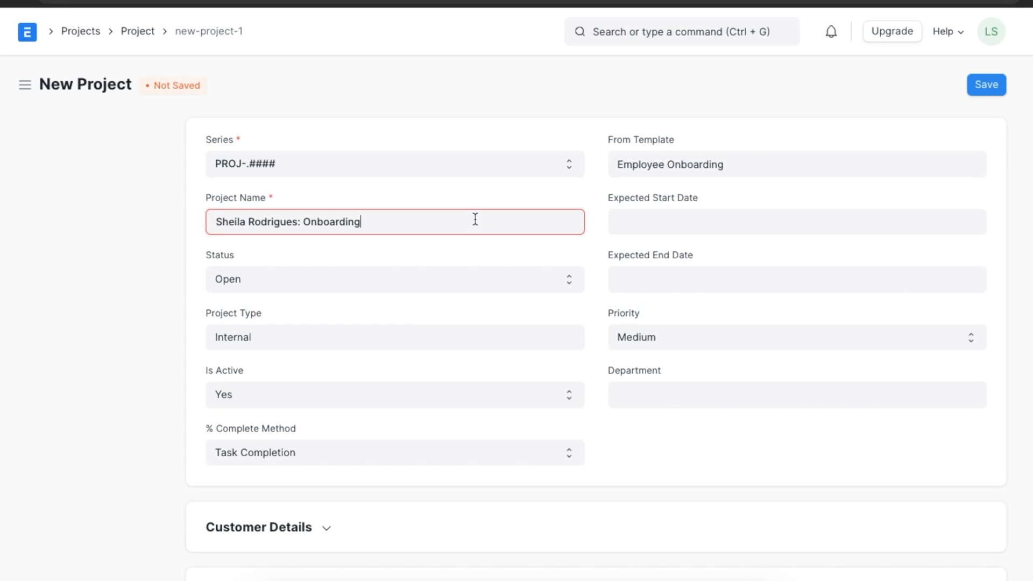
{"action": "left_click", "coordinate": [795, 221]}
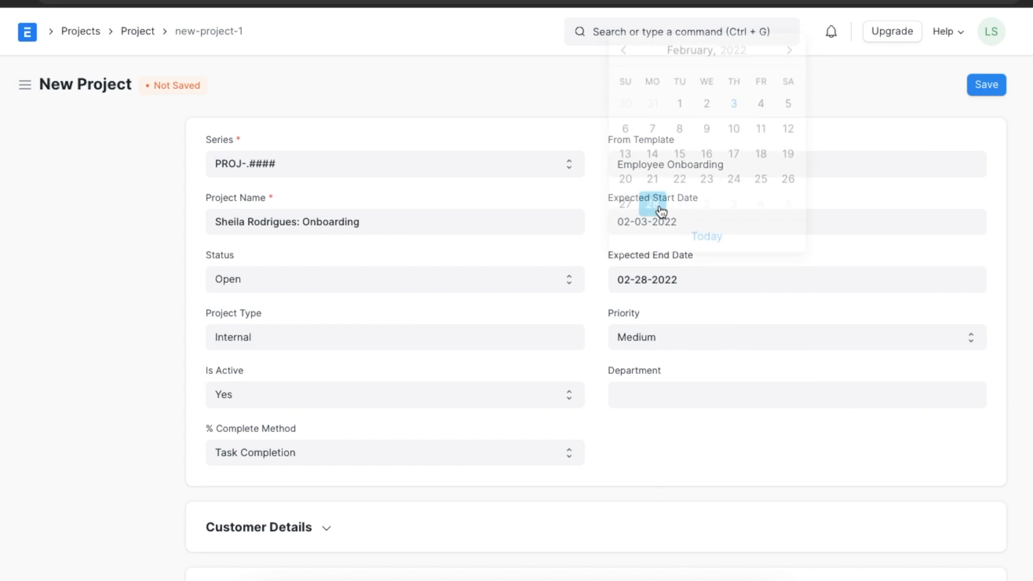
{"action": "left_click", "coordinate": [986, 85]}
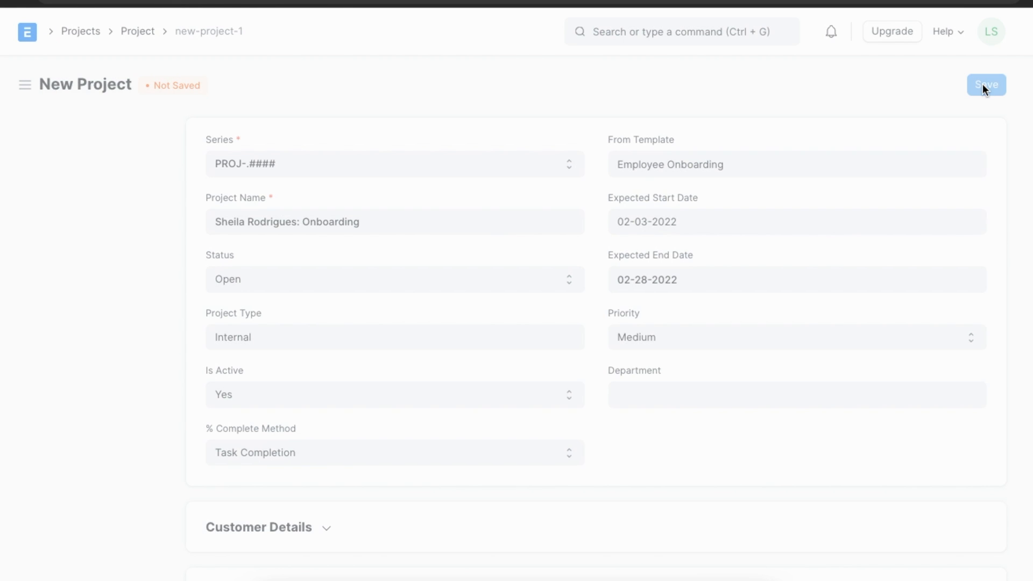
{"action": "left_click", "coordinate": [986, 85]}
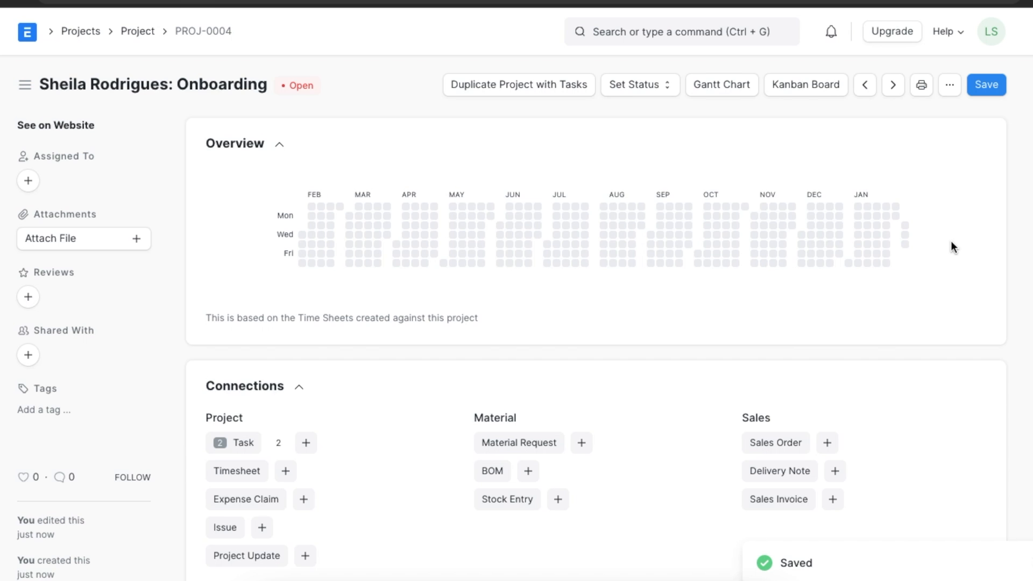
{"action": "scroll", "scroll_direction": "down", "scroll_amount": 3}
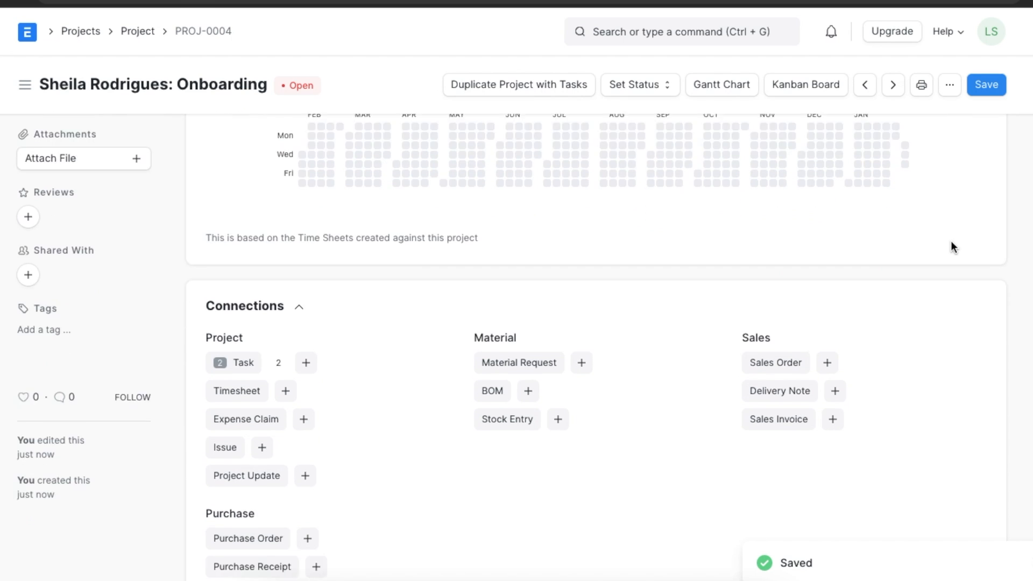
{"action": "scroll", "scroll_direction": "down", "scroll_amount": 3}
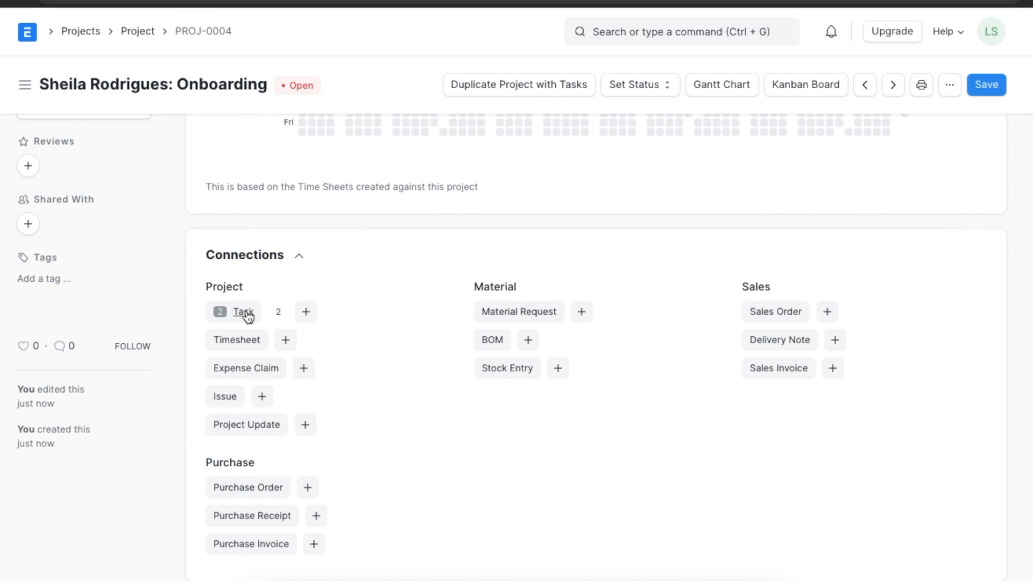
Step: Check PROJ-0004's two tasks in the Task list, then return to the Project list
{"action": "left_click", "coordinate": [243, 311]}
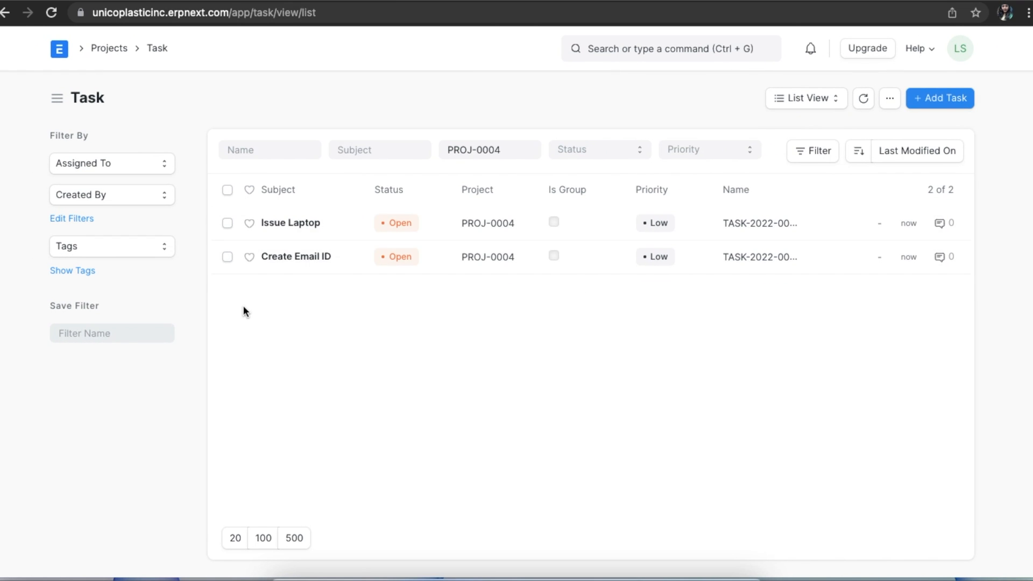
{"action": "left_click", "coordinate": [109, 47]}
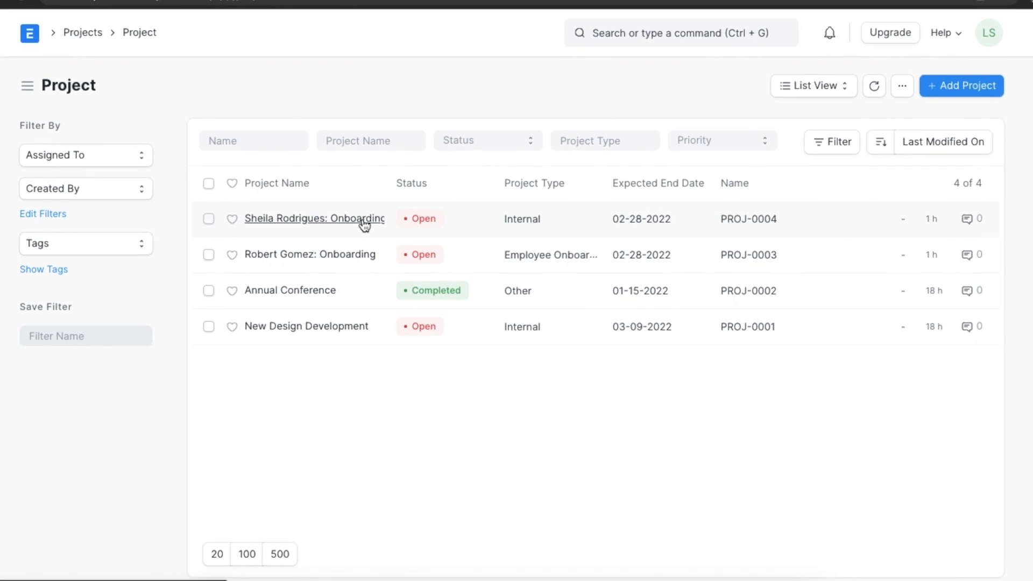
{"action": "left_click", "coordinate": [313, 218]}
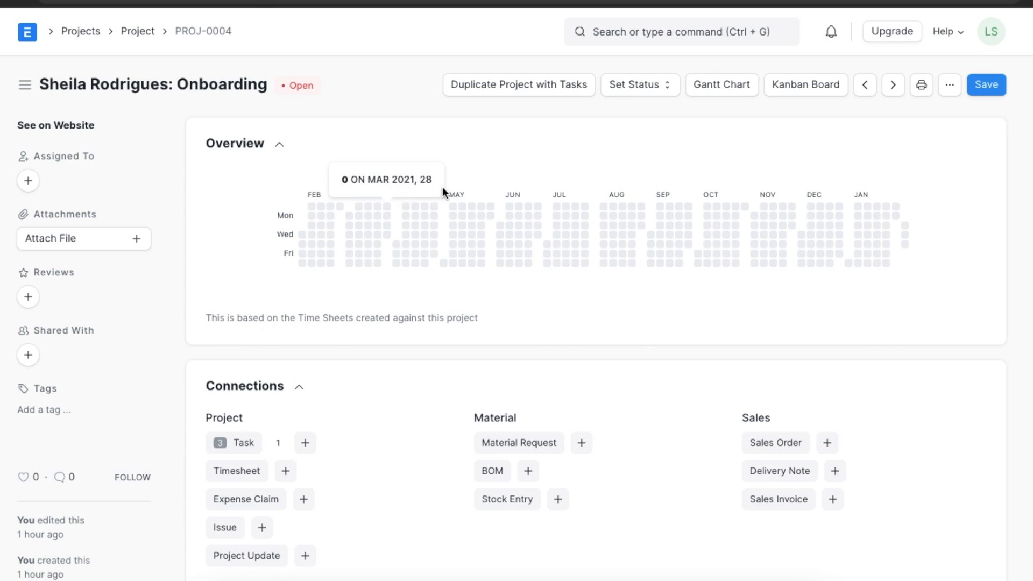
{"action": "mouse_move", "coordinate": [724, 106]}
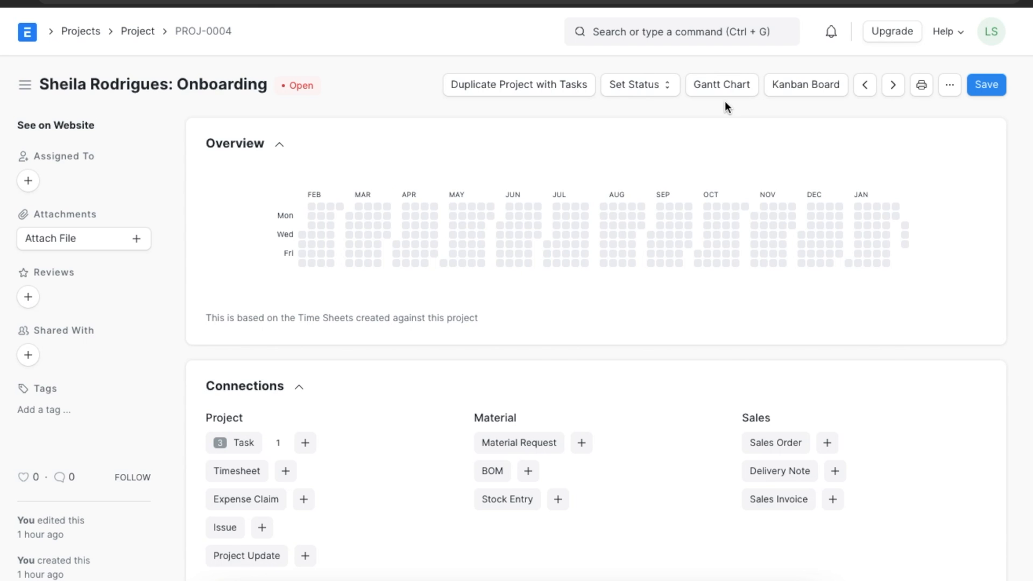
{"action": "left_click", "coordinate": [720, 84]}
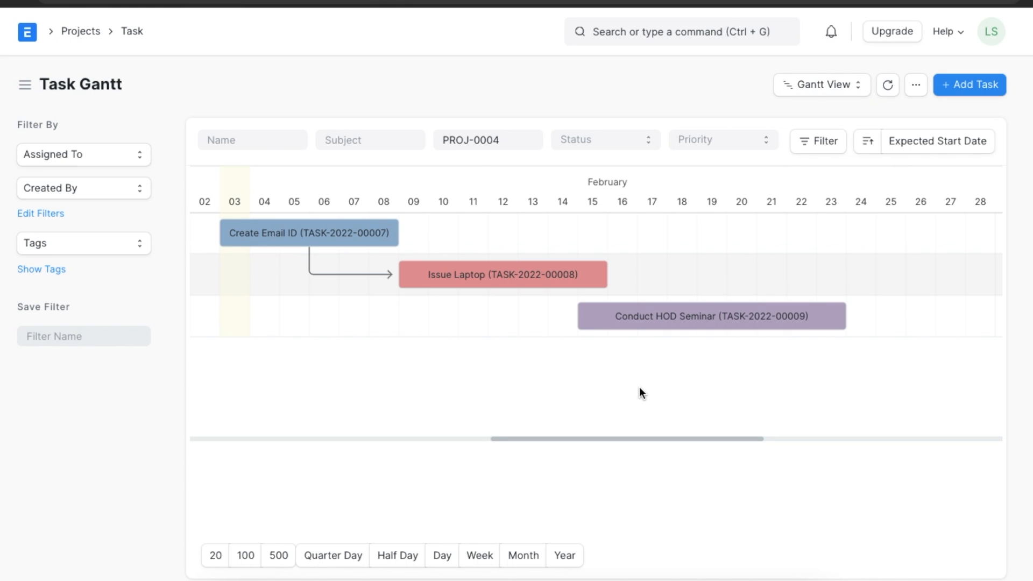
{"action": "mouse_move", "coordinate": [335, 289]}
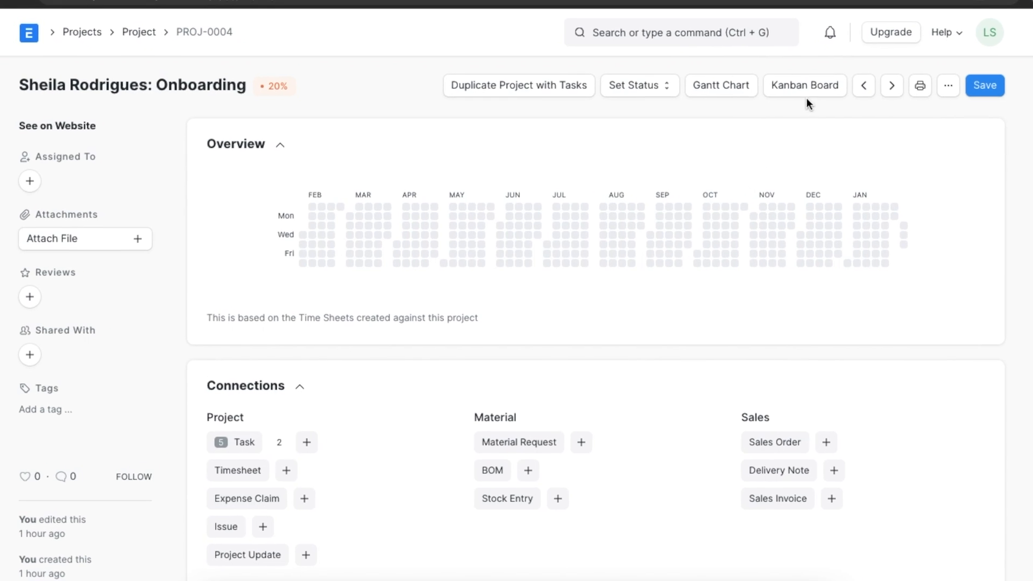
Step: Move Collection of Documents from Working to Completed on the project's Kanban board
{"action": "left_click", "coordinate": [804, 85]}
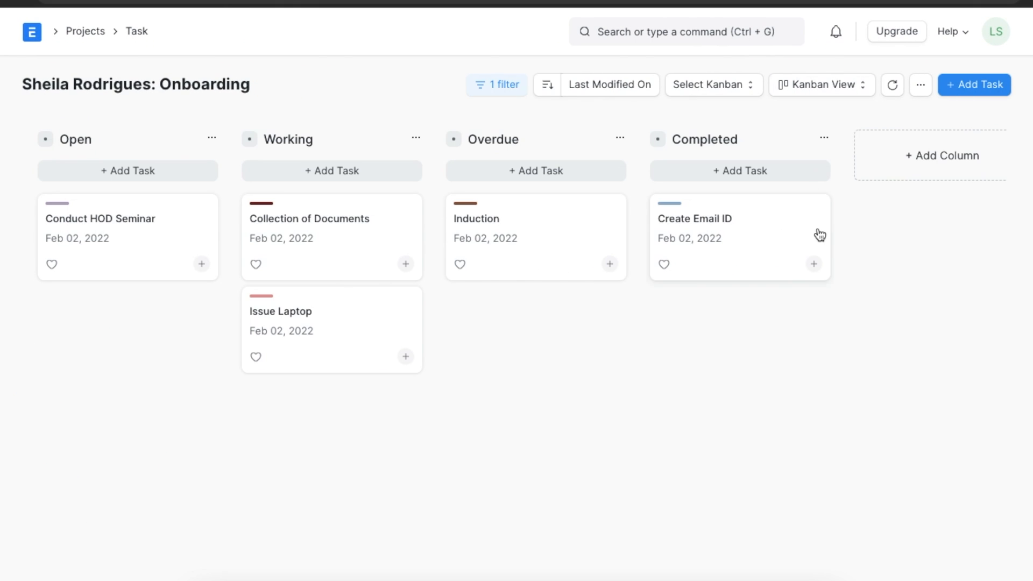
{"action": "mouse_move", "coordinate": [557, 335]}
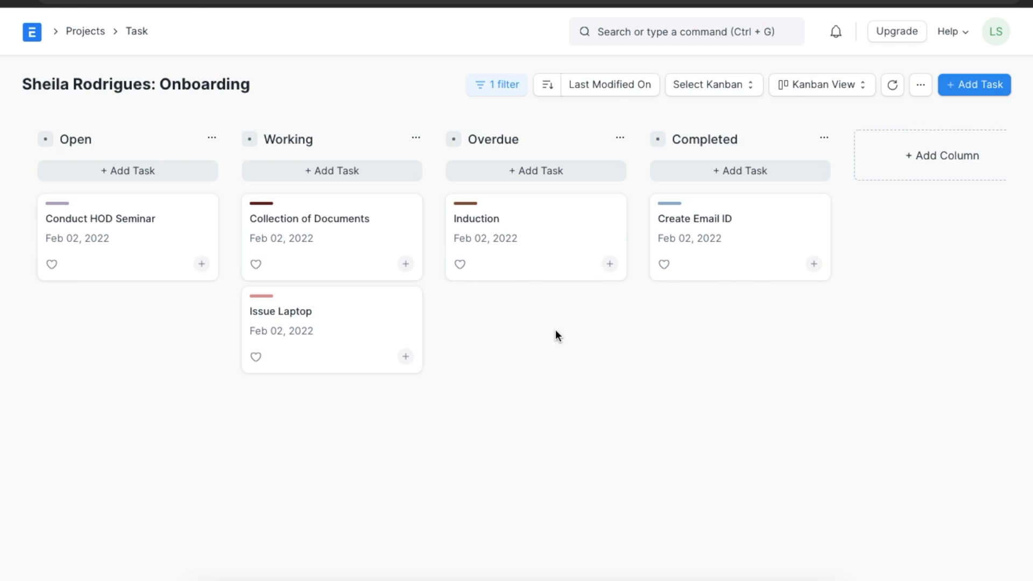
{"action": "mouse_move", "coordinate": [427, 270]}
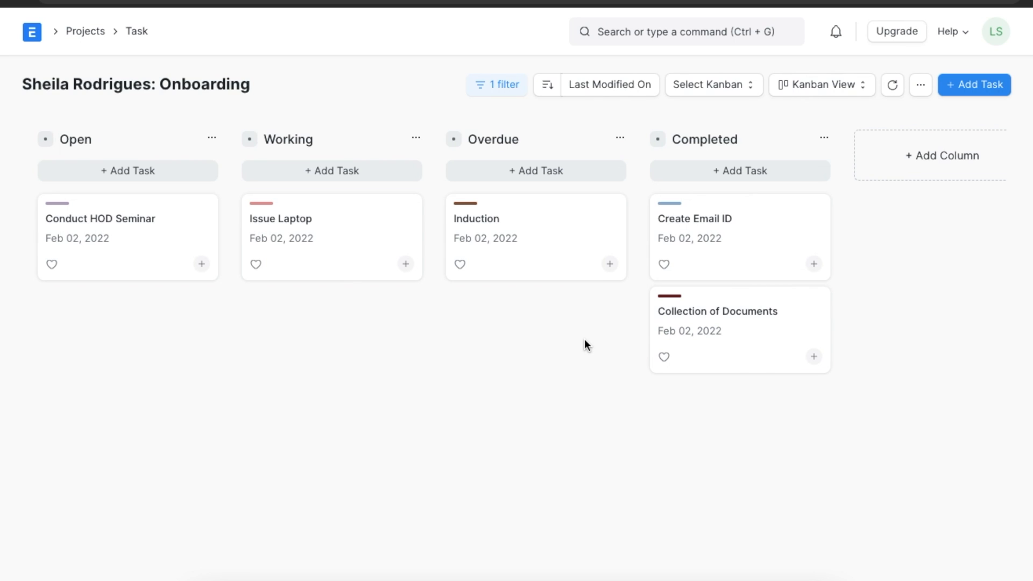
{"action": "left_click", "coordinate": [821, 84]}
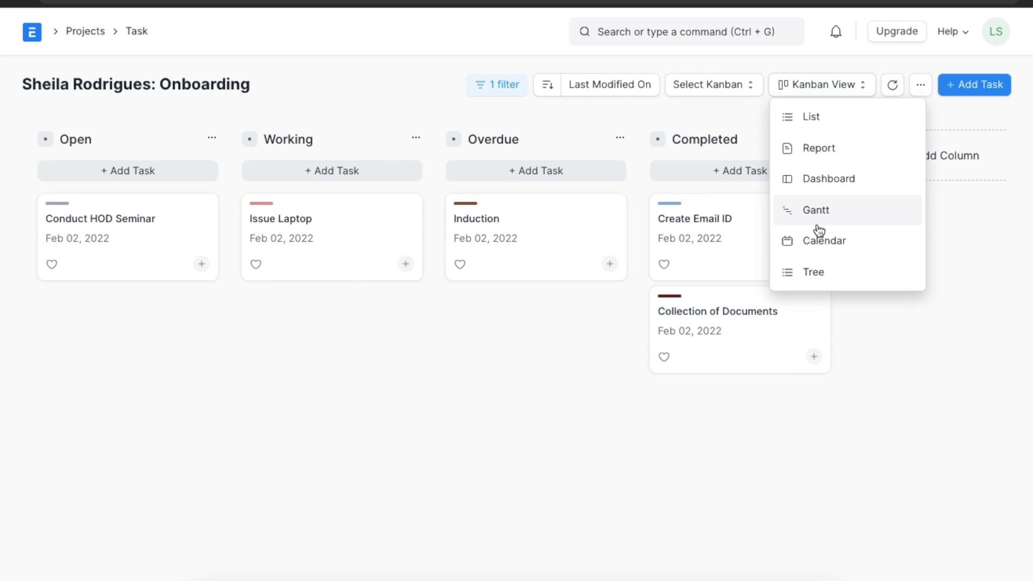
Step: Browse February 2022 tasks in the Task Calendar, then return to the Home workspace
{"action": "left_click", "coordinate": [824, 241]}
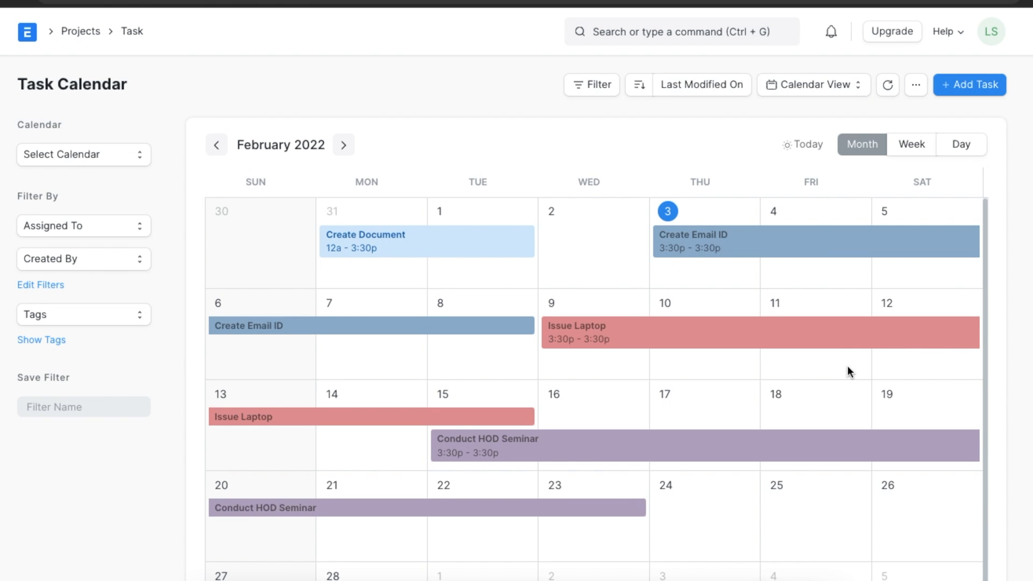
{"action": "scroll", "scroll_direction": "down", "scroll_amount": 3}
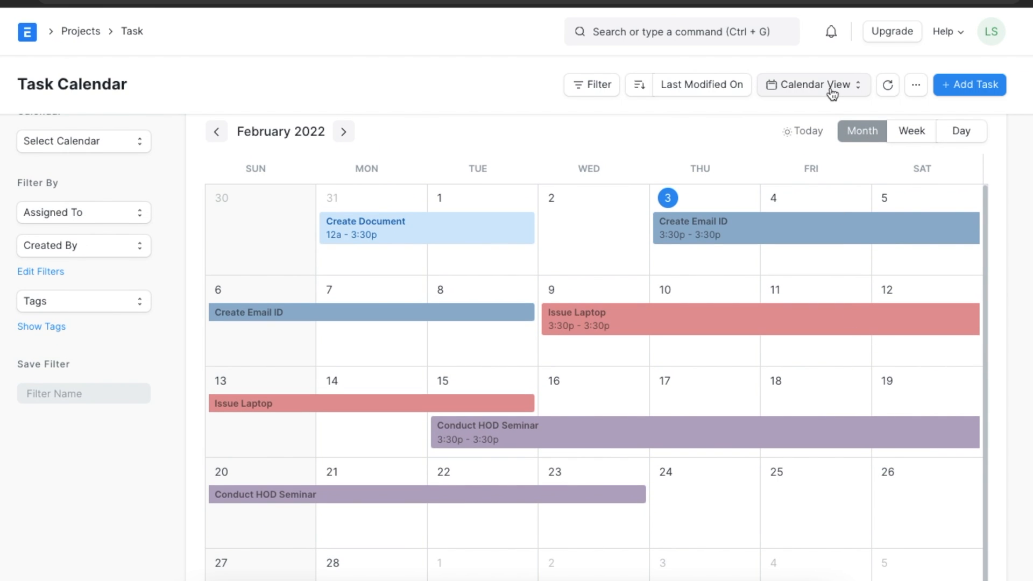
{"action": "left_click", "coordinate": [812, 84]}
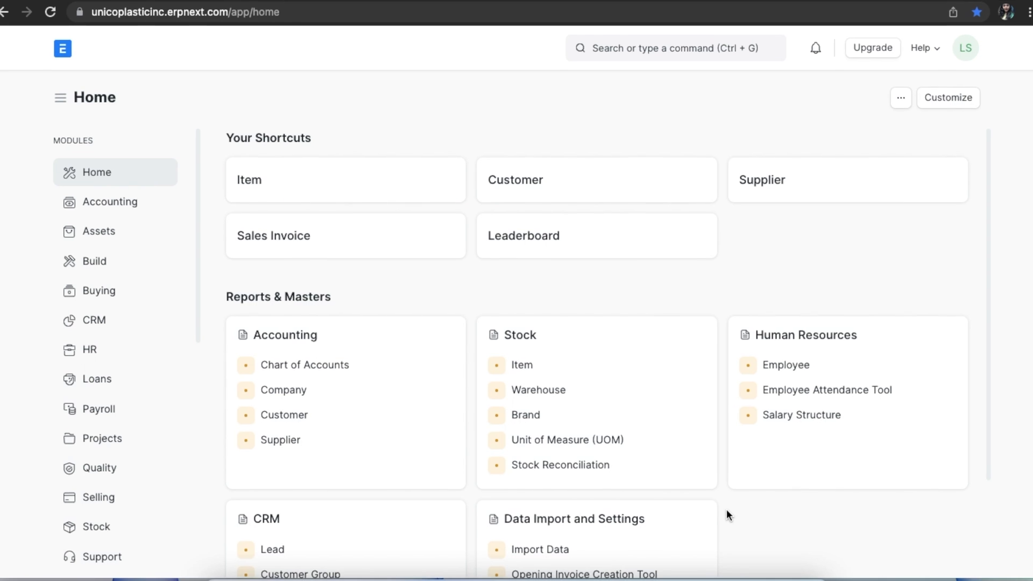
Step: Open the Project Update list from the Projects workspace's Reports & Masters
{"action": "left_click", "coordinate": [102, 437]}
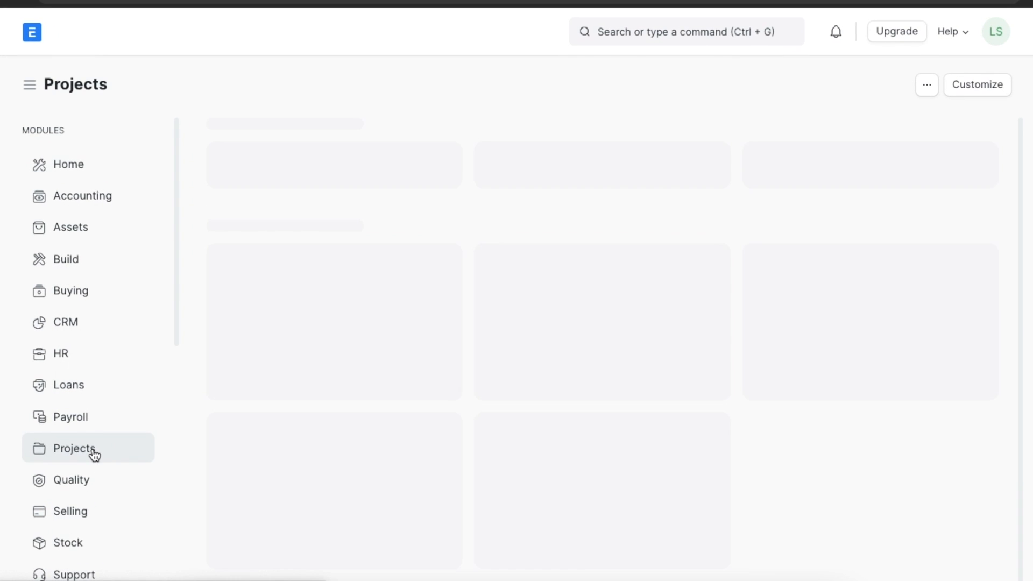
{"action": "left_click", "coordinate": [73, 448]}
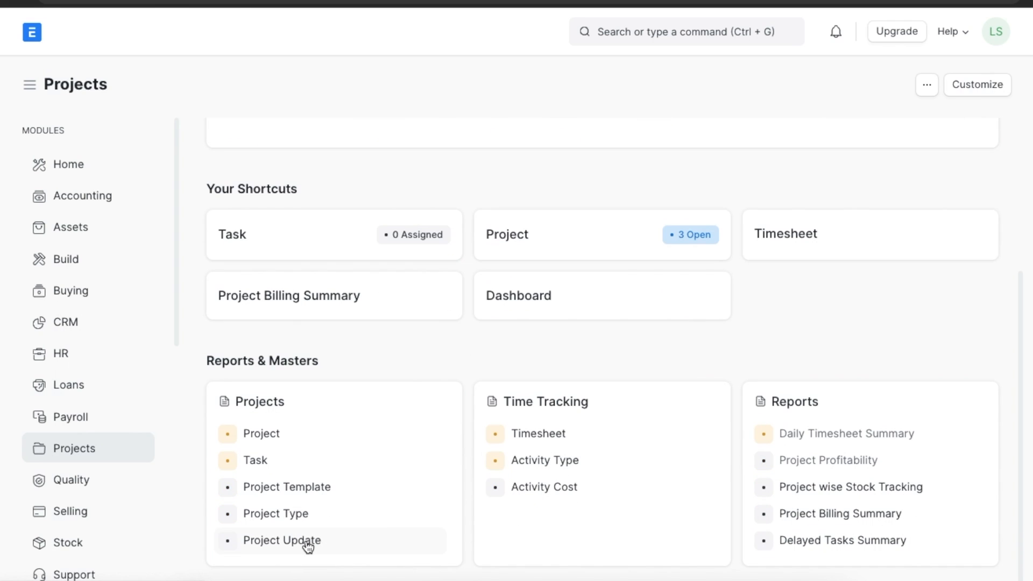
{"action": "left_click", "coordinate": [281, 540]}
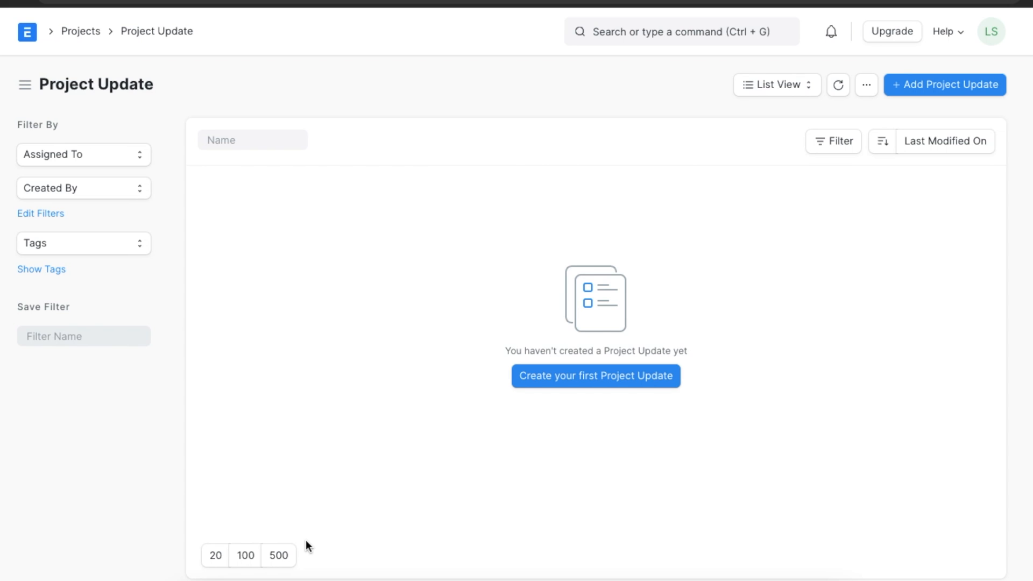
{"action": "mouse_move", "coordinate": [781, 287]}
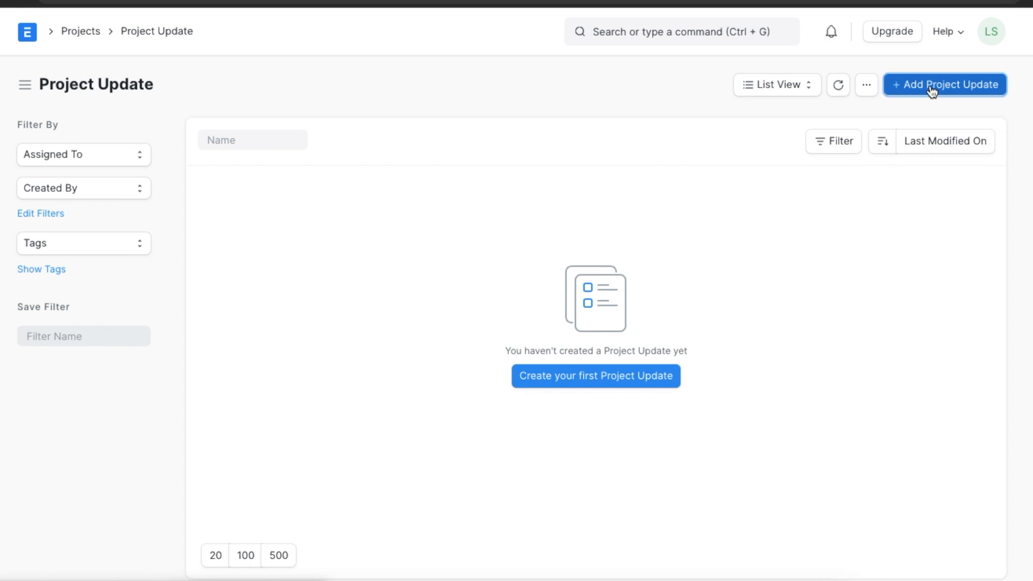
{"action": "left_click", "coordinate": [943, 84]}
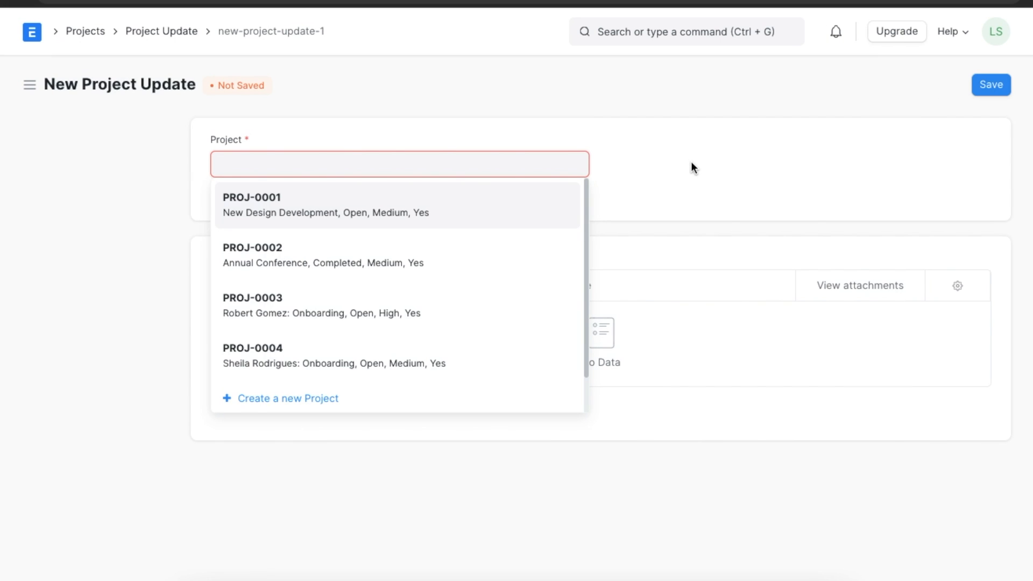
{"action": "mouse_move", "coordinate": [425, 363]}
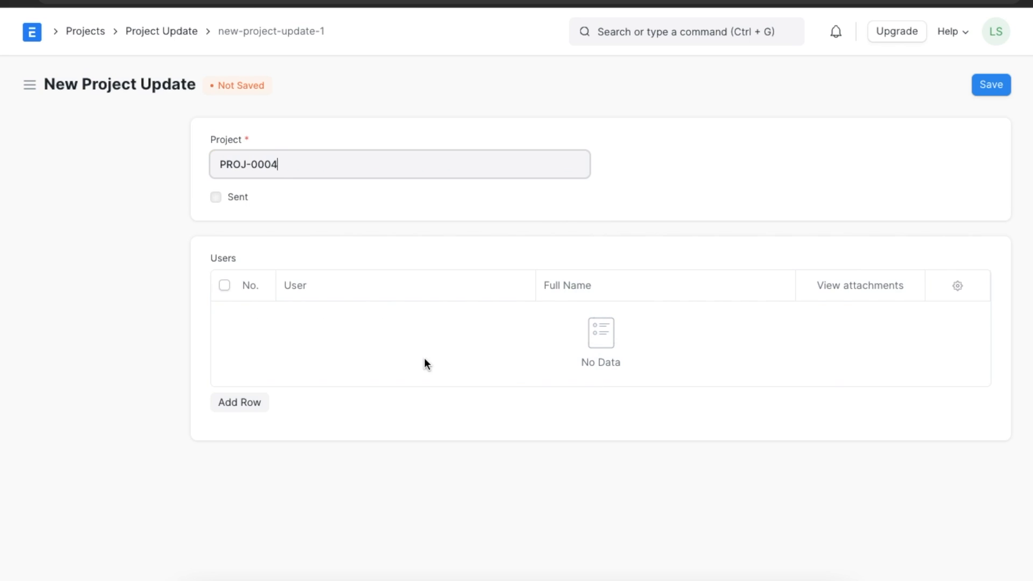
{"action": "mouse_move", "coordinate": [240, 402]}
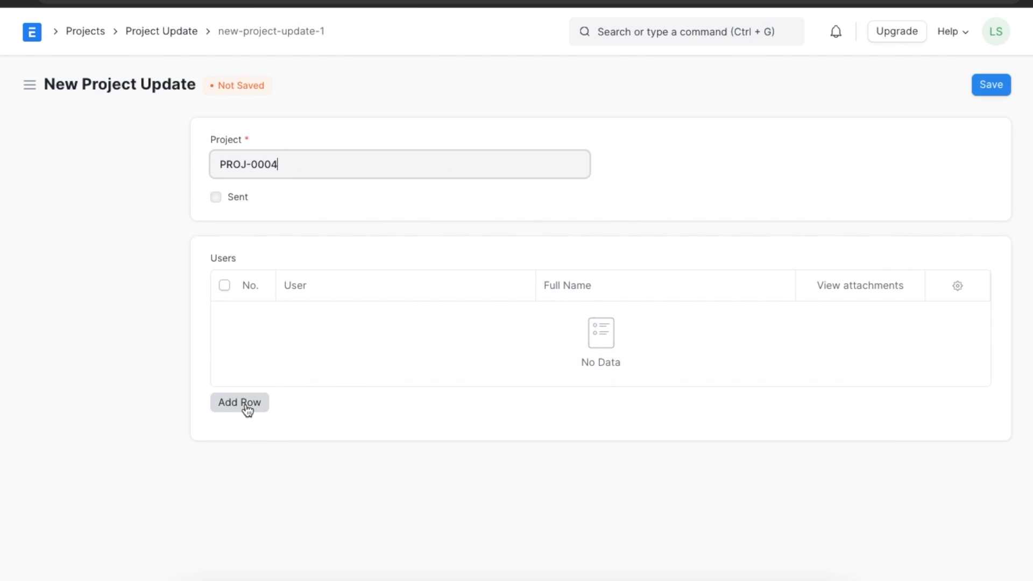
{"action": "left_click", "coordinate": [239, 402]}
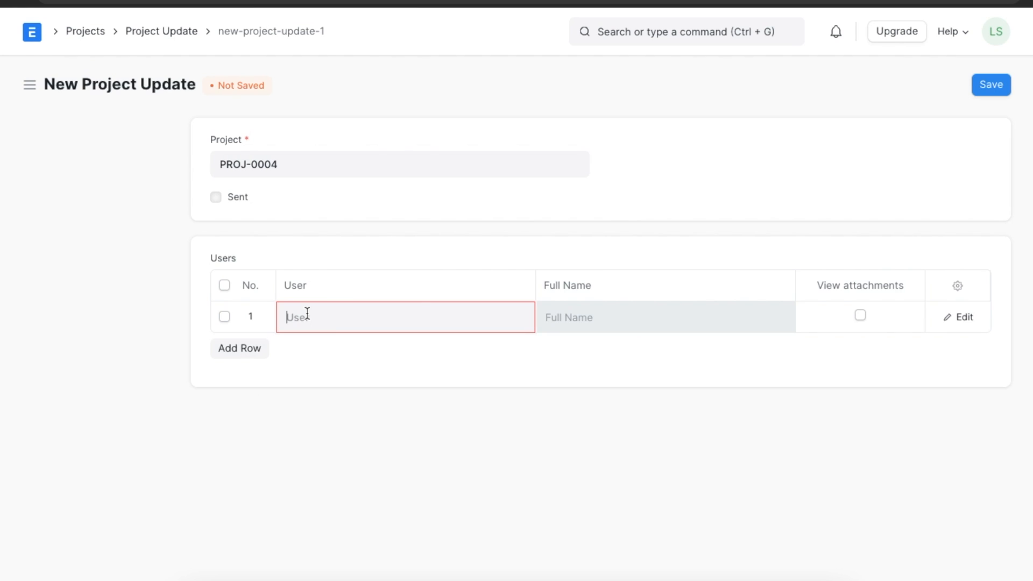
{"action": "left_click", "coordinate": [404, 317]}
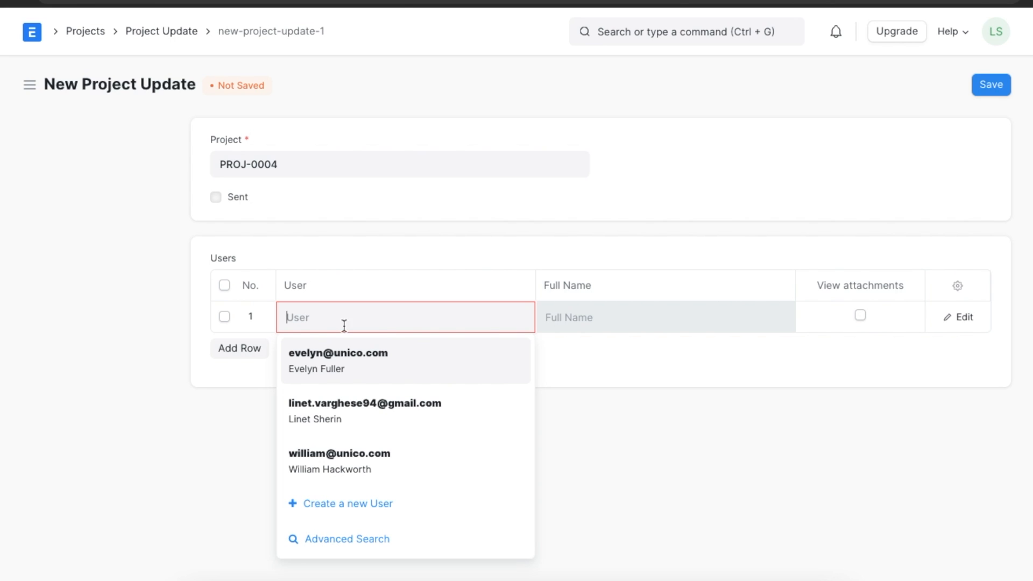
{"action": "left_click", "coordinate": [337, 360]}
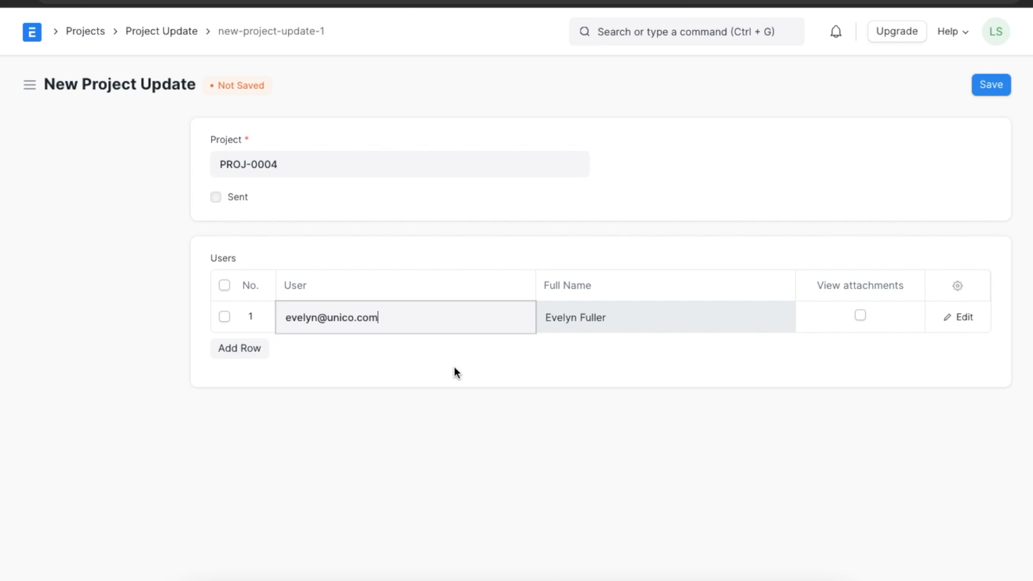
{"action": "left_click", "coordinate": [964, 317]}
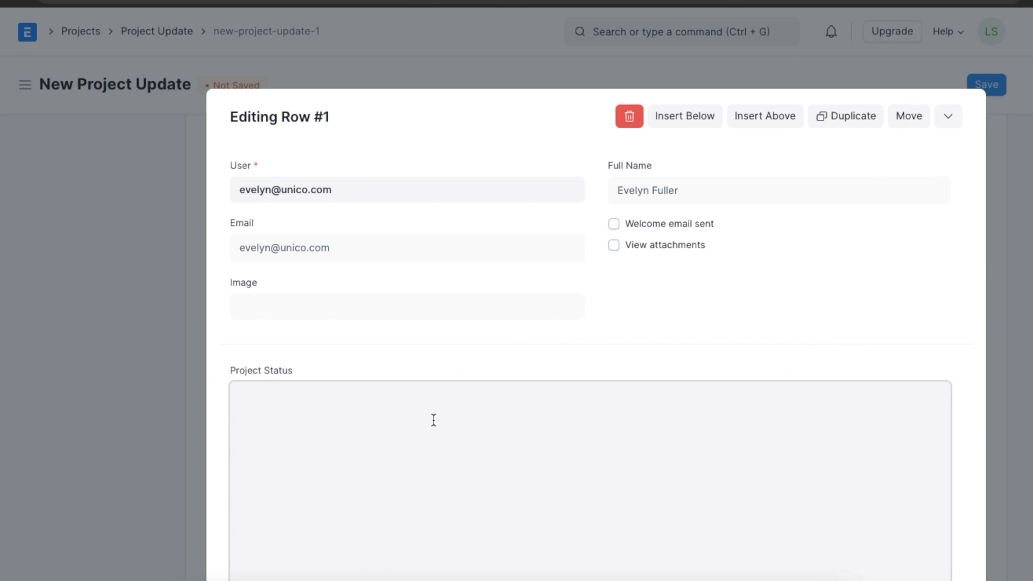
Step: Note 'Documents have been collected. Induction to be scheduled.' for Evelyn and enable View attachments
{"action": "type", "text": "Documents have been collected. Induction to be scheduled."}
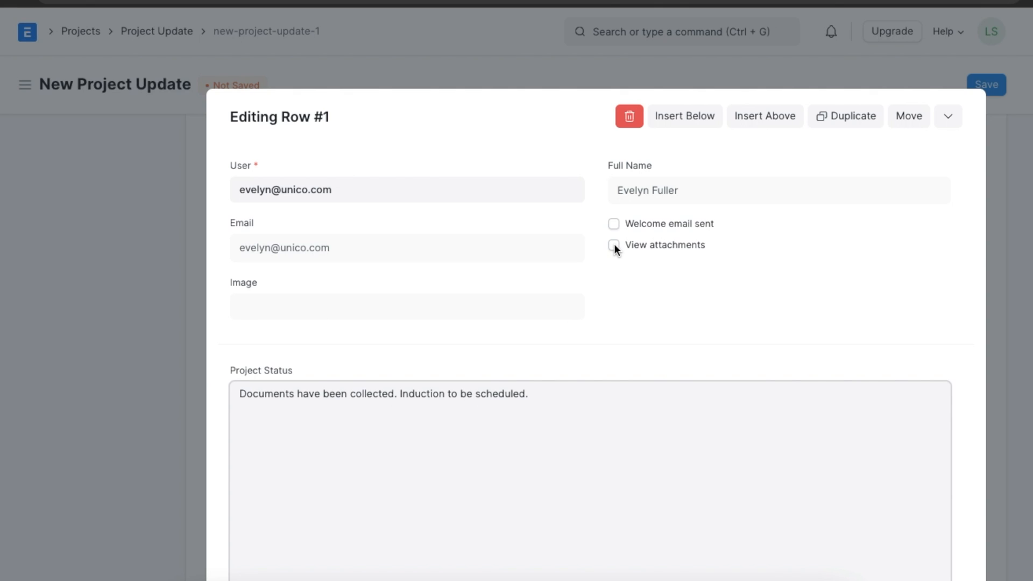
{"action": "left_click", "coordinate": [613, 246]}
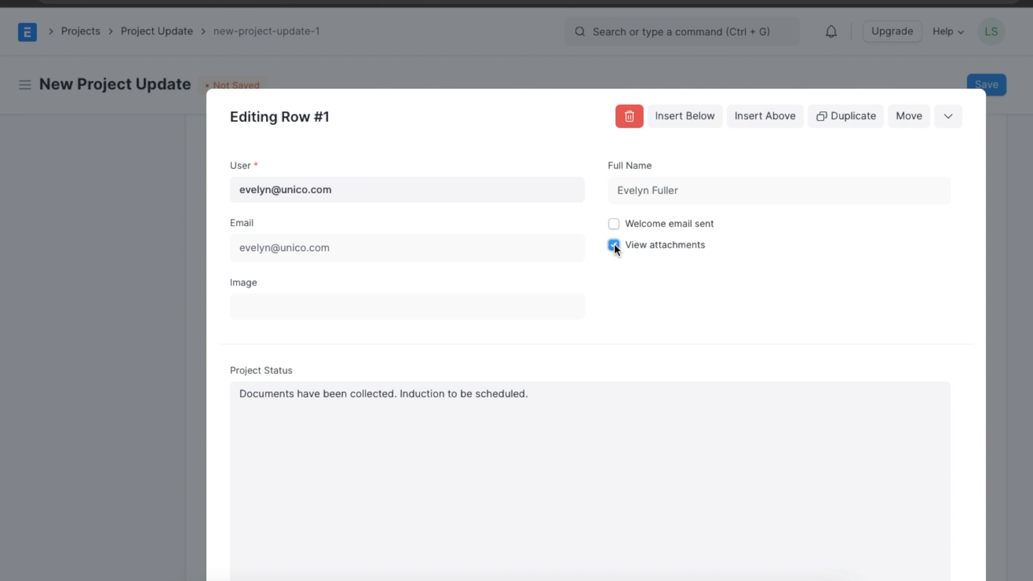
{"action": "left_click", "coordinate": [614, 244]}
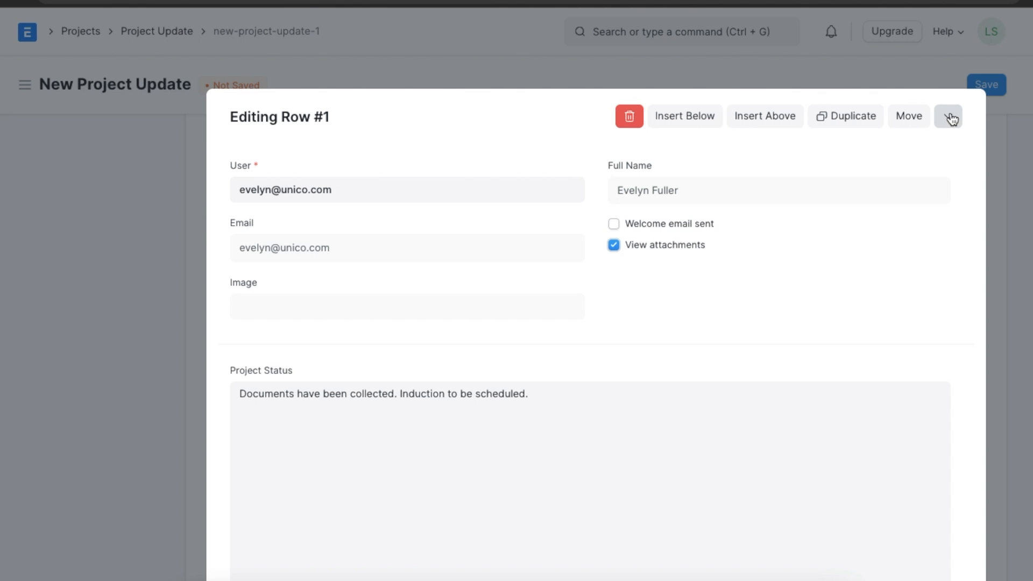
{"action": "left_click", "coordinate": [948, 116]}
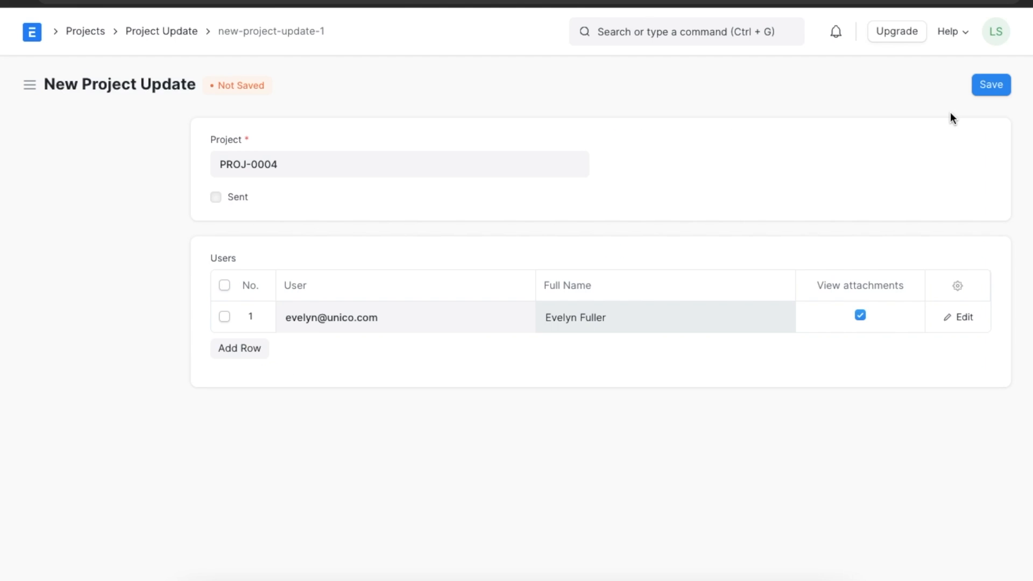
{"action": "left_click", "coordinate": [239, 348]}
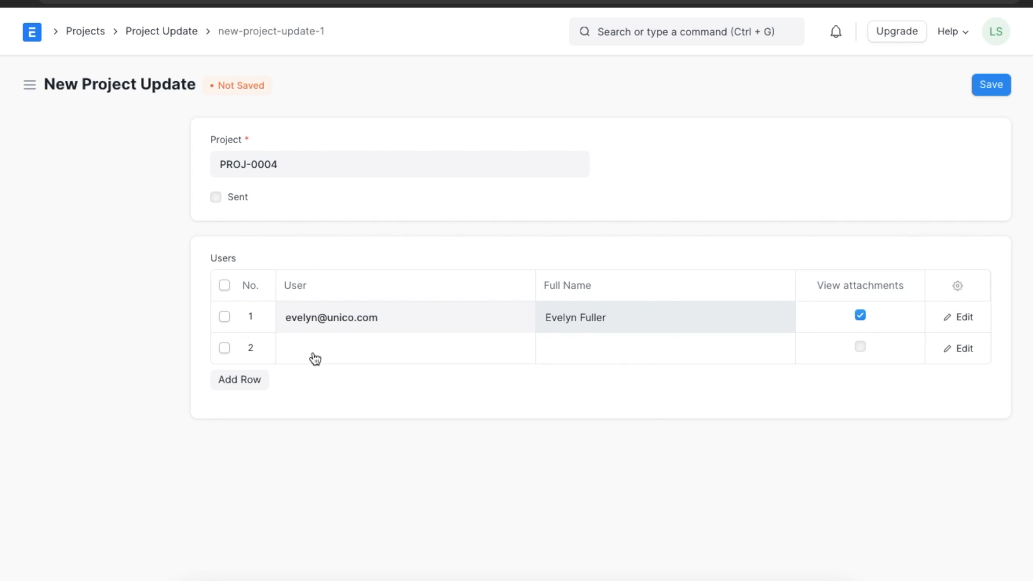
{"action": "left_click", "coordinate": [405, 348]}
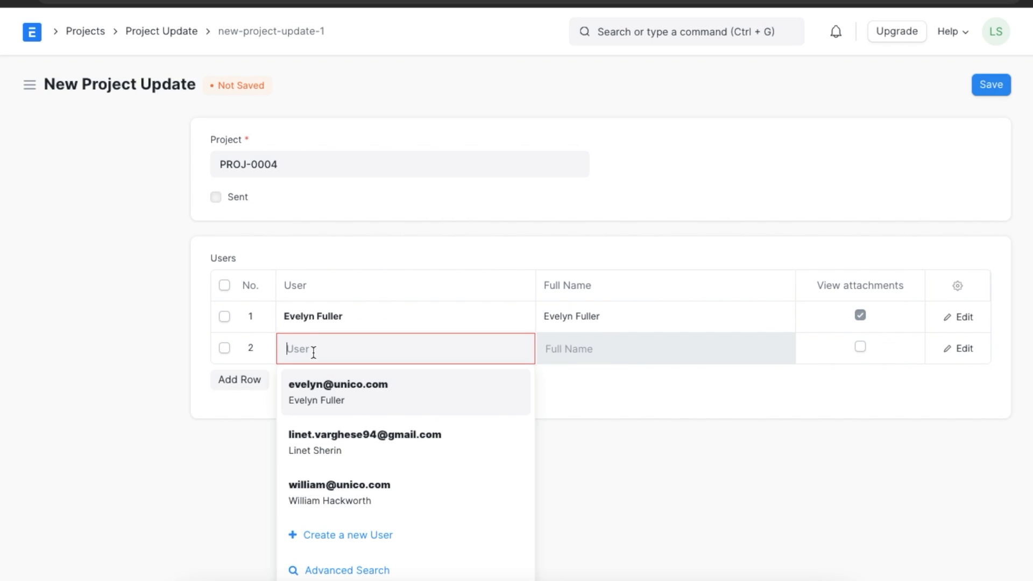
{"action": "left_click", "coordinate": [339, 491]}
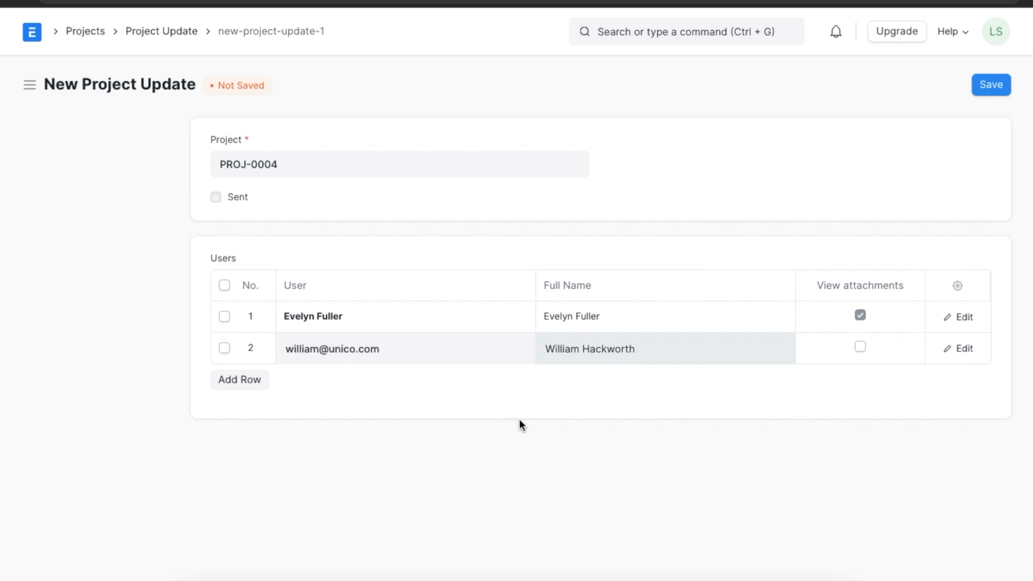
{"action": "mouse_move", "coordinate": [661, 390]}
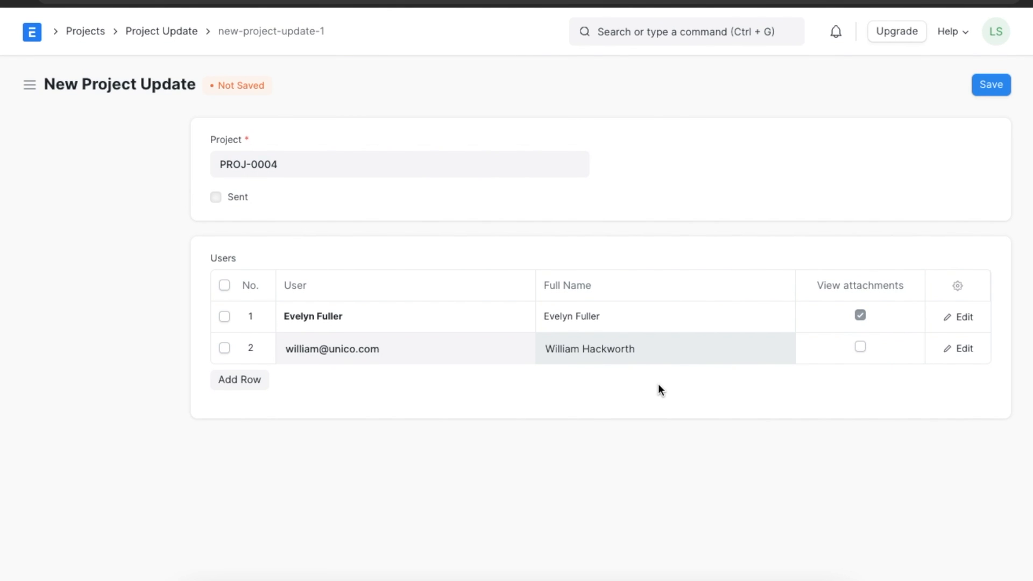
{"action": "left_click", "coordinate": [989, 84]}
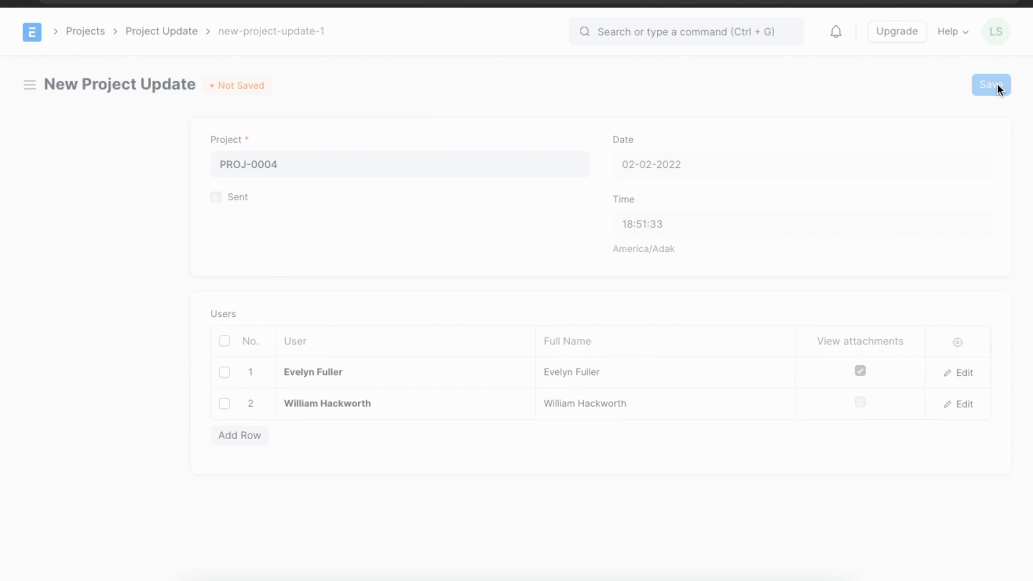
{"action": "left_click", "coordinate": [990, 85]}
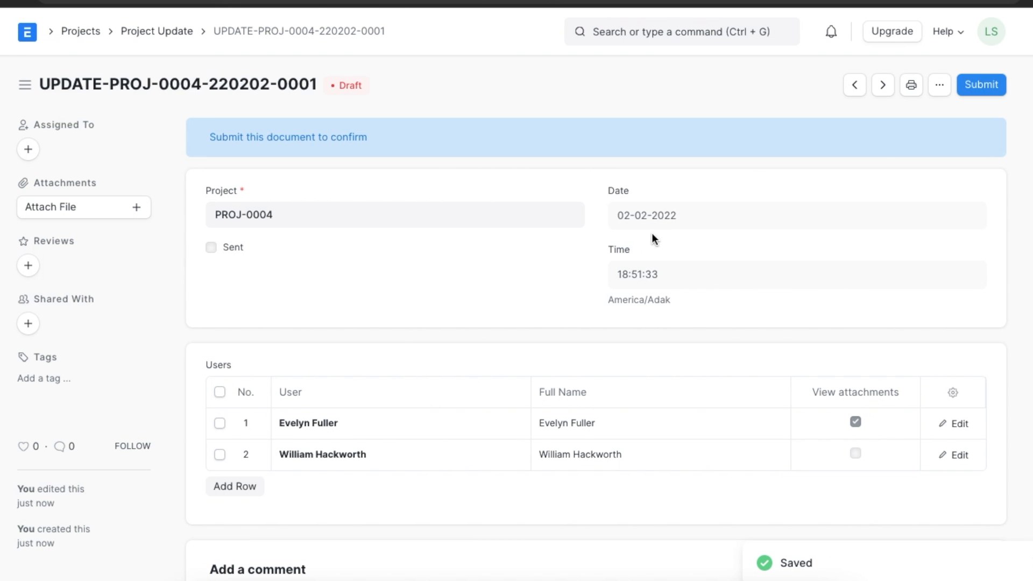
{"action": "mouse_move", "coordinate": [846, 218]}
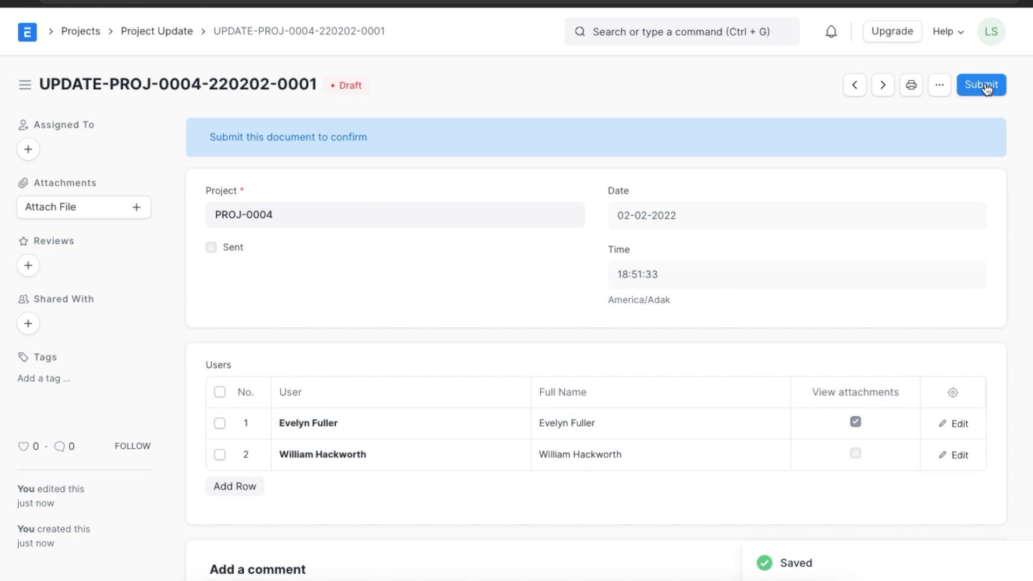
{"action": "left_click", "coordinate": [980, 85]}
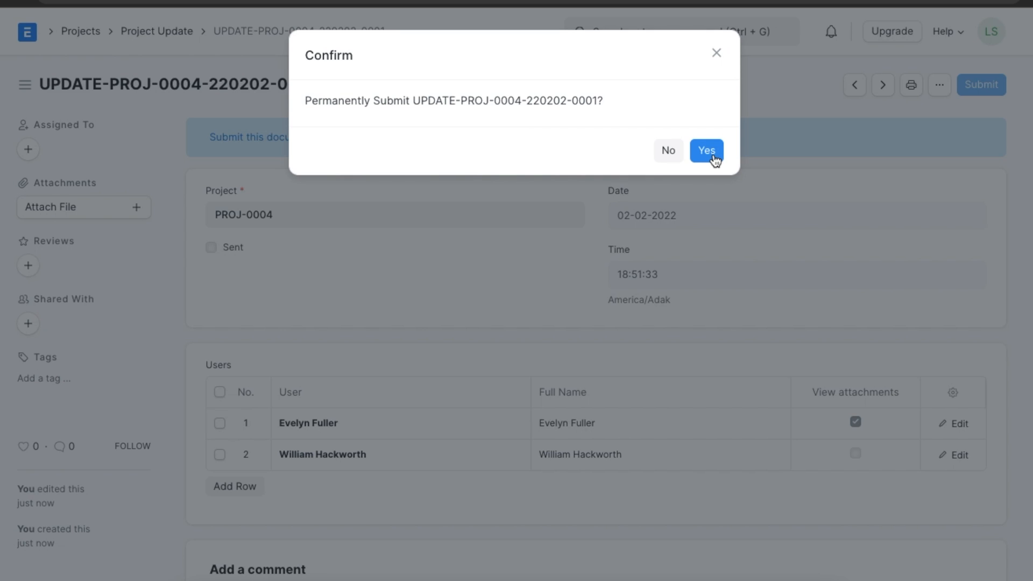
{"action": "left_click", "coordinate": [705, 150]}
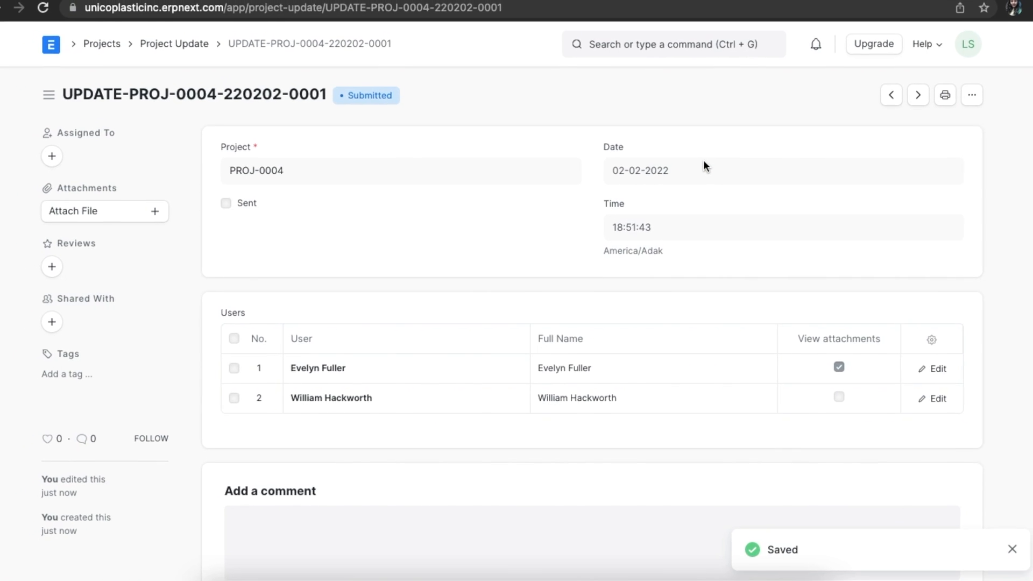